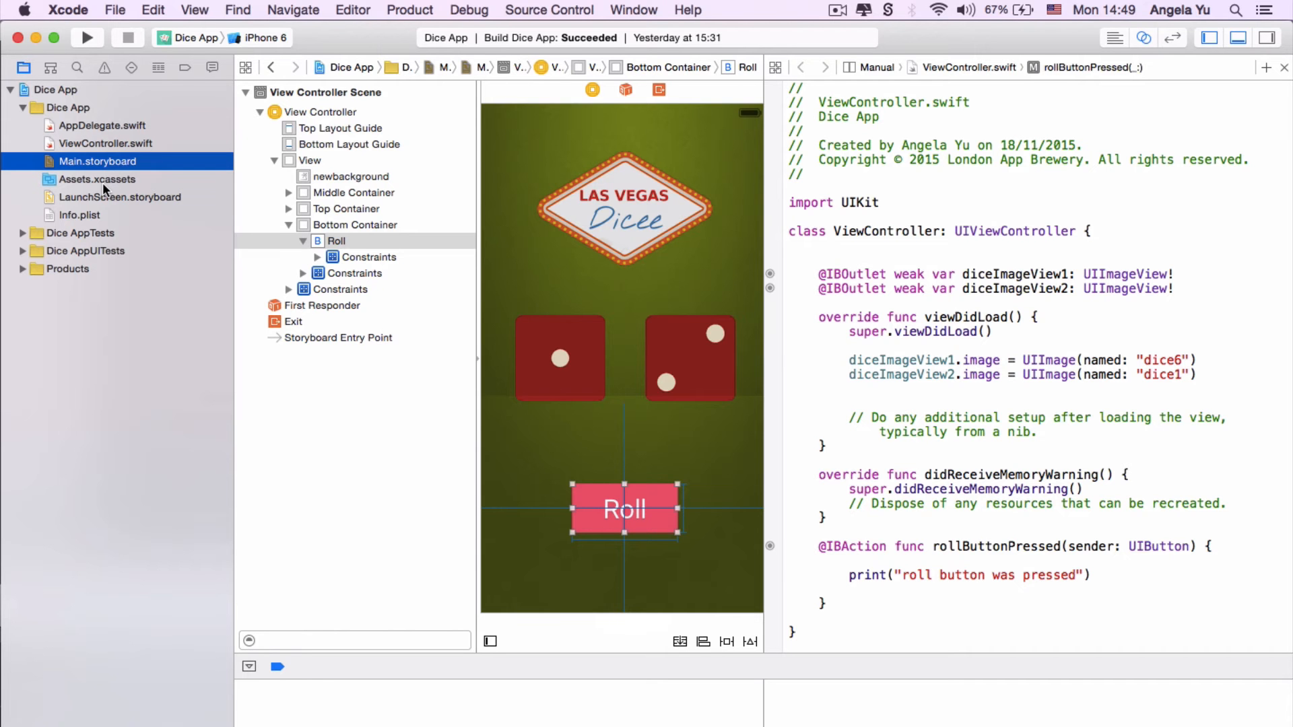
Step: Browse Assets.xcassets through the dice1 to dice6 image sets, then return to Main.storyboard
left_click(97, 179)
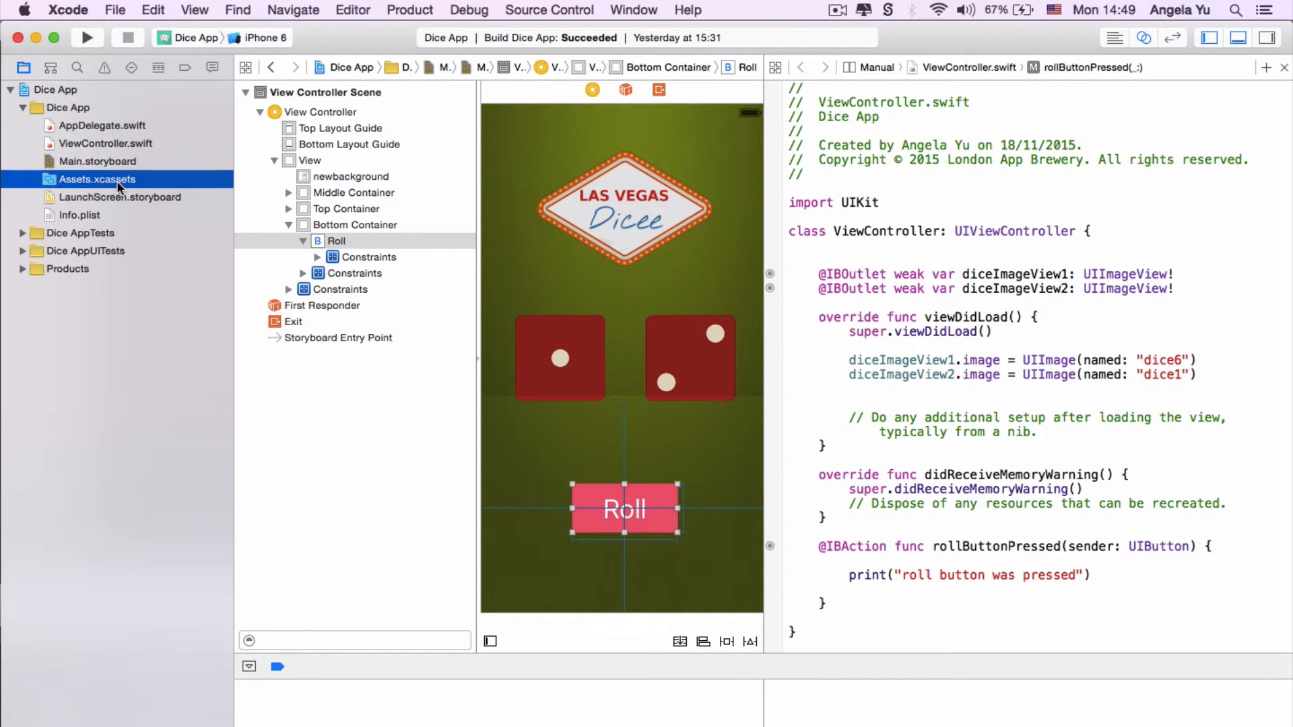
left_click(97, 179)
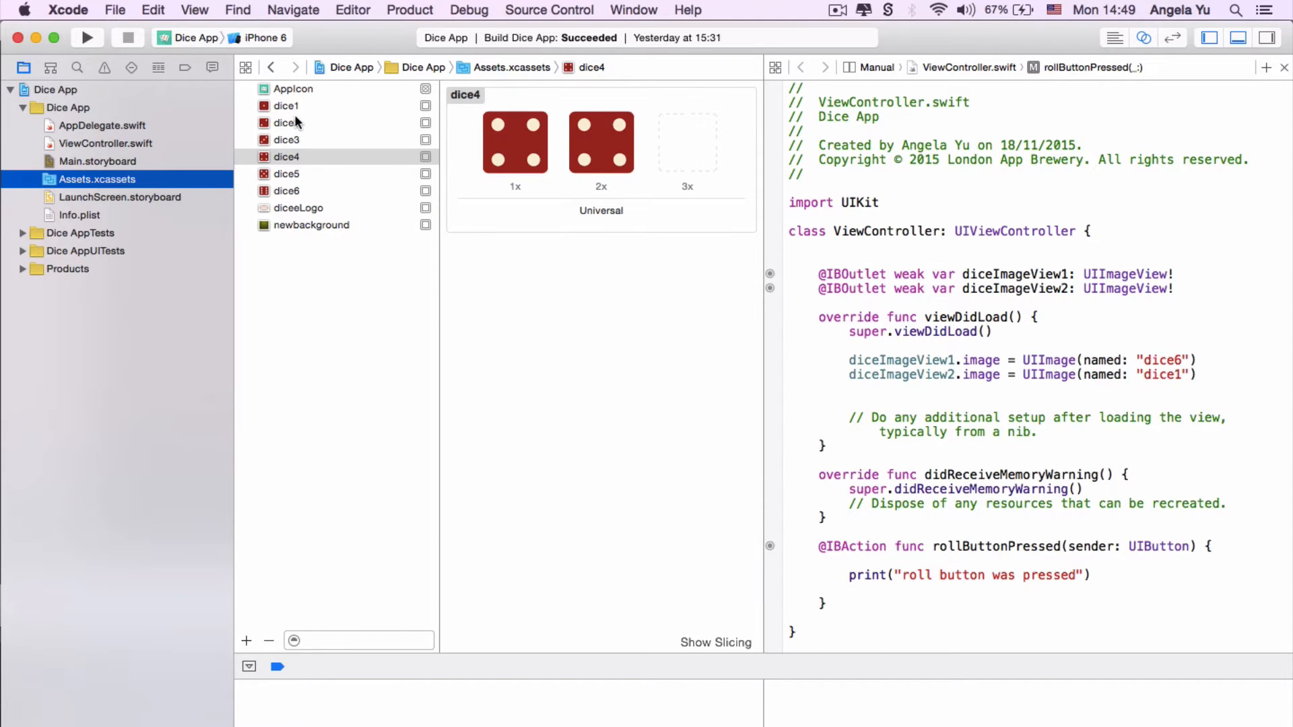
left_click(286, 139)
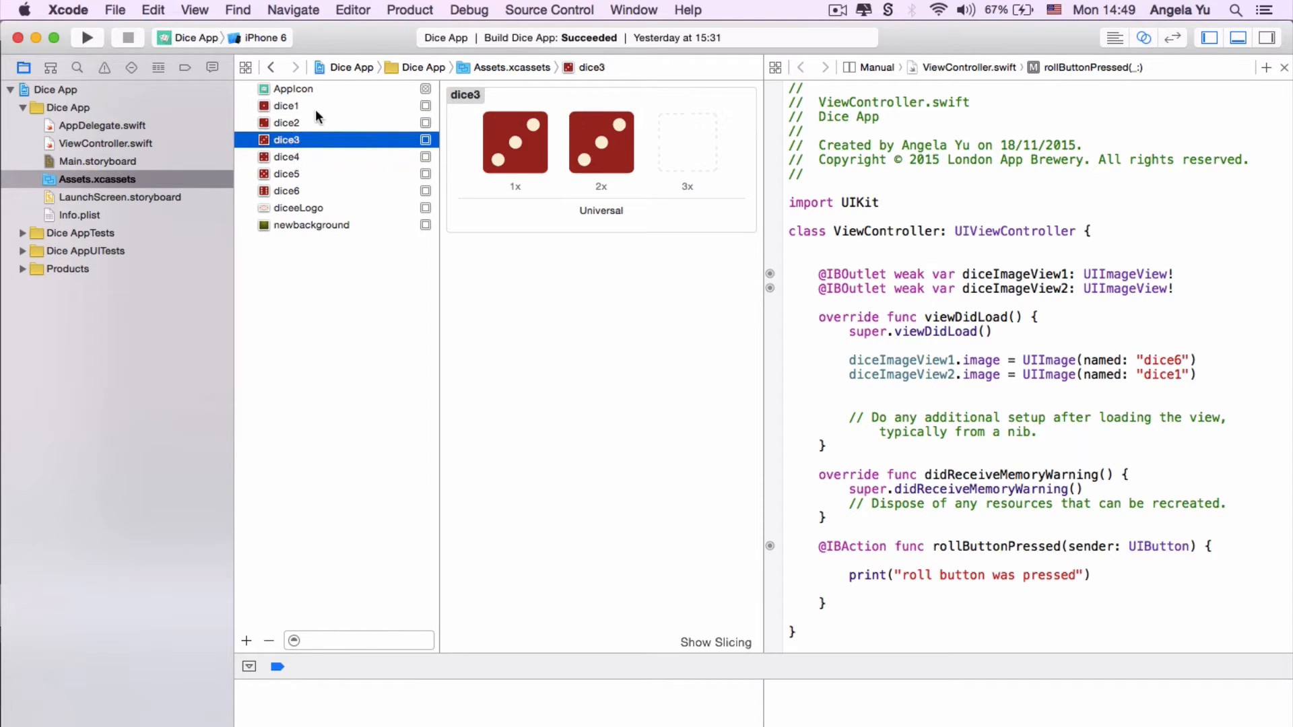
left_click(286, 105)
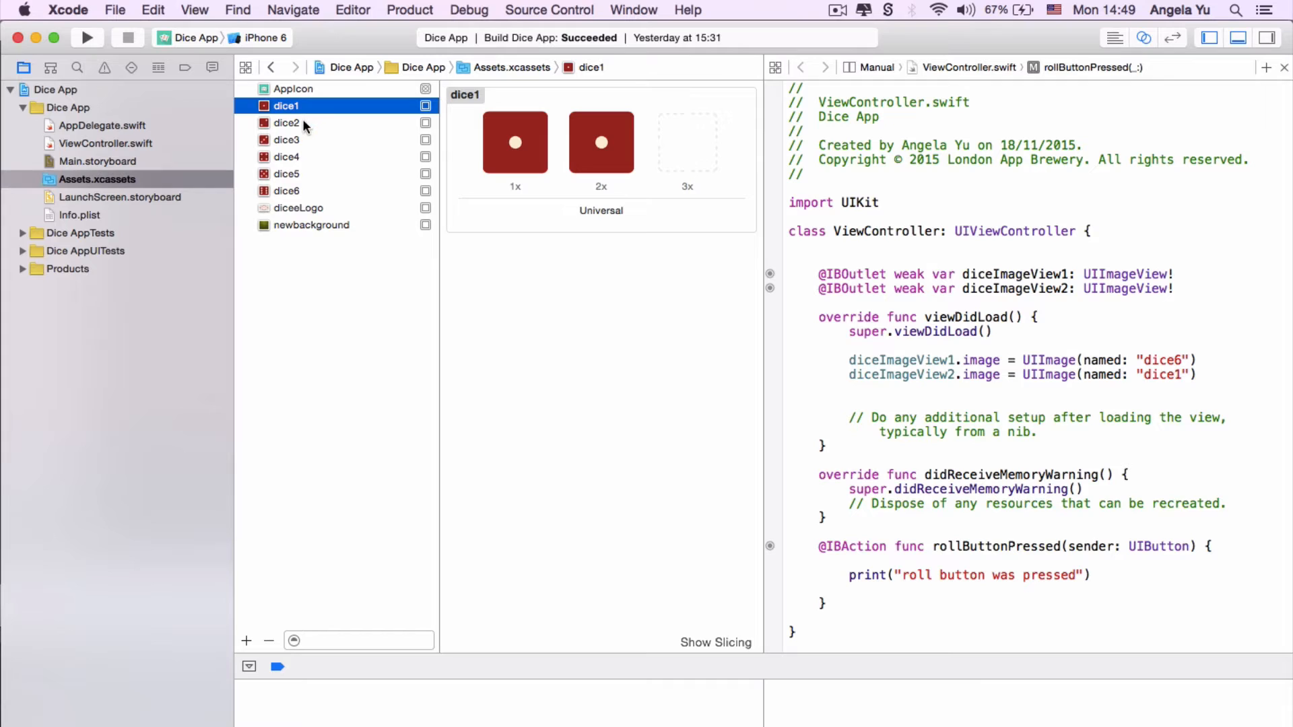
mouse_move(288, 116)
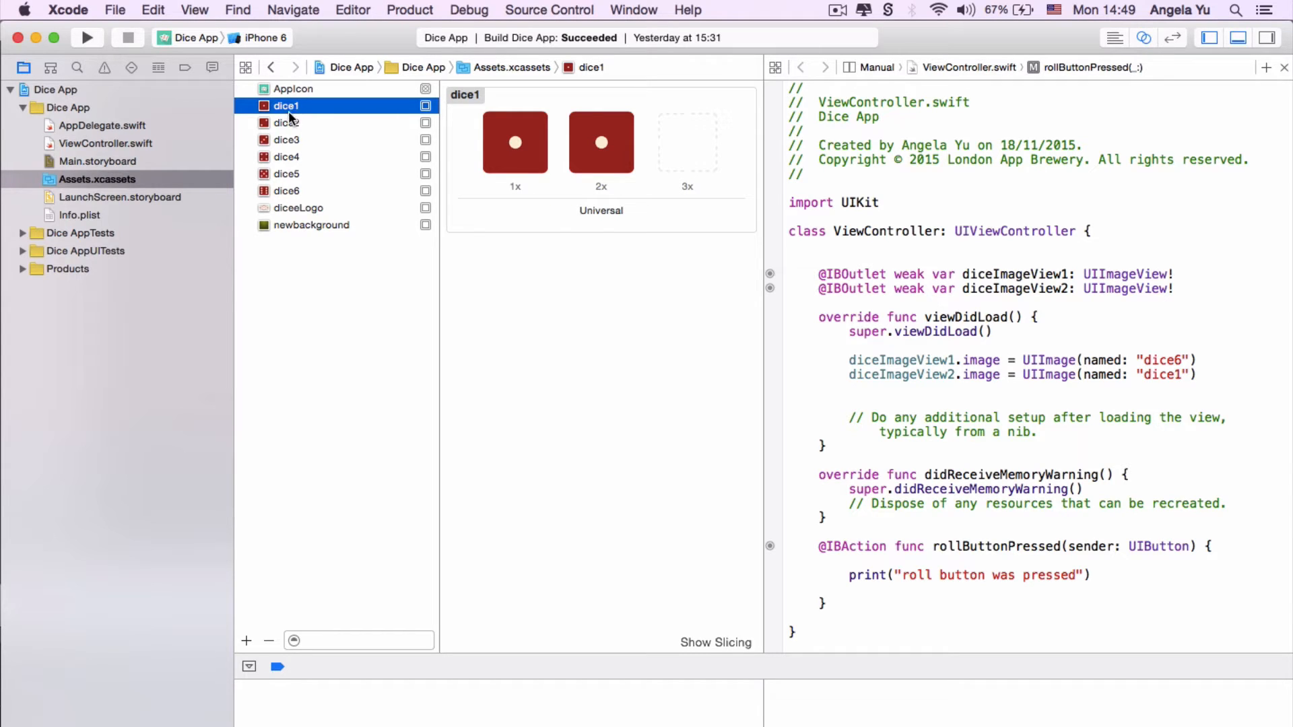
left_click(286, 190)
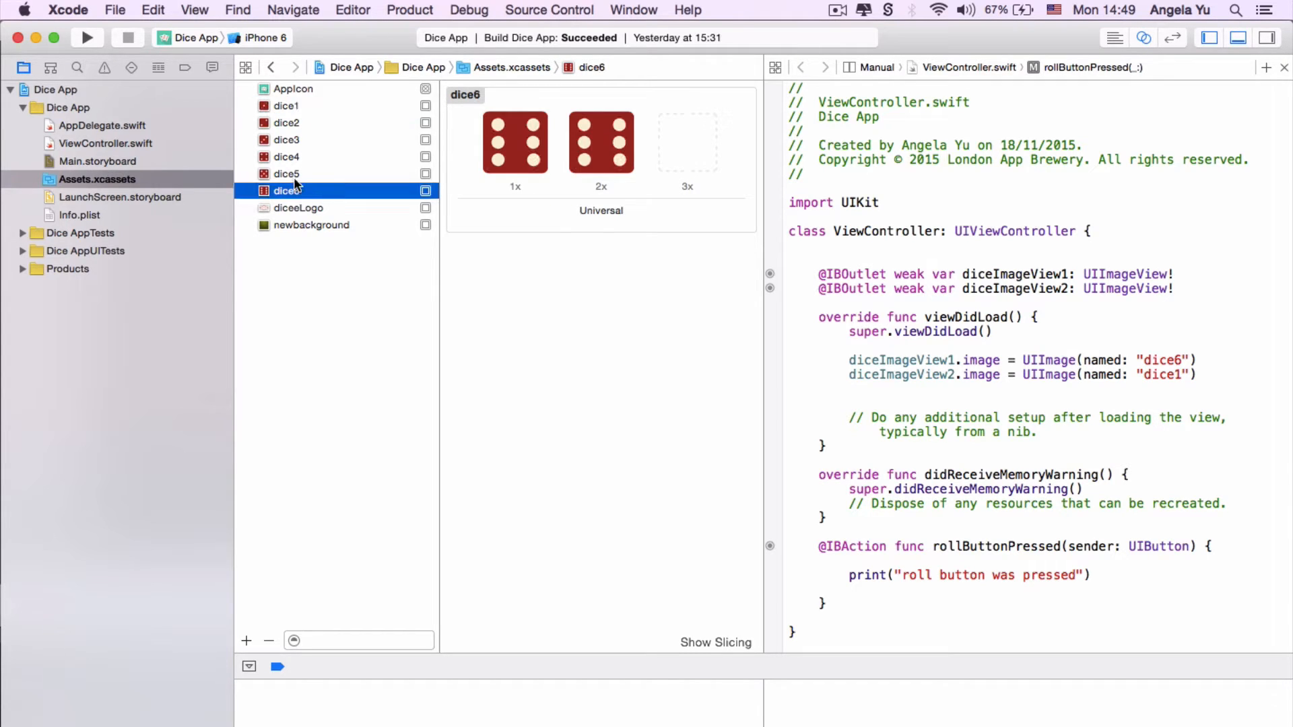
left_click(286, 173)
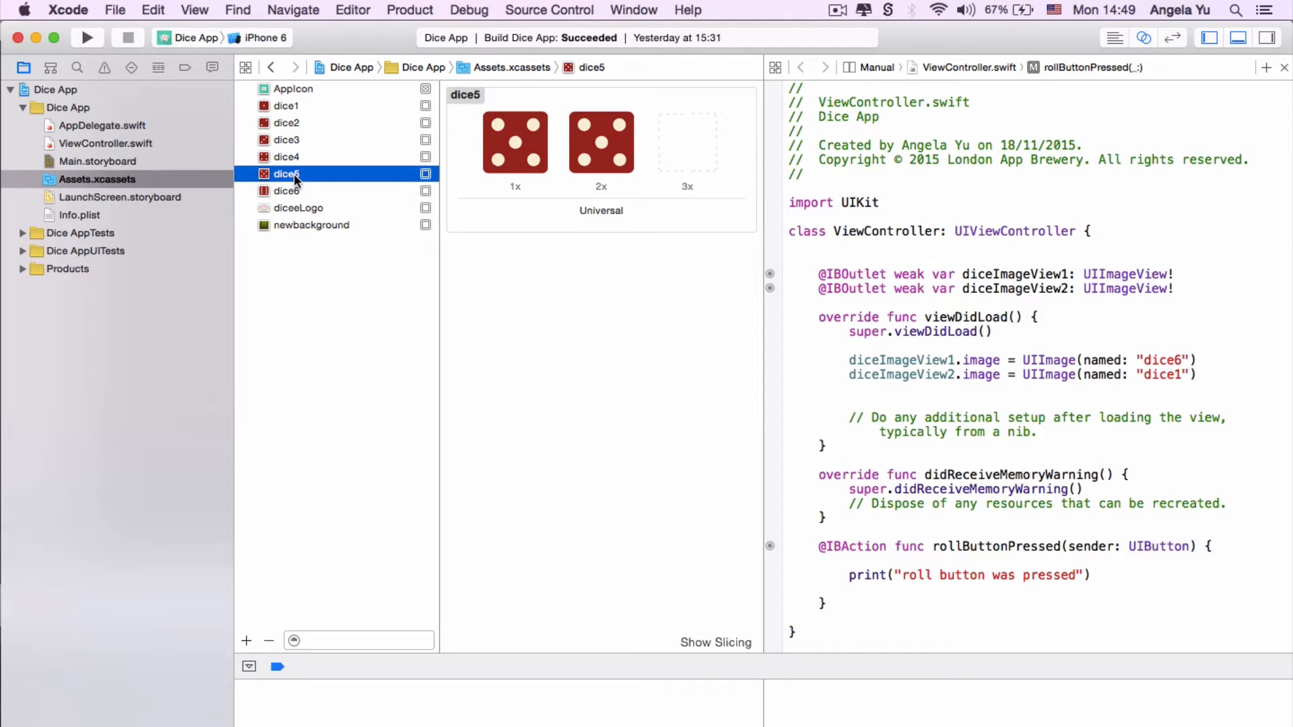
left_click(97, 160)
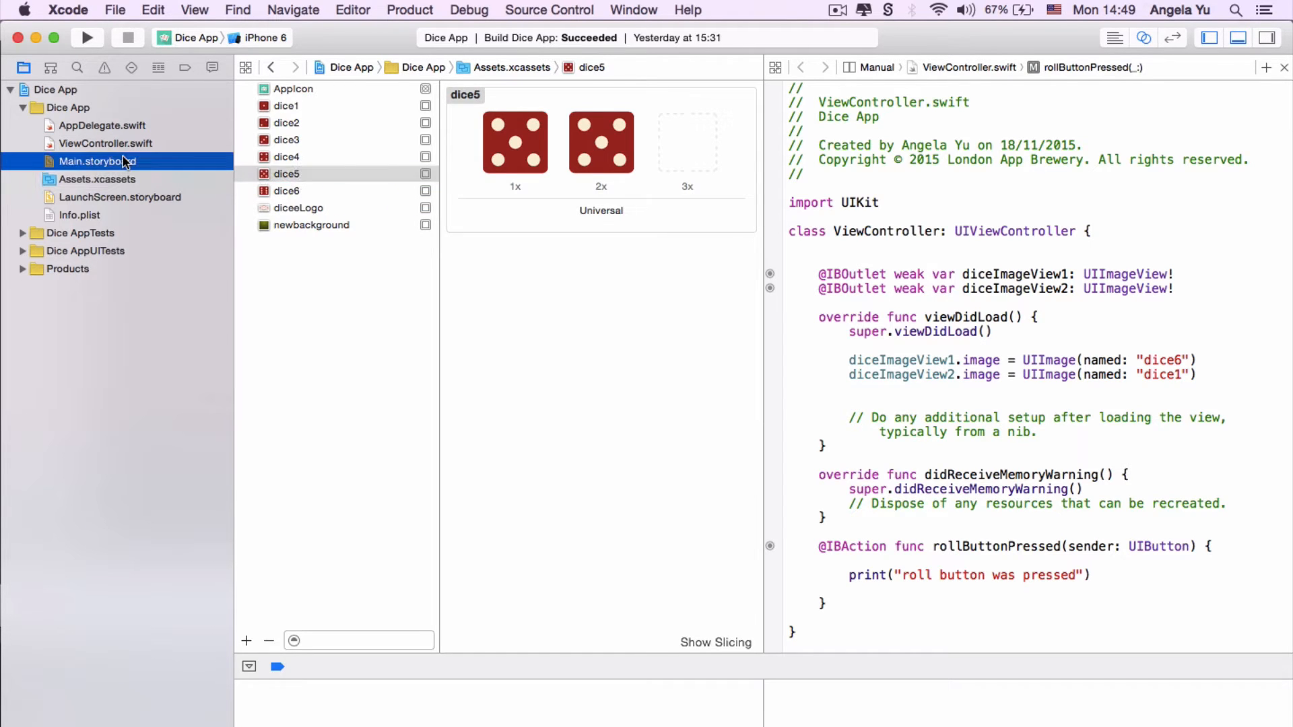
Step: Show Main.storyboard with the two dice and Roll button beside the ViewController code
left_click(97, 161)
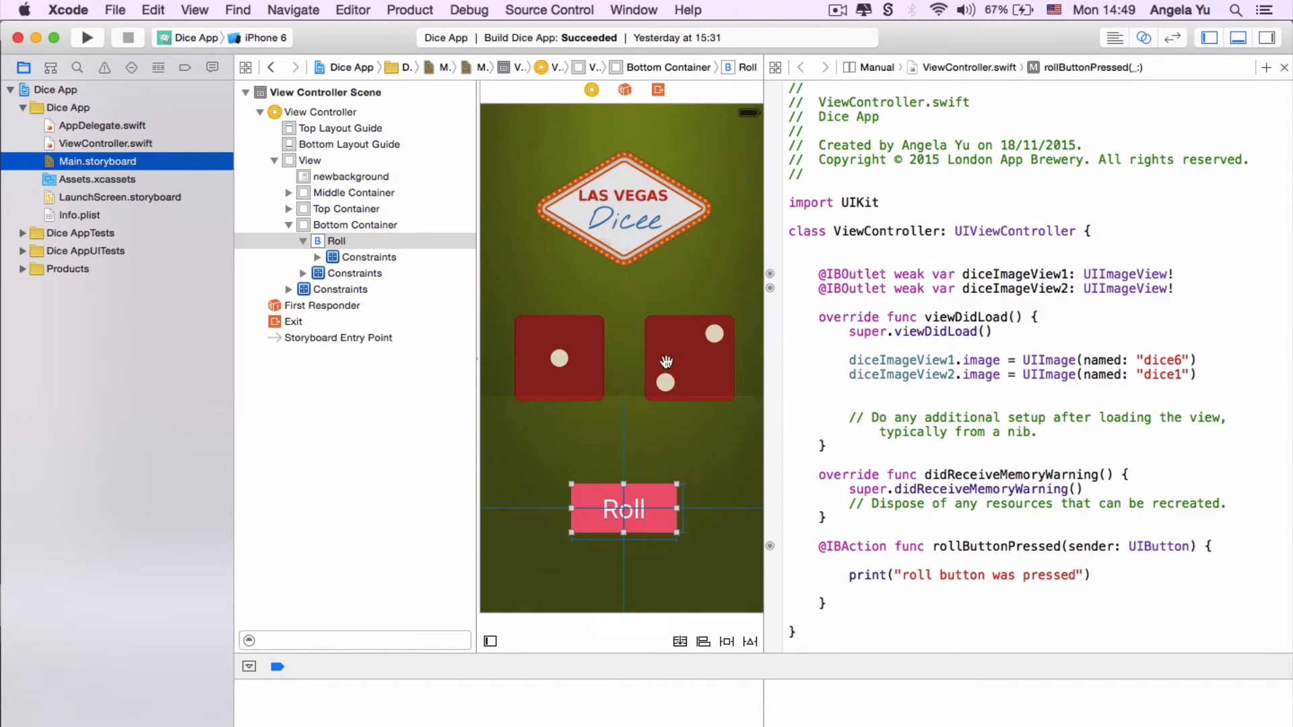
mouse_move(696, 346)
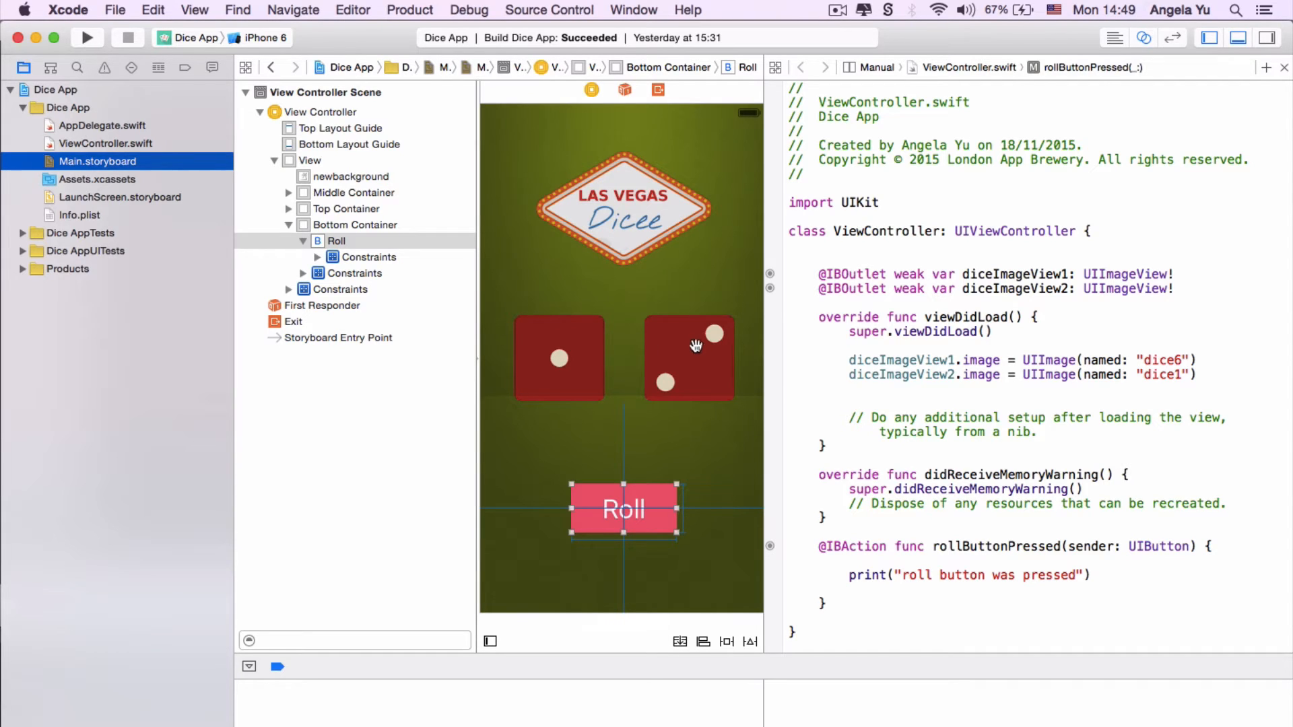
mouse_move(544, 372)
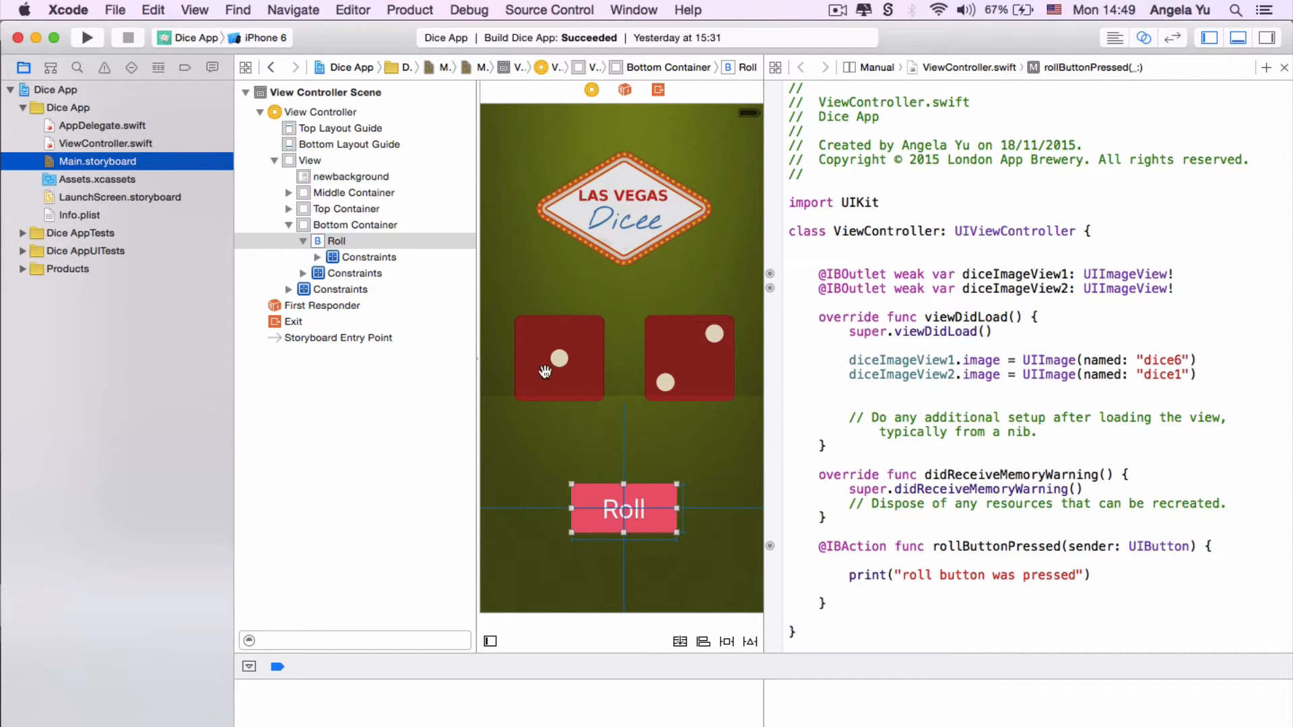
mouse_move(578, 416)
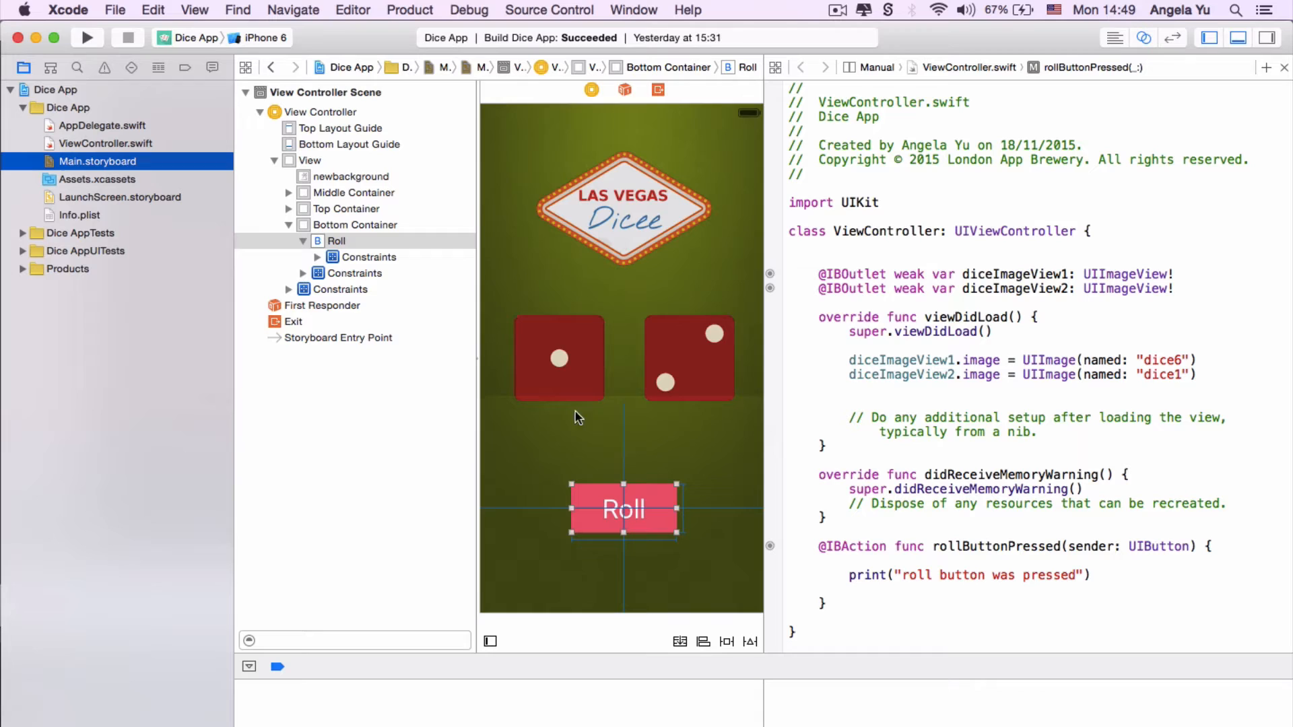
mouse_move(623, 509)
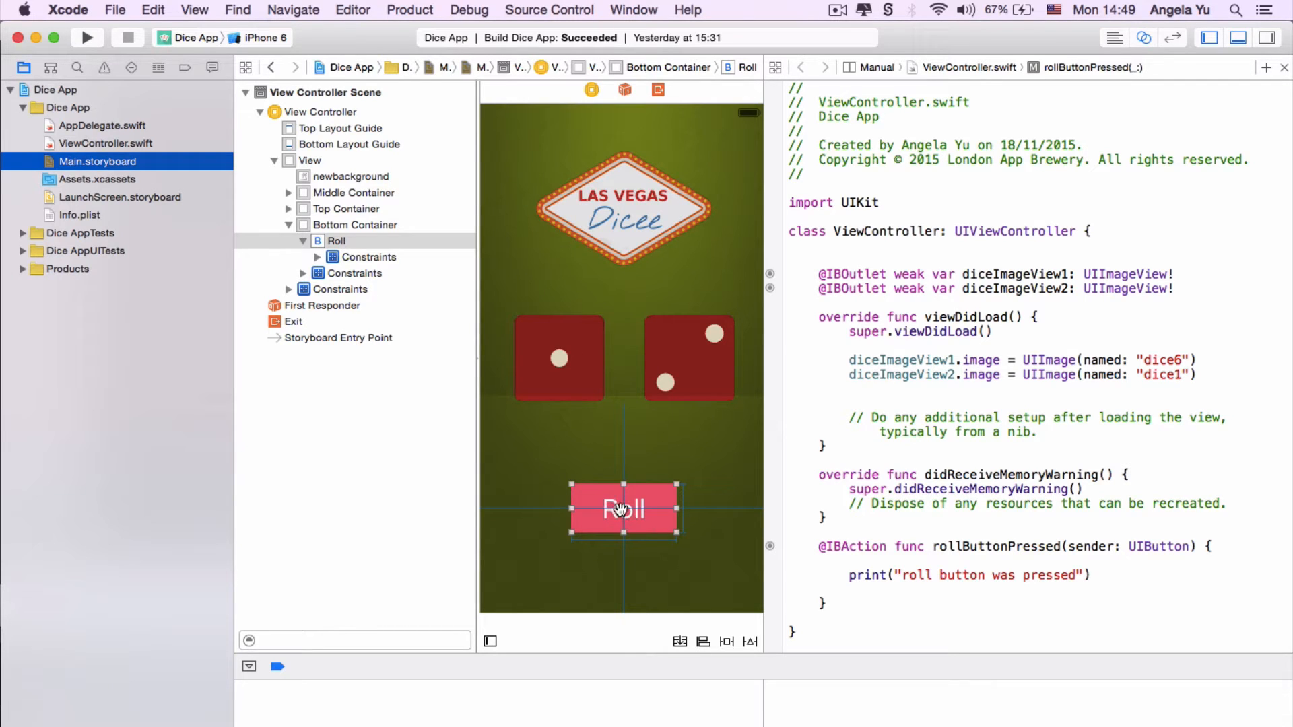
mouse_move(539, 367)
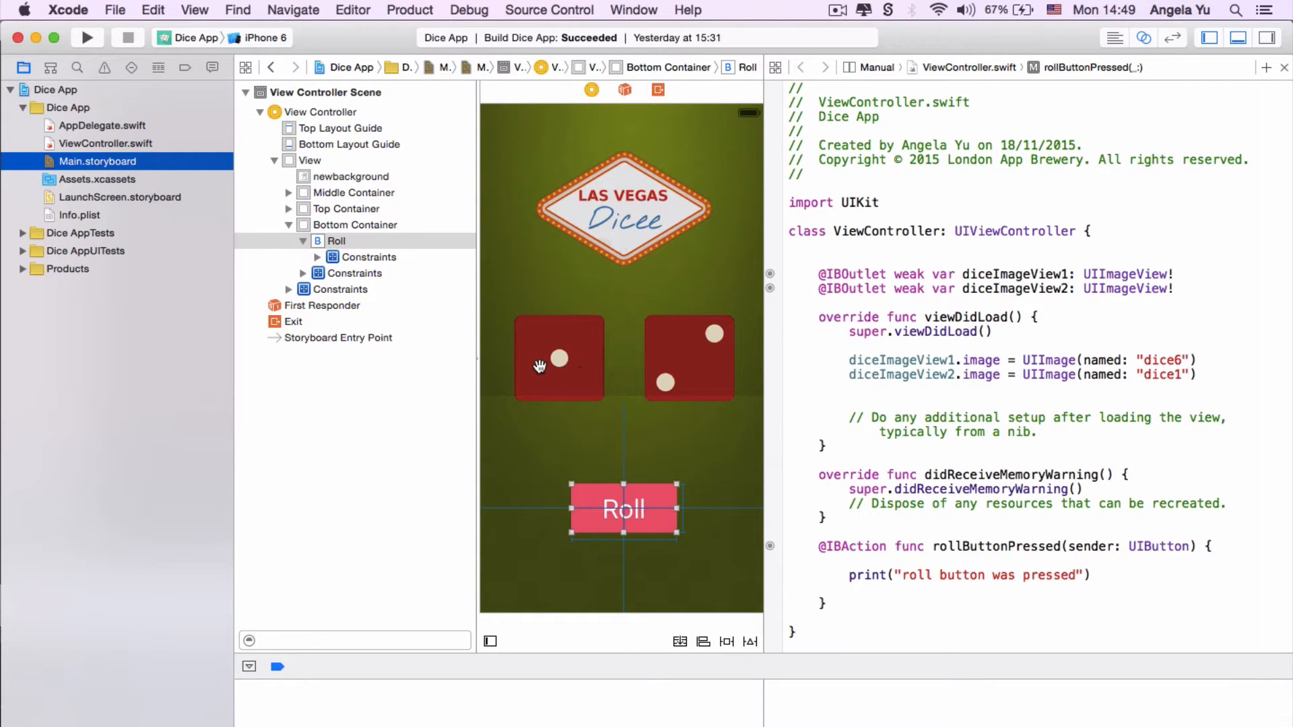
mouse_move(539, 300)
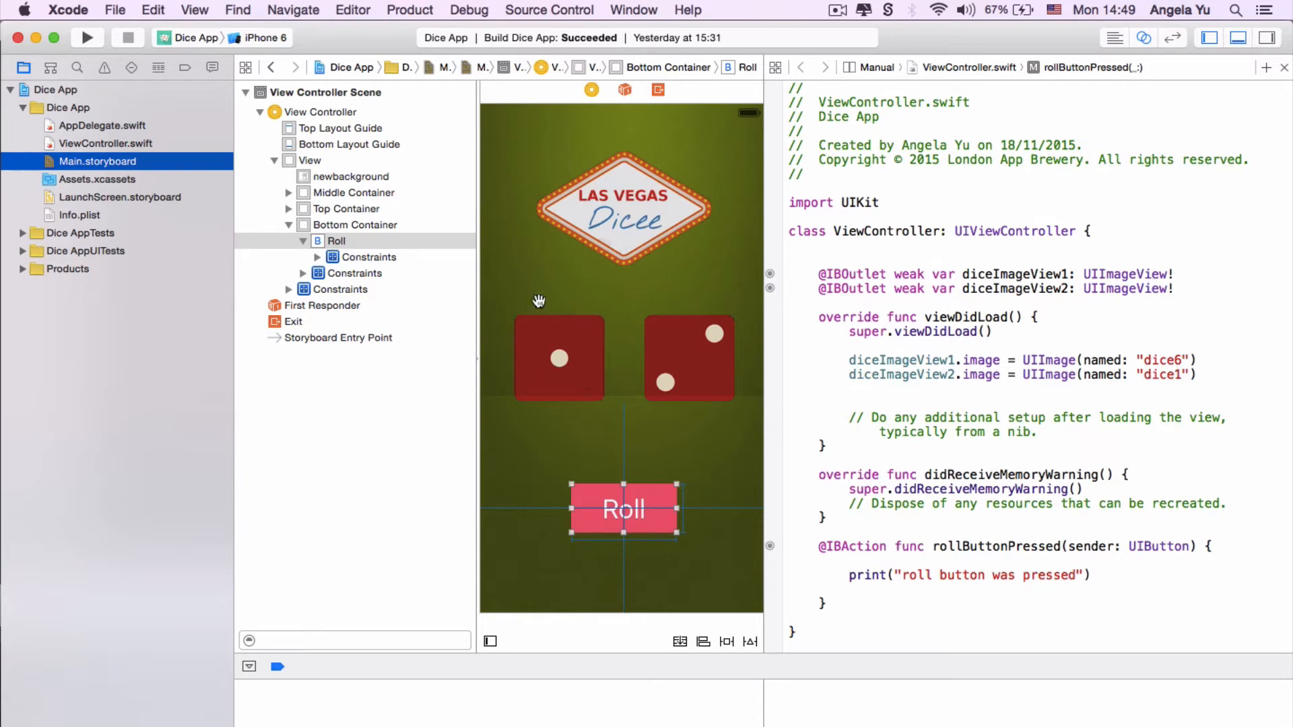
mouse_move(566, 353)
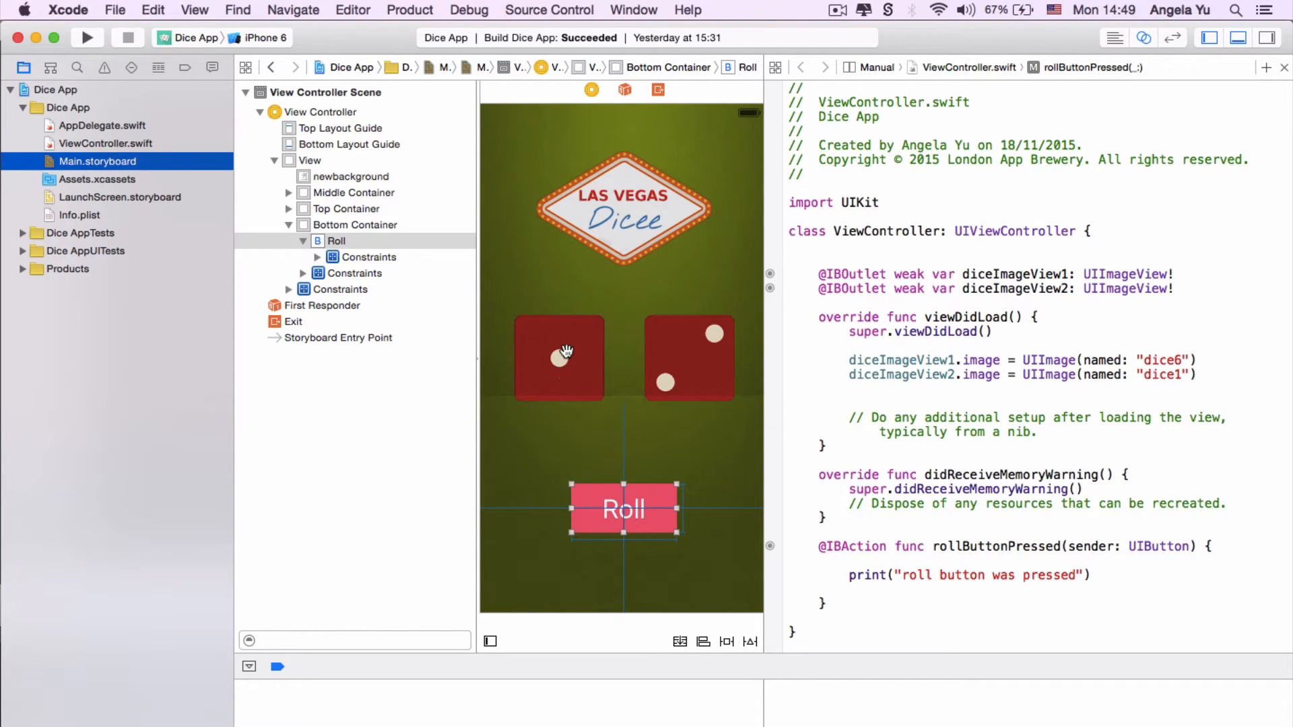
mouse_move(566, 348)
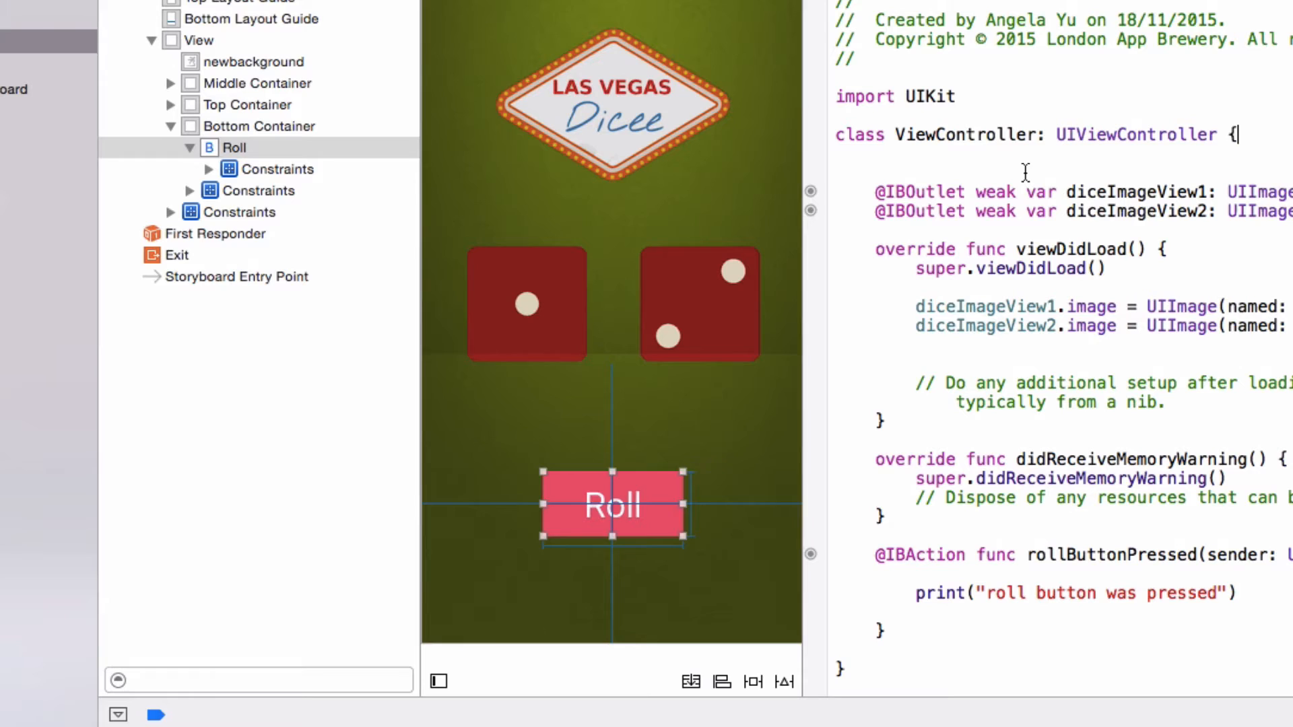
mouse_move(873, 48)
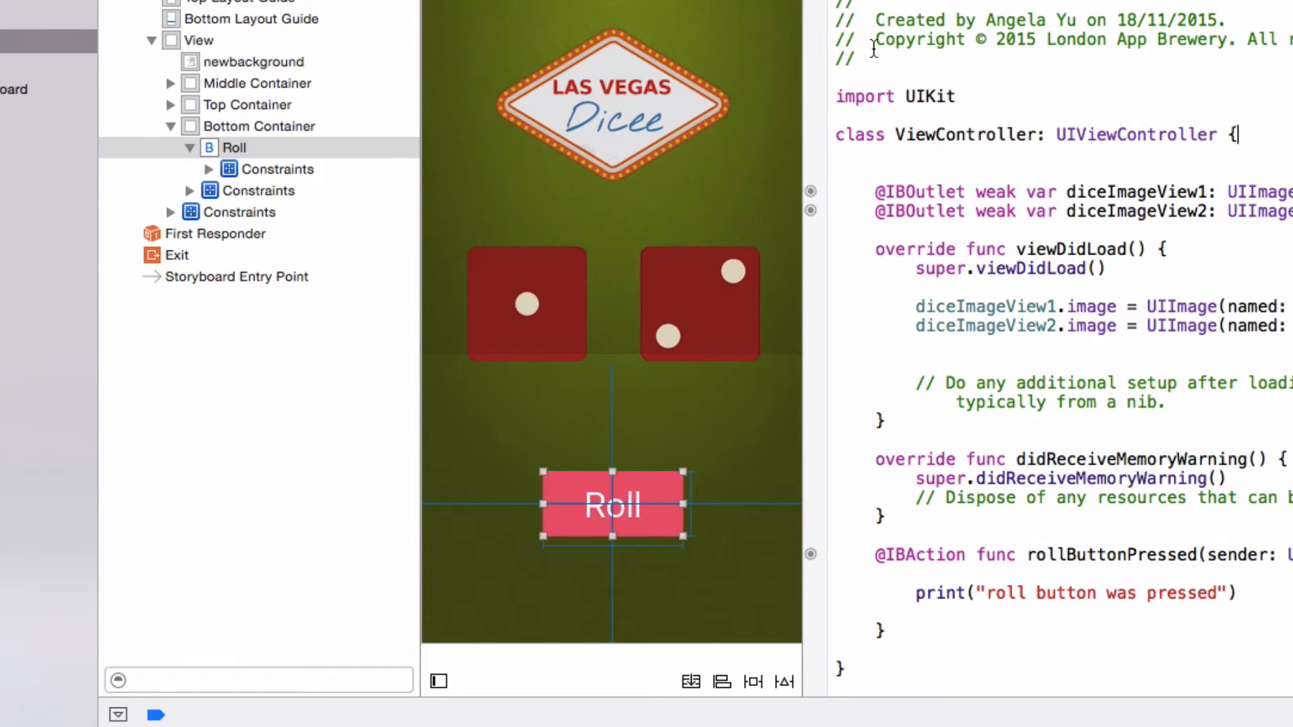
mouse_move(1085, 58)
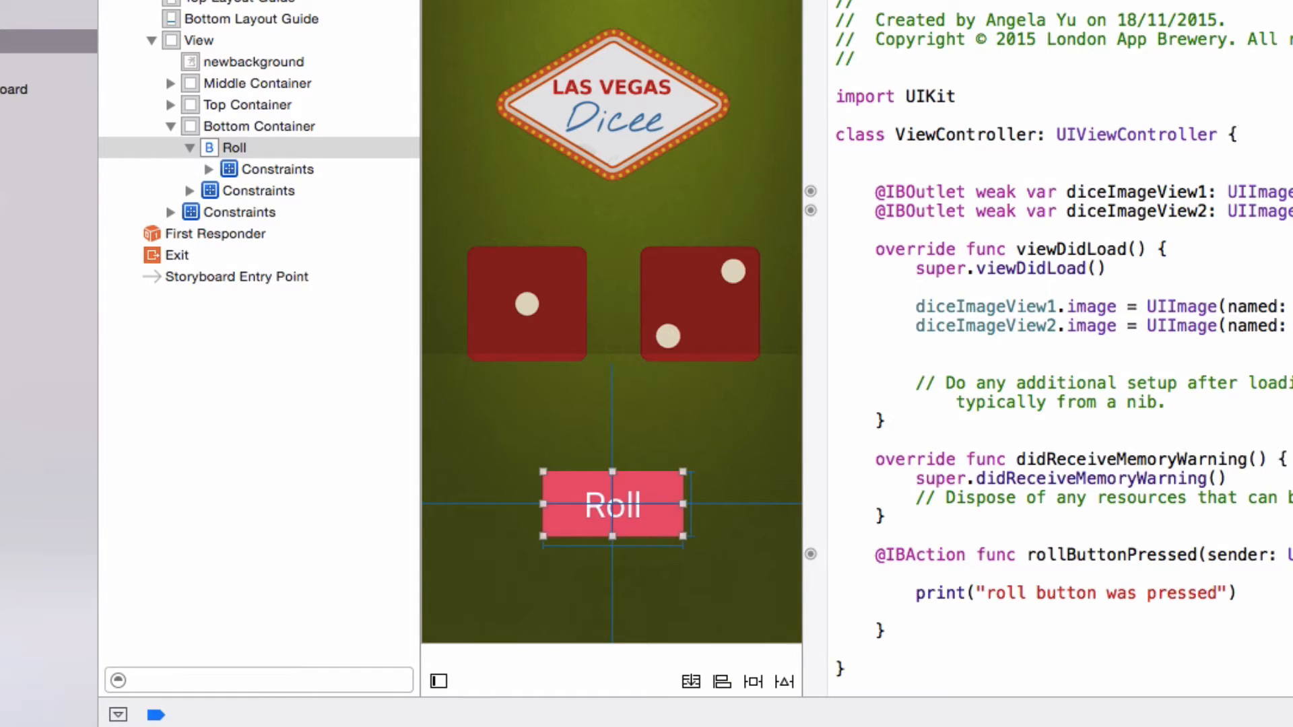
mouse_move(535, 63)
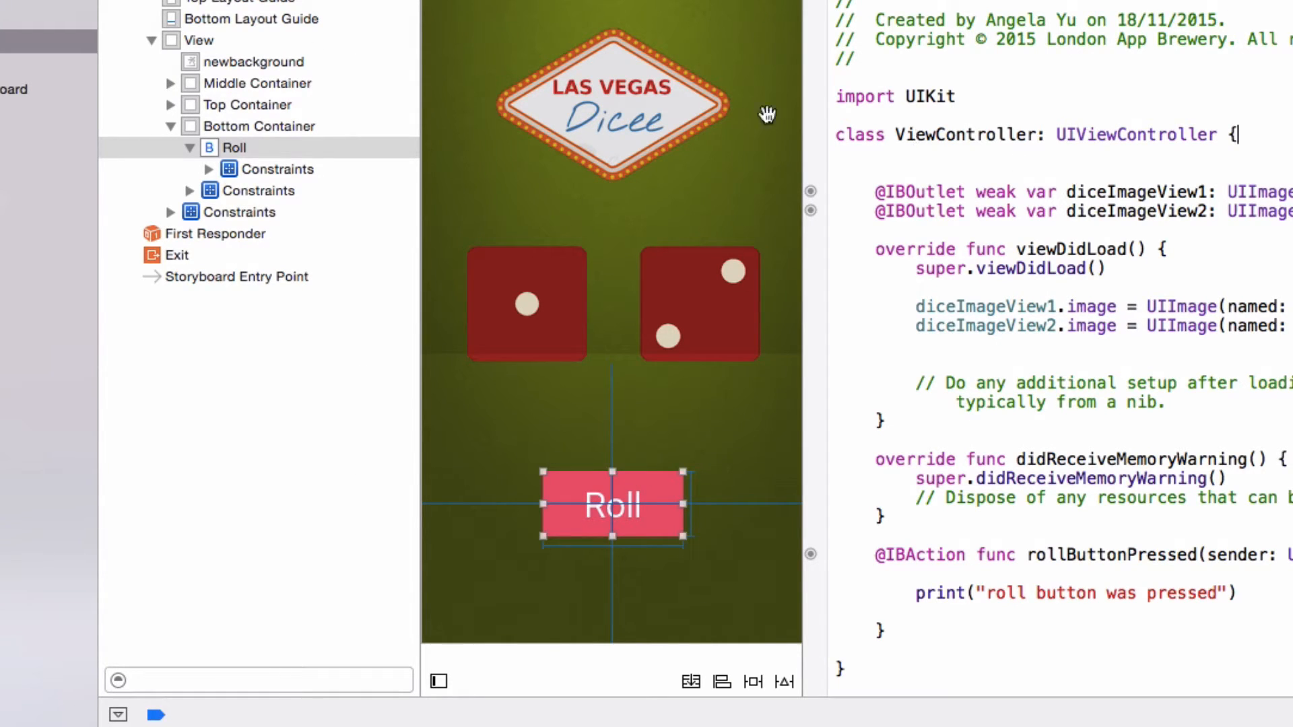
mouse_move(951, 304)
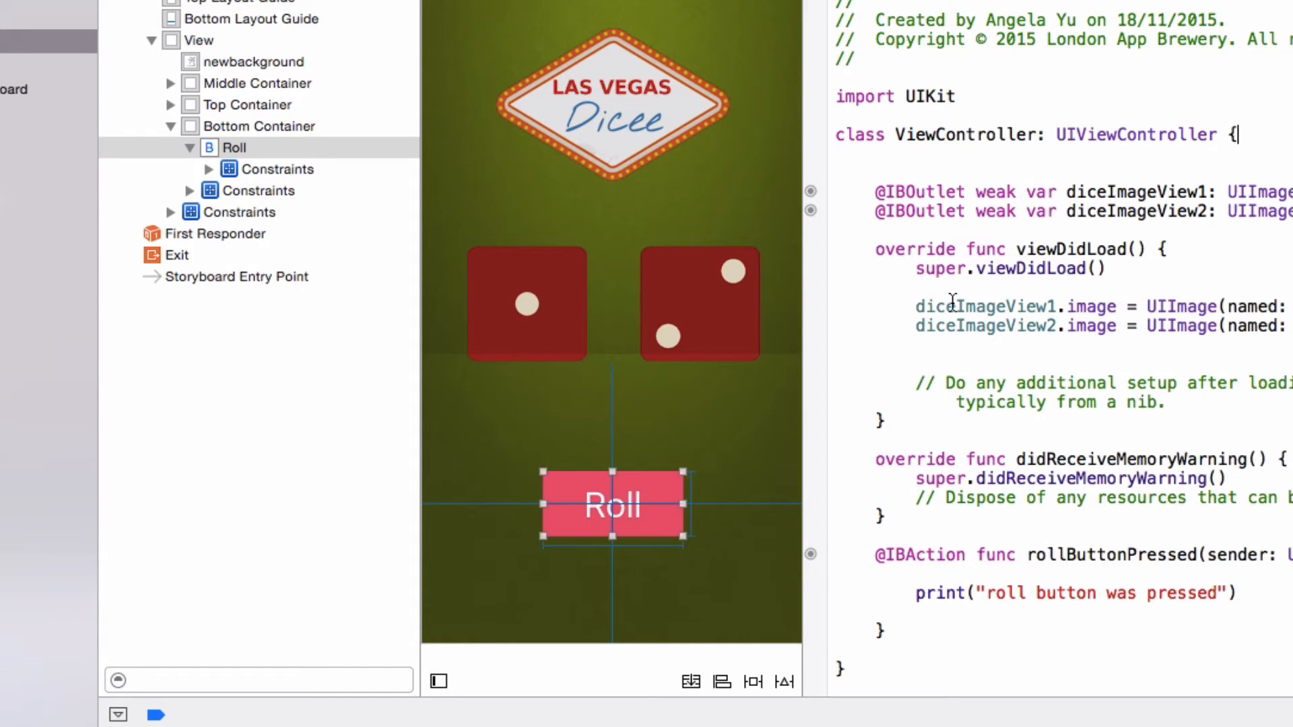
mouse_move(953, 310)
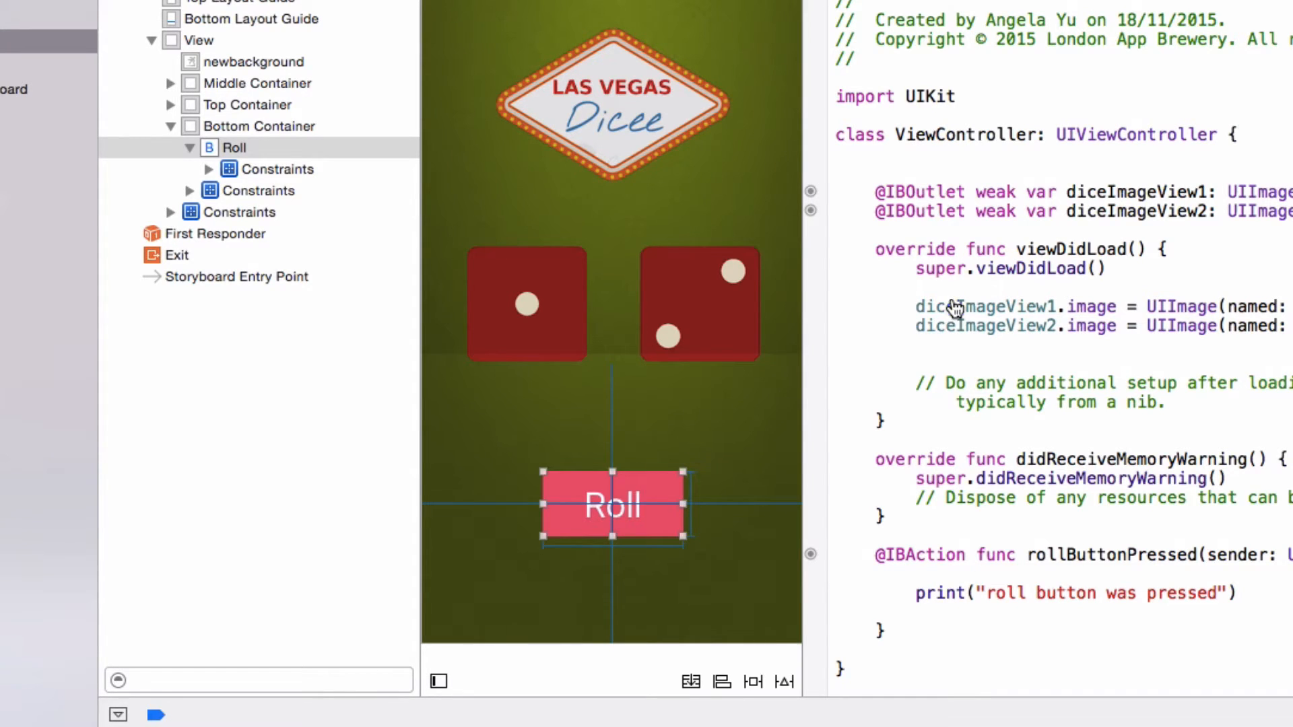
key("cmd+enter")
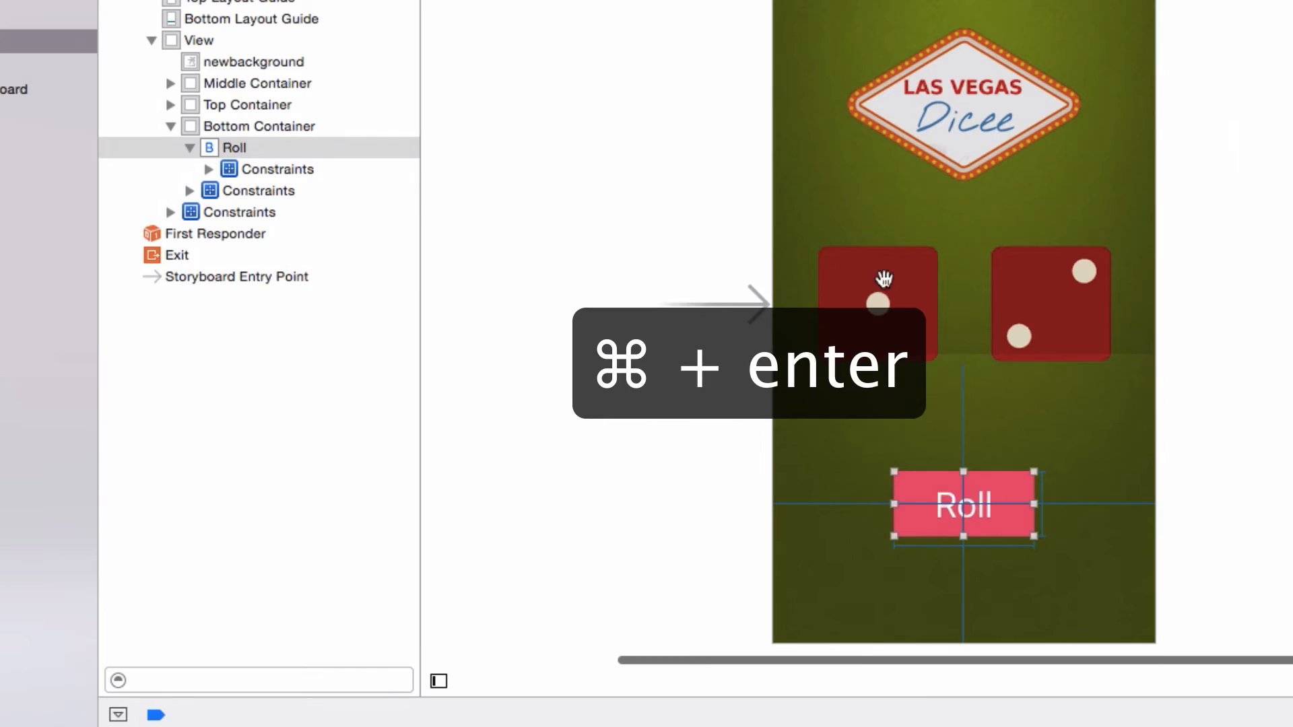
key("cmd+enter")
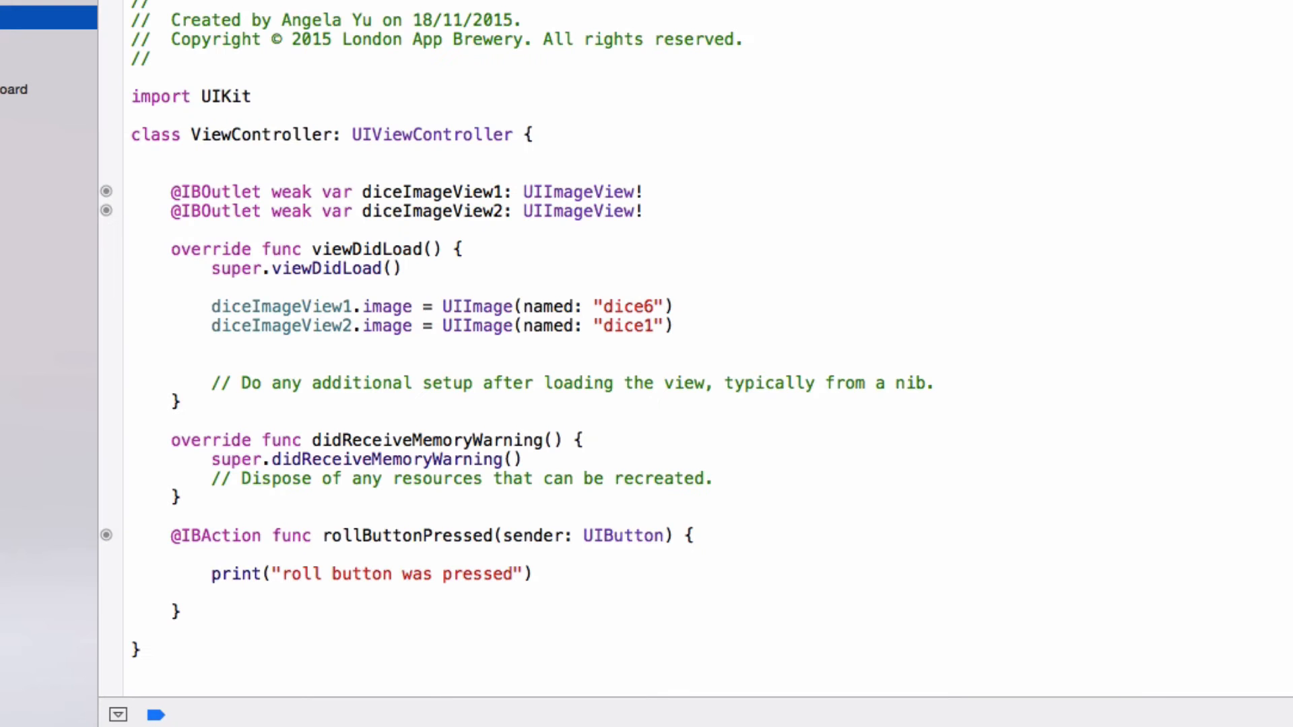
mouse_move(620, 390)
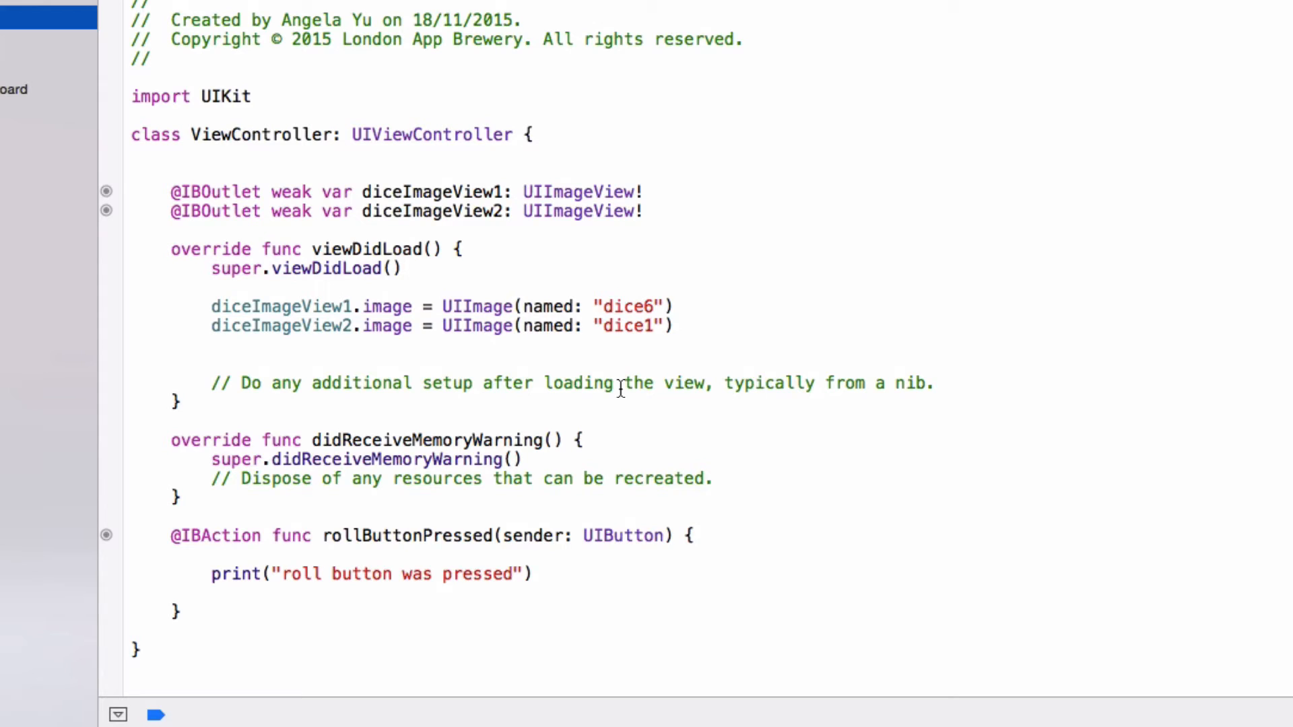
mouse_move(621, 388)
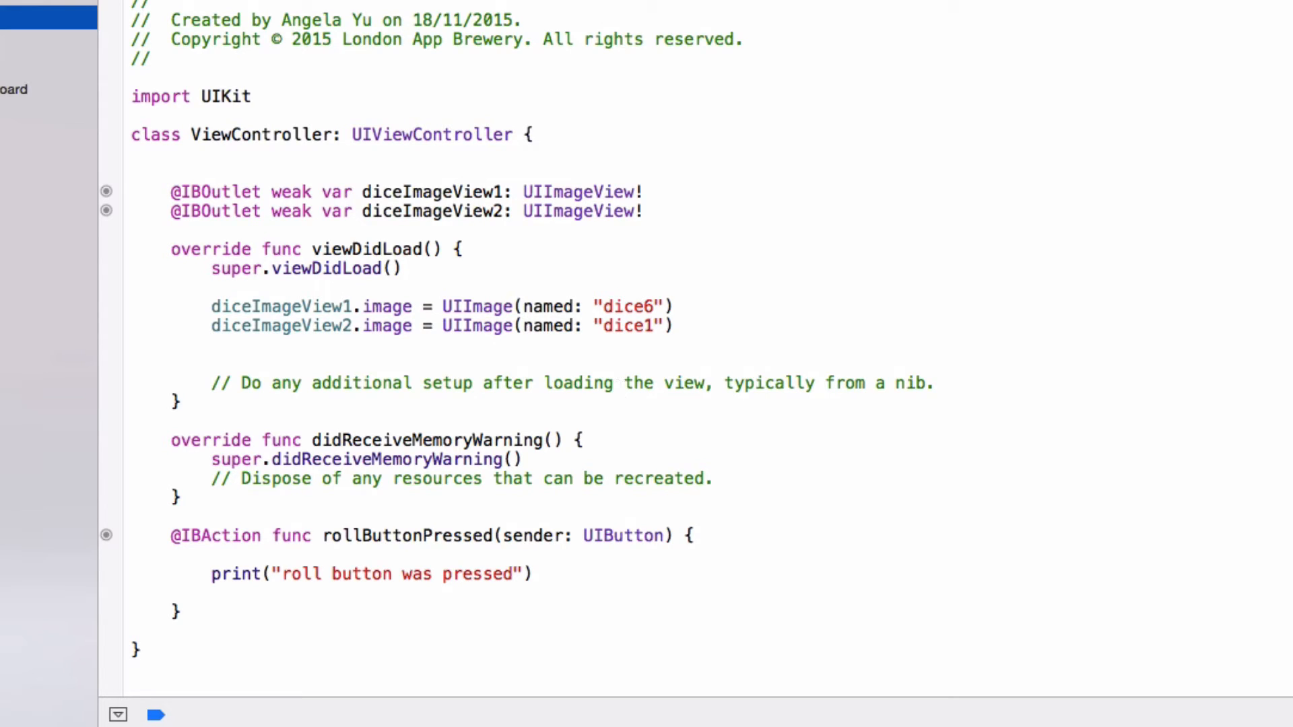
key("cmd+shift+y")
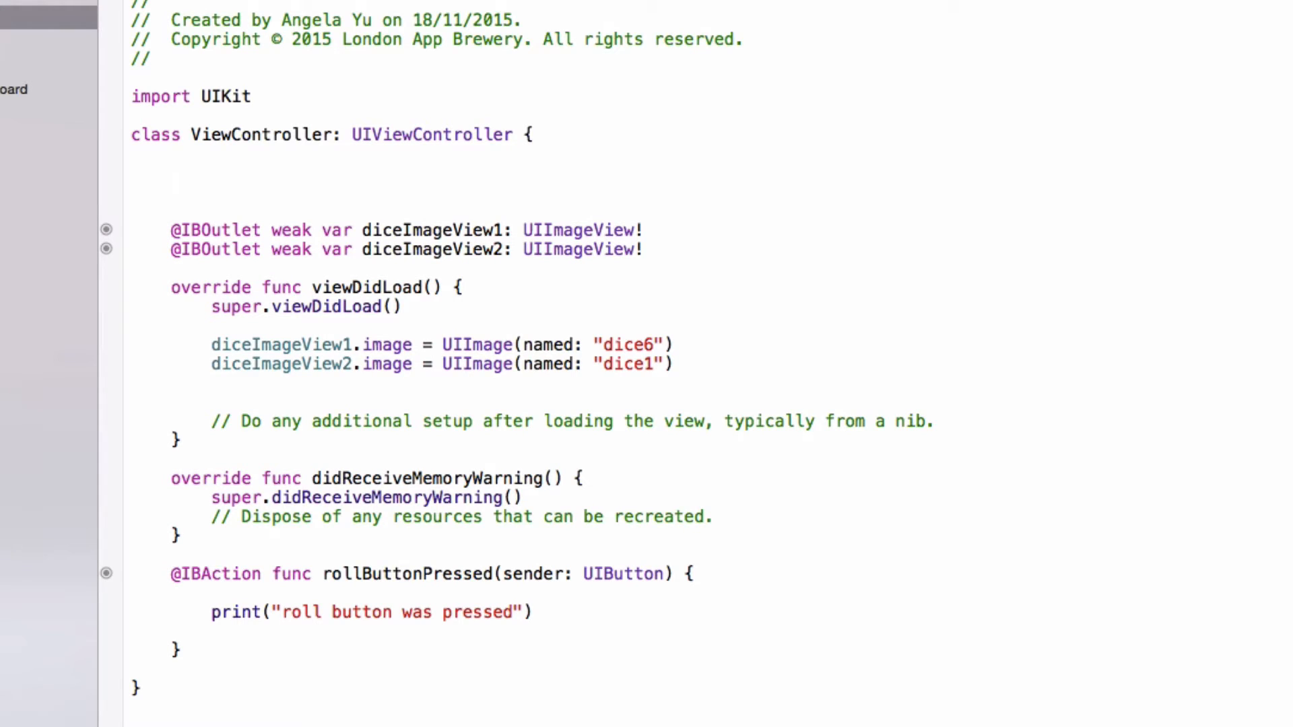
Step: Declare let diceArray : [String] = ["dice1", "dice2", "dice3", "dice4", "dice5", "dice6"] above the outlets
type("let")
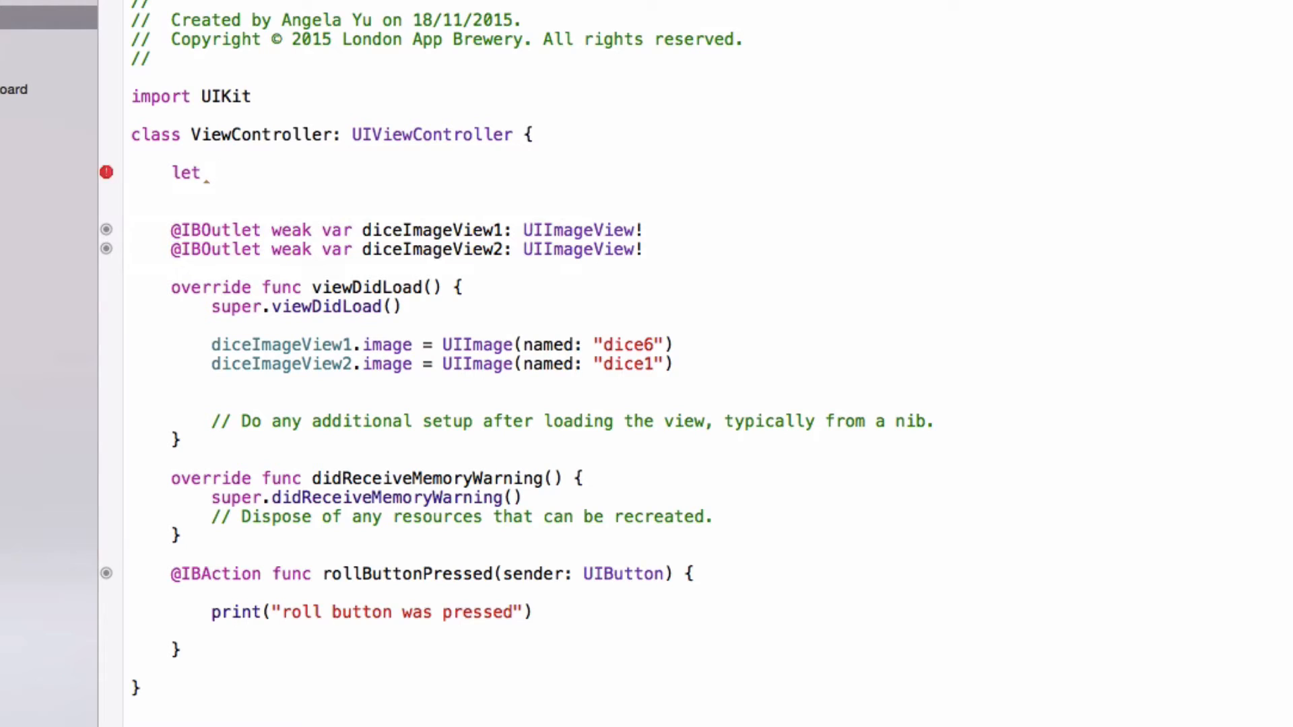
type("diceArray :")
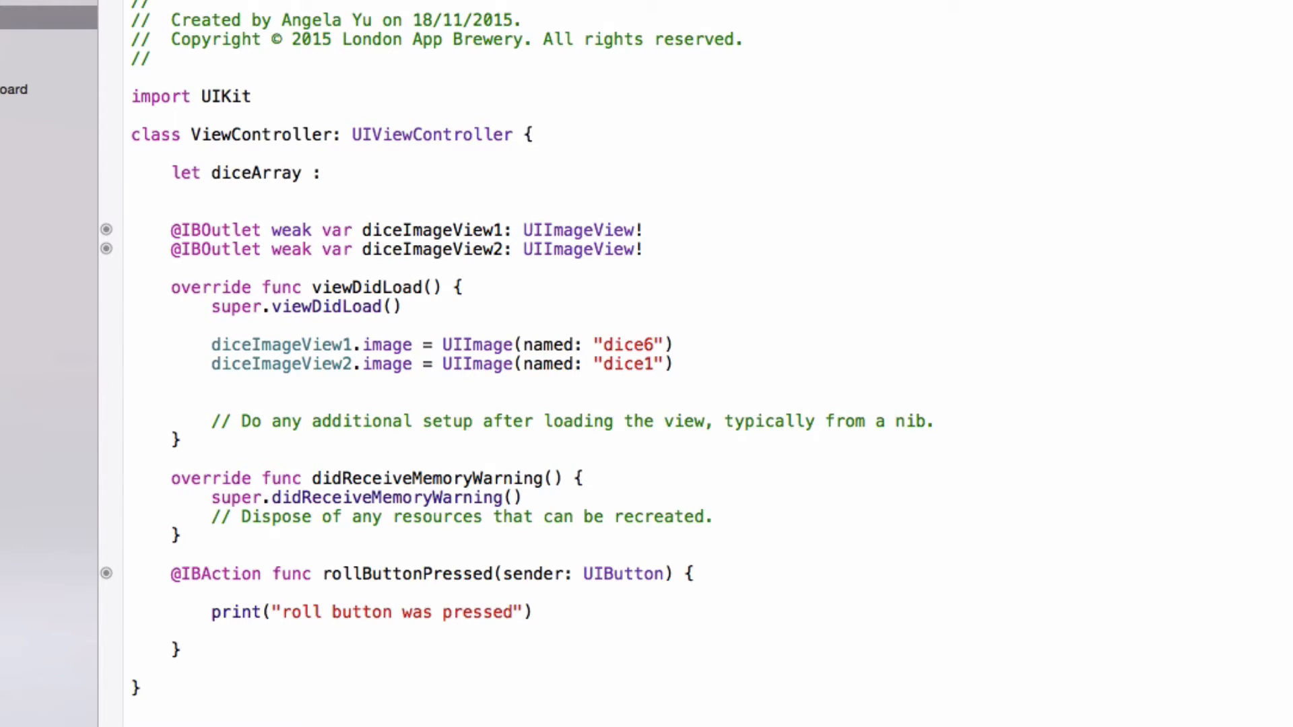
type("[String]")
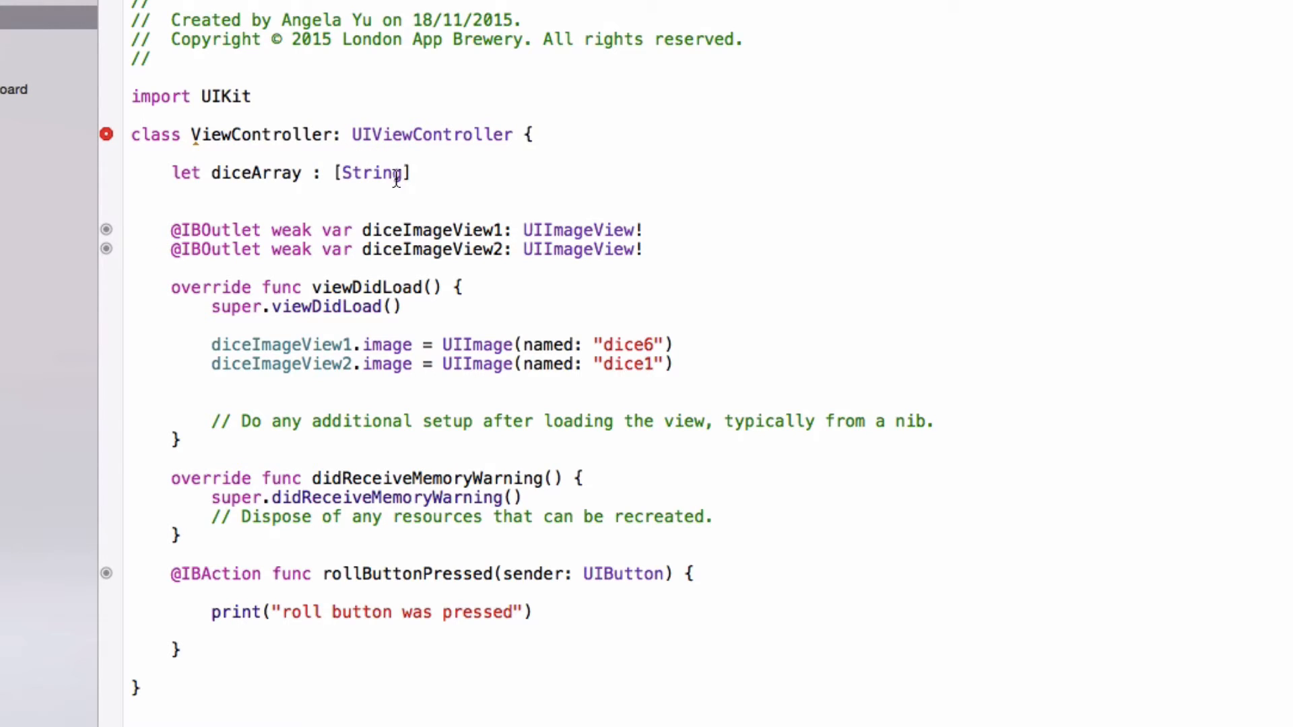
mouse_move(353, 194)
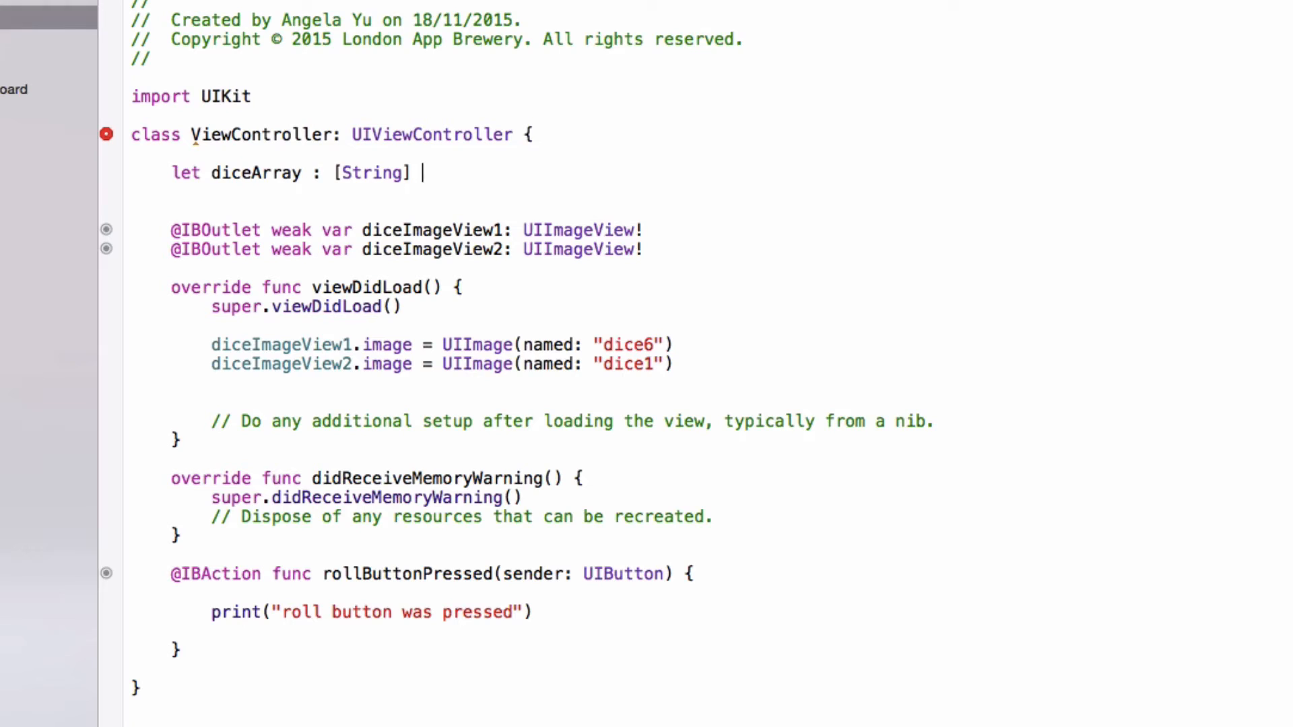
type("= [")
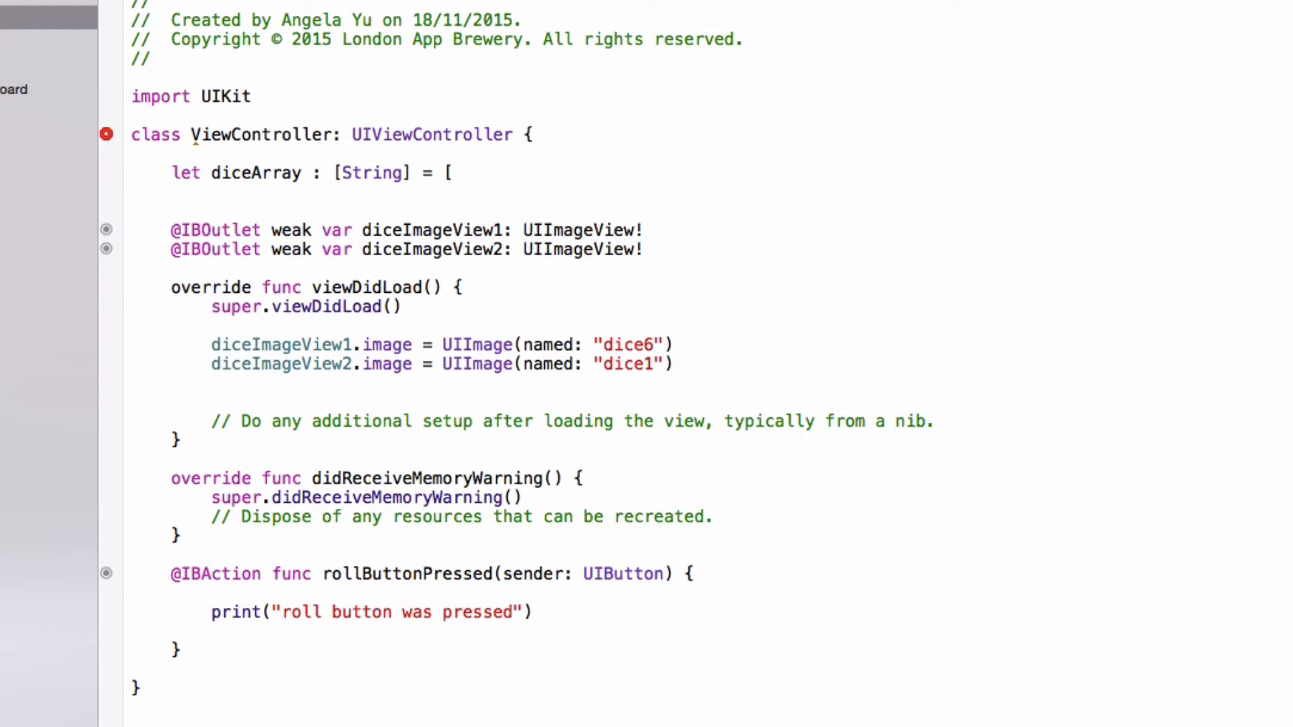
type("\"\"")
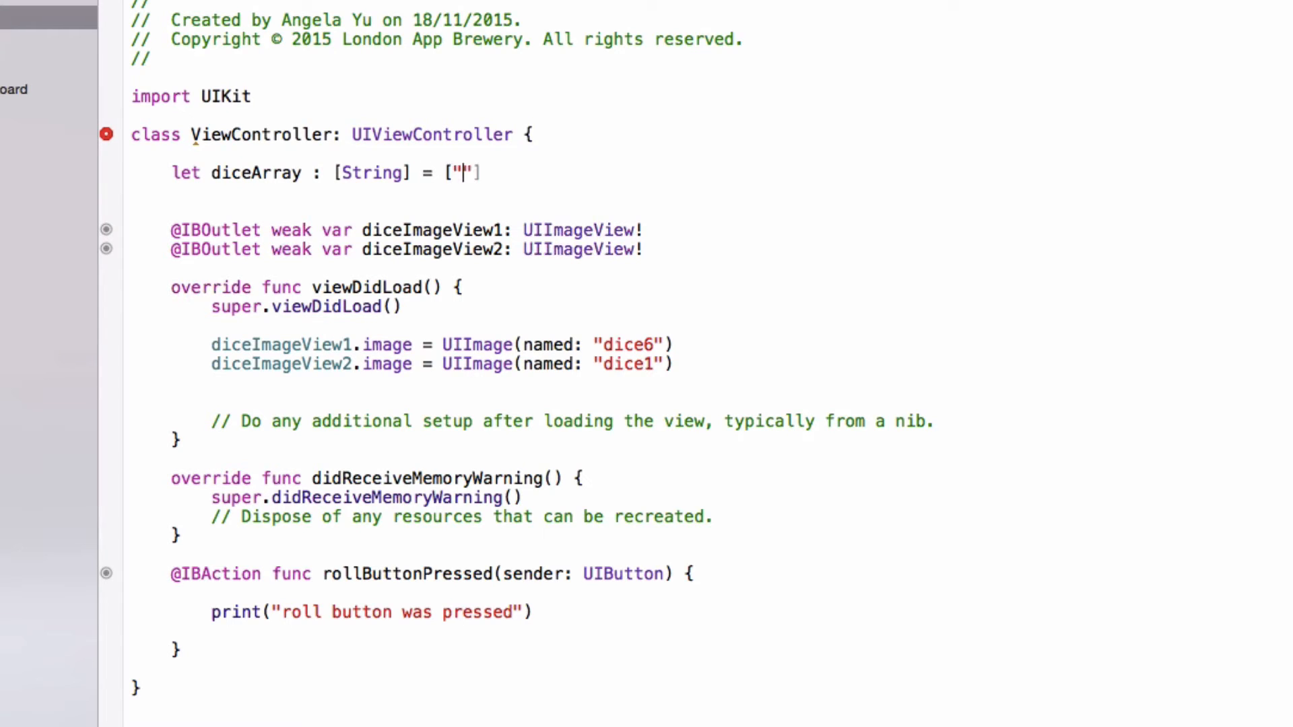
type("dice1")
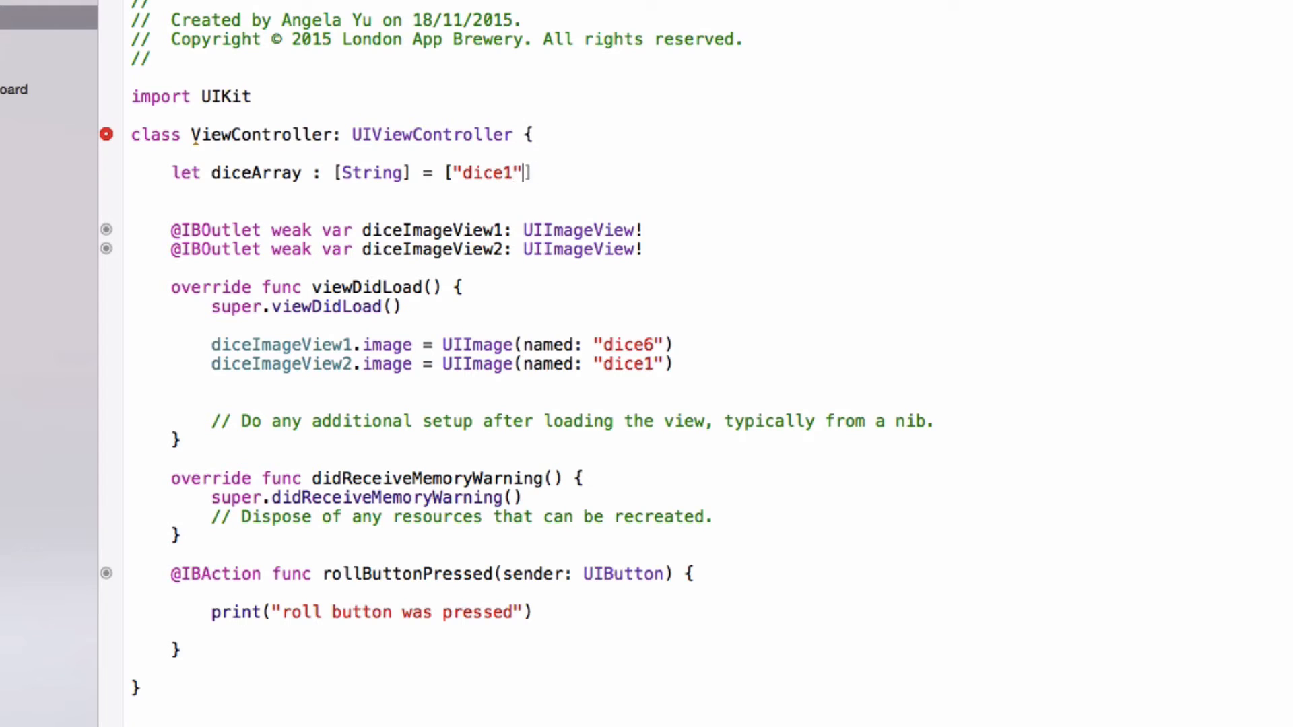
type(", \"dice2\"")
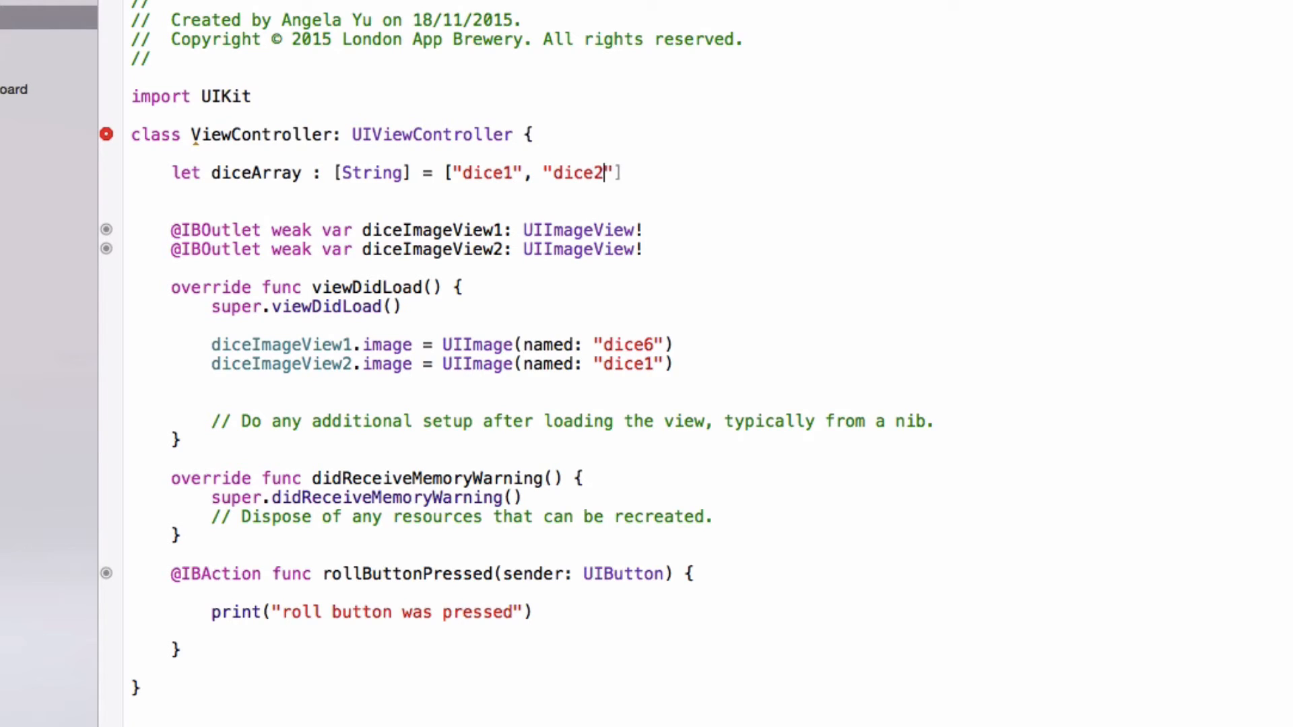
type(", \"dic")
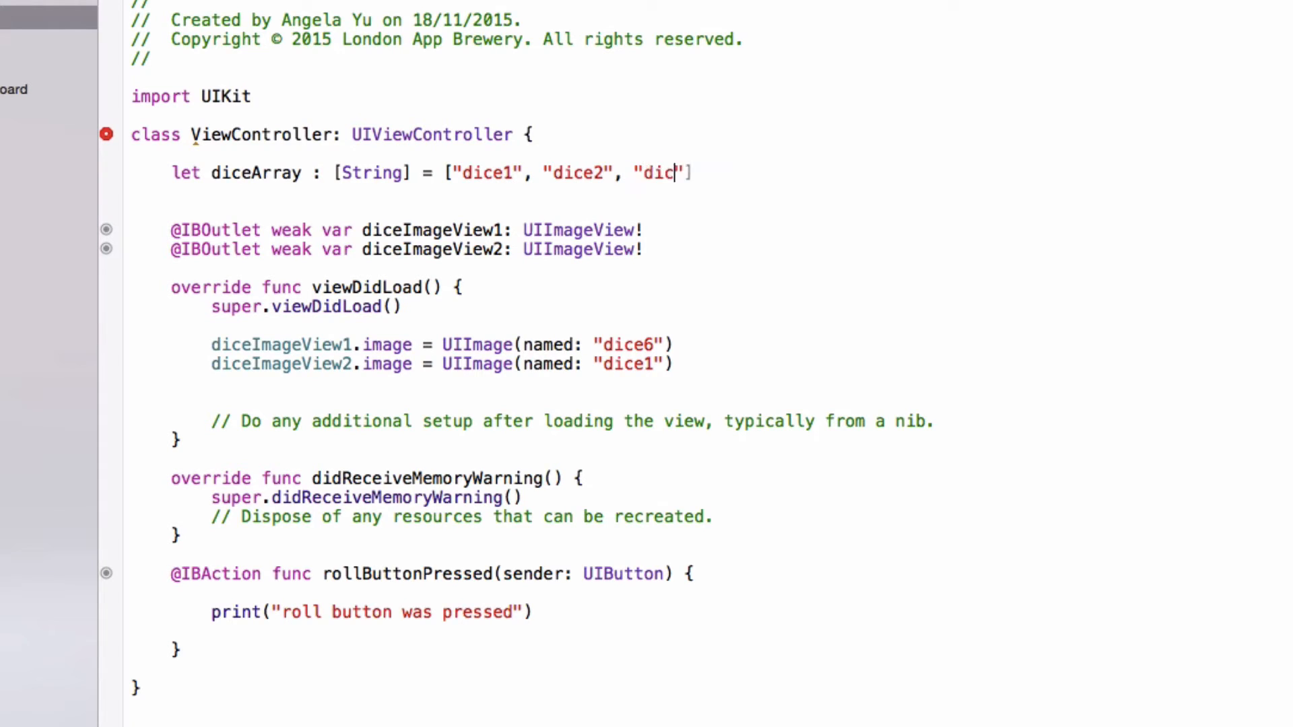
type("3\", \"")
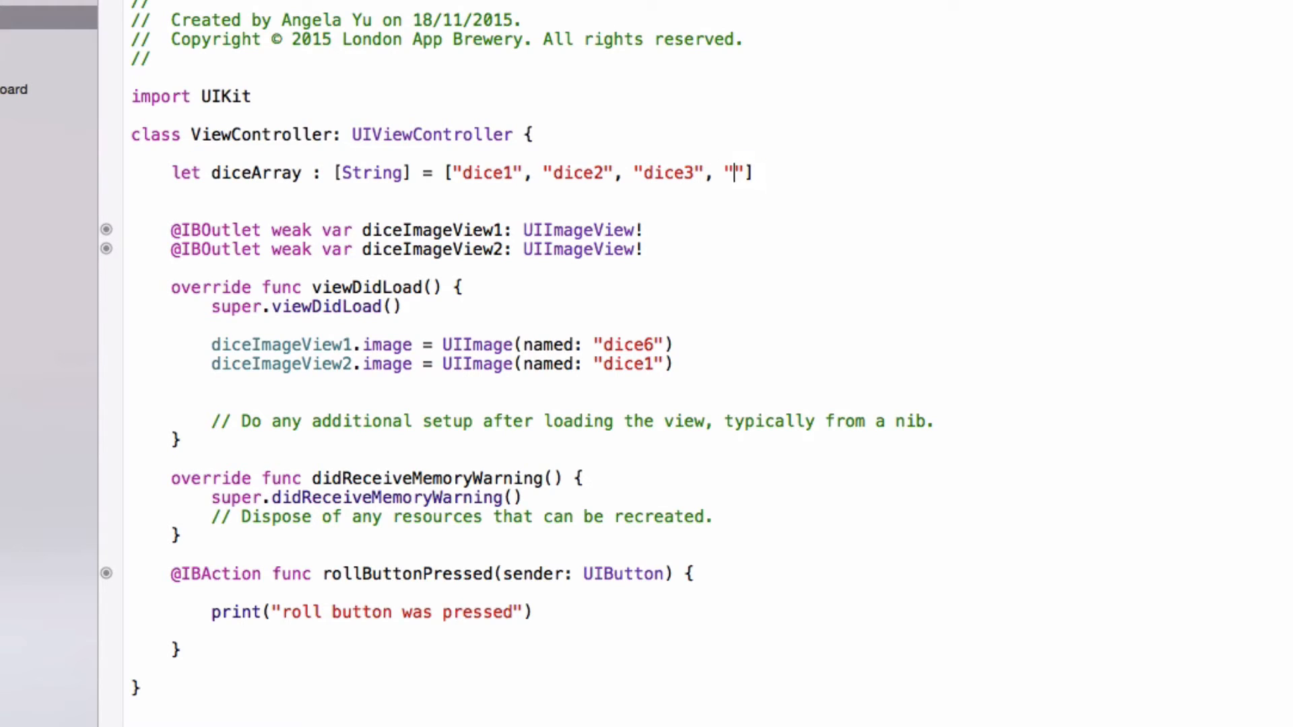
type("dice4\", \"dice5\",")
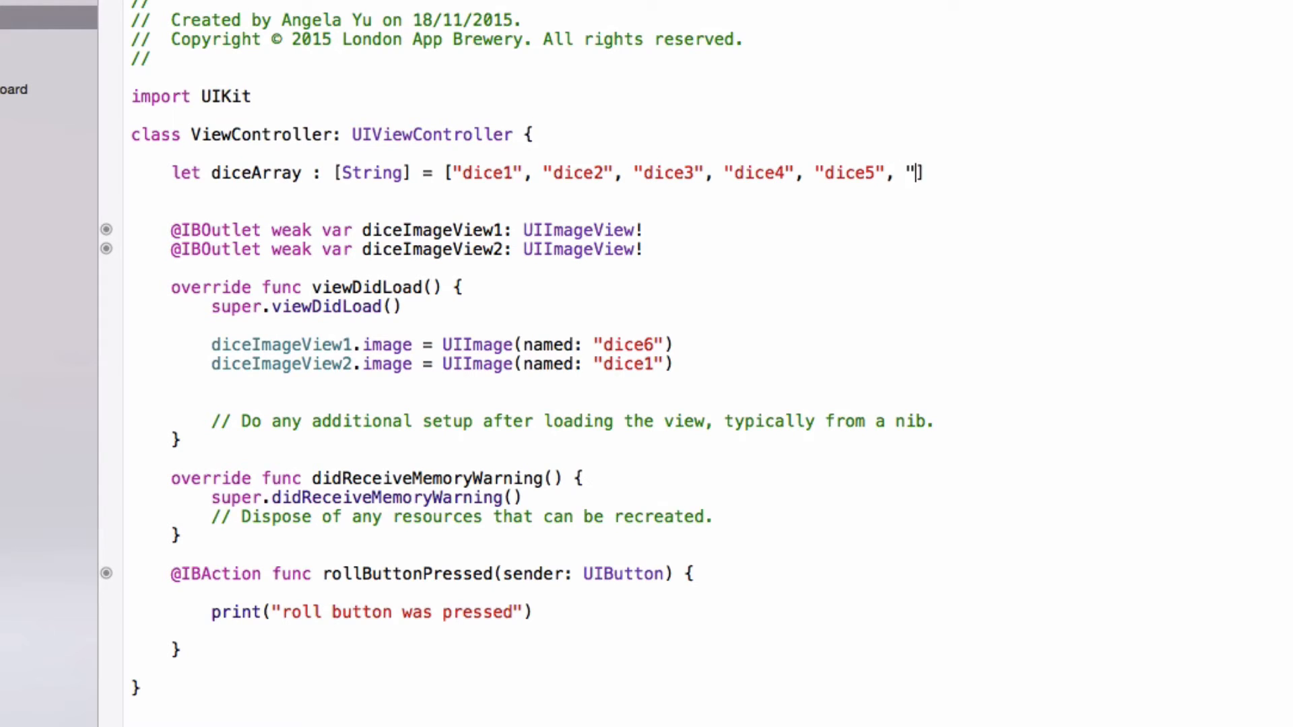
type("dice6\"")
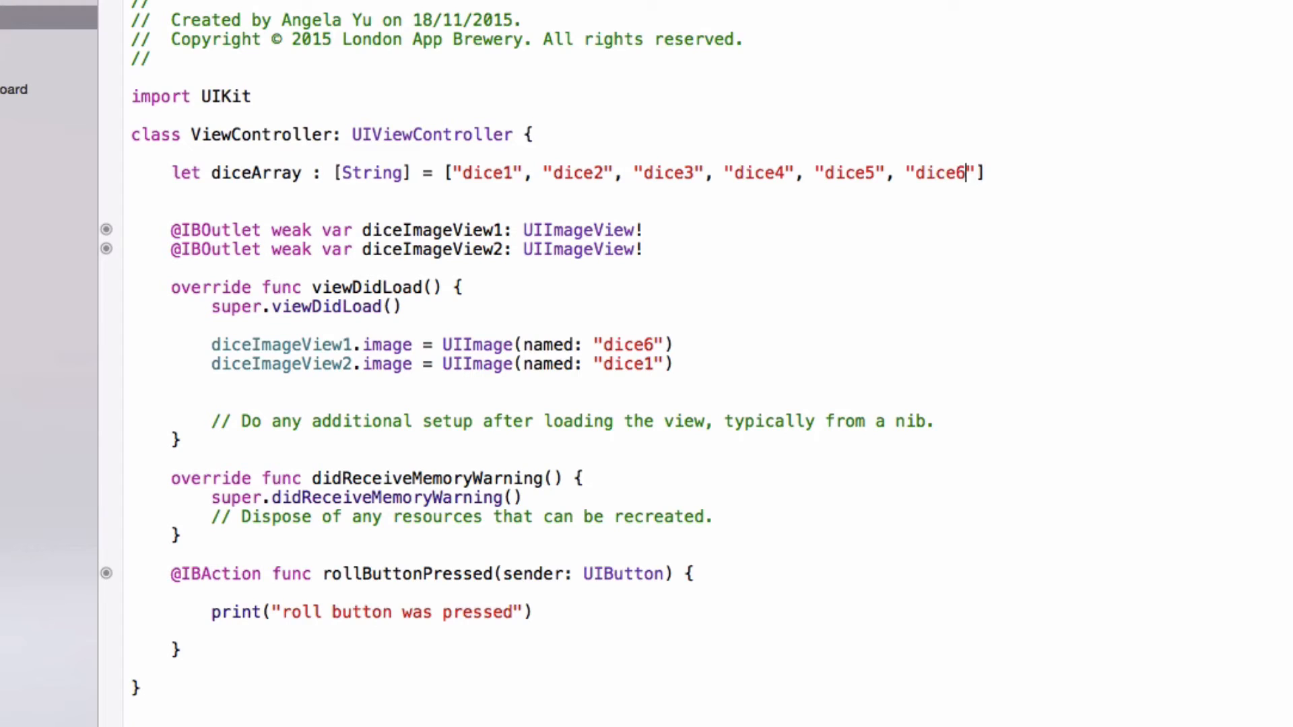
left_click(984, 173)
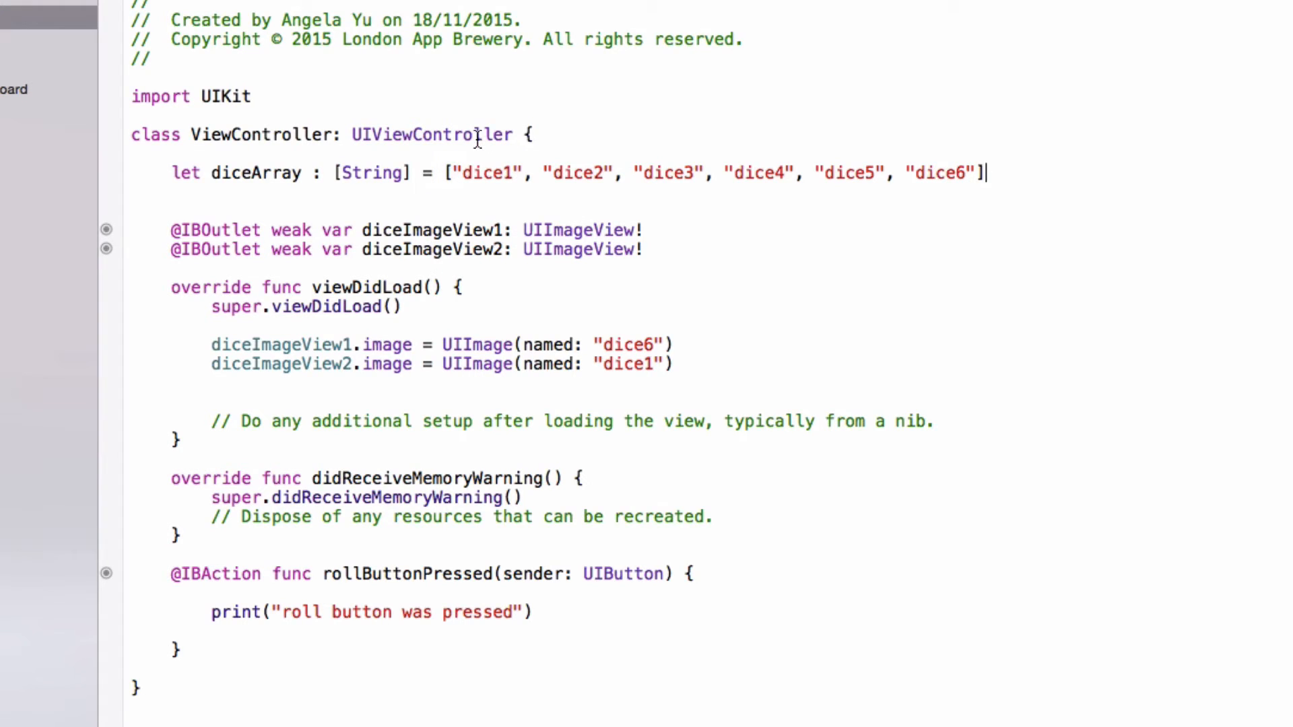
mouse_move(986, 174)
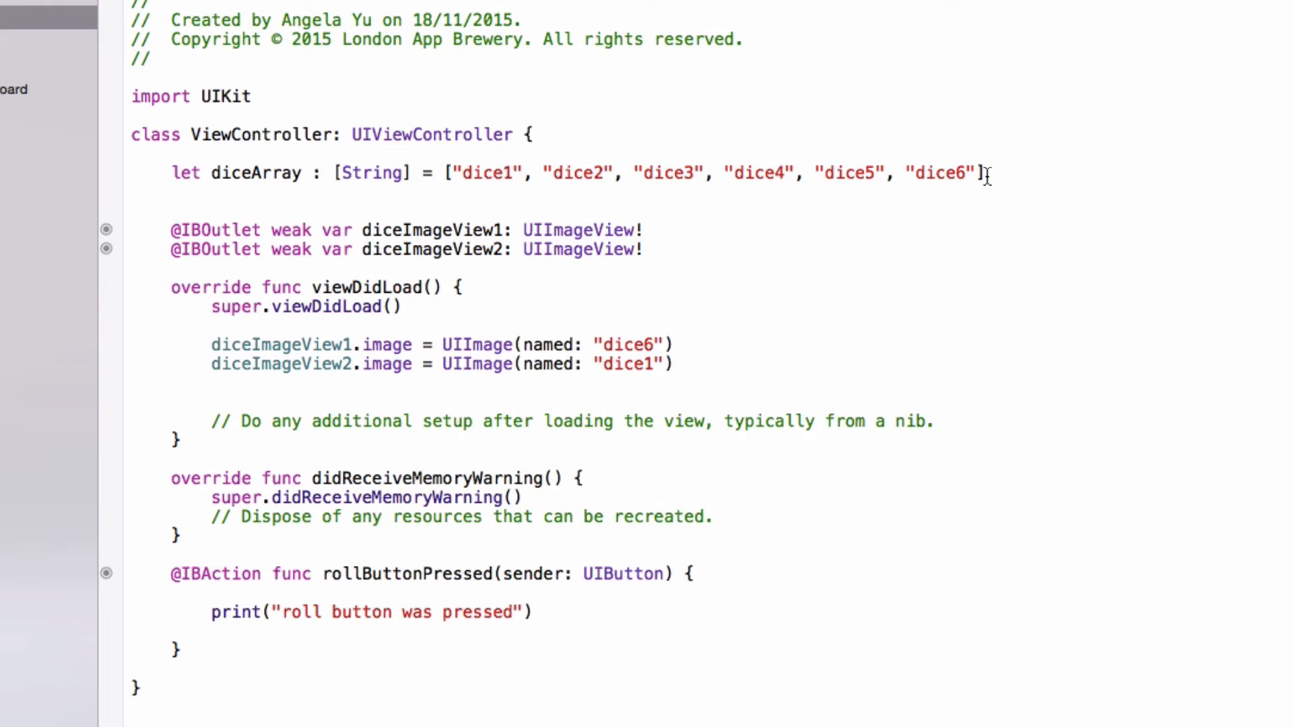
mouse_move(1021, 171)
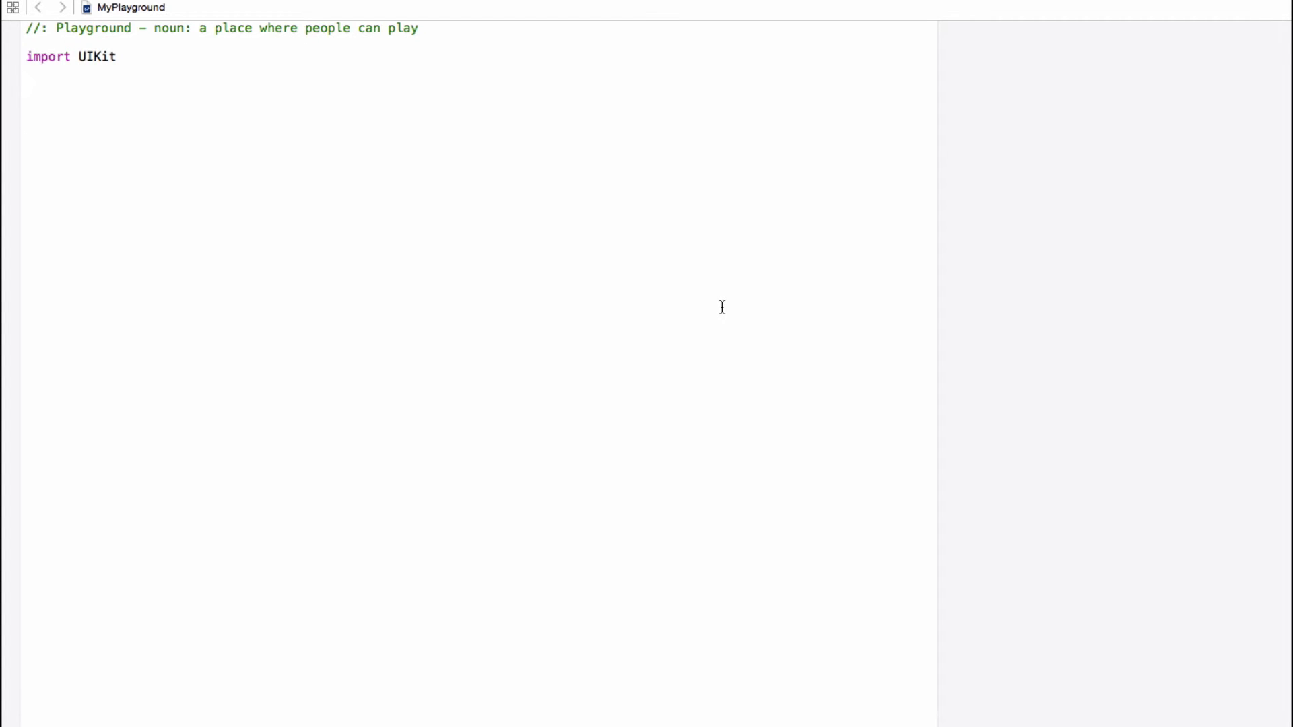
Step: Paste the diceArray declaration into MyPlayground below import UIKit and start a new line
type("let diceArray : [String] = [\"dice1\", \"dice2\", \"dice3\", \"dice4\", \"dice5\", \"dice6\"]")
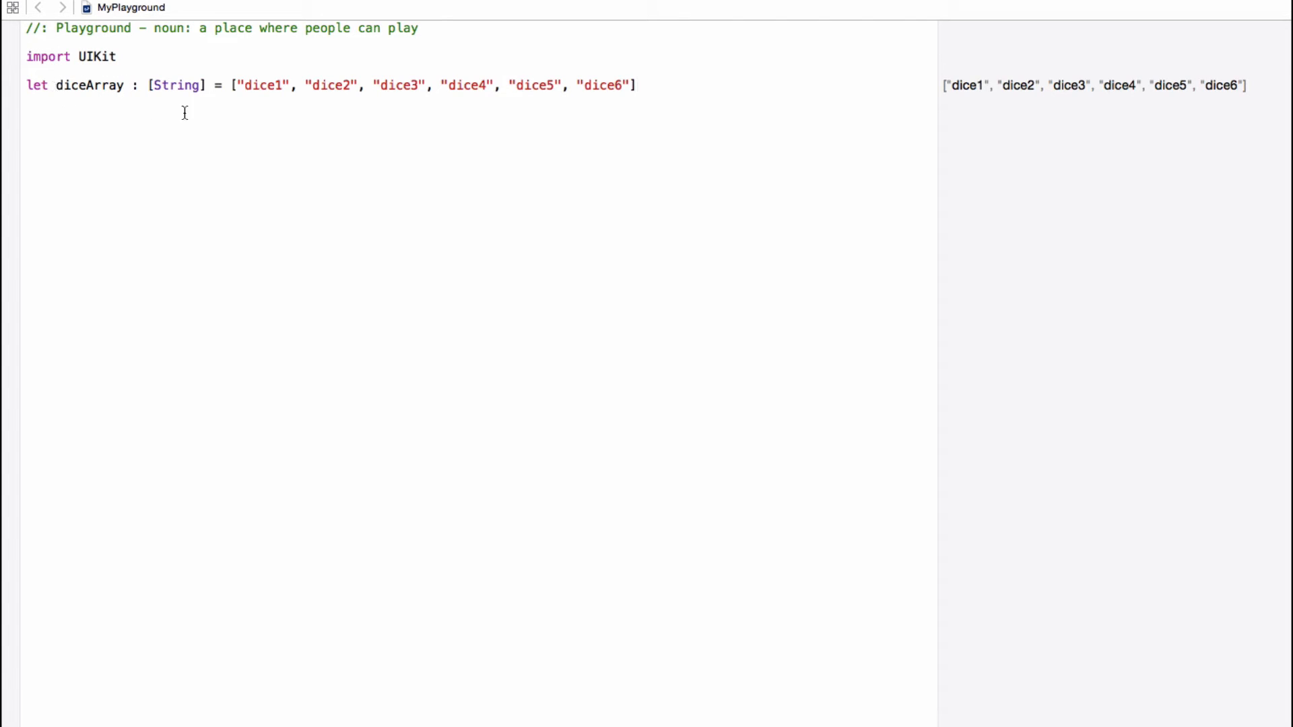
left_click(635, 85)
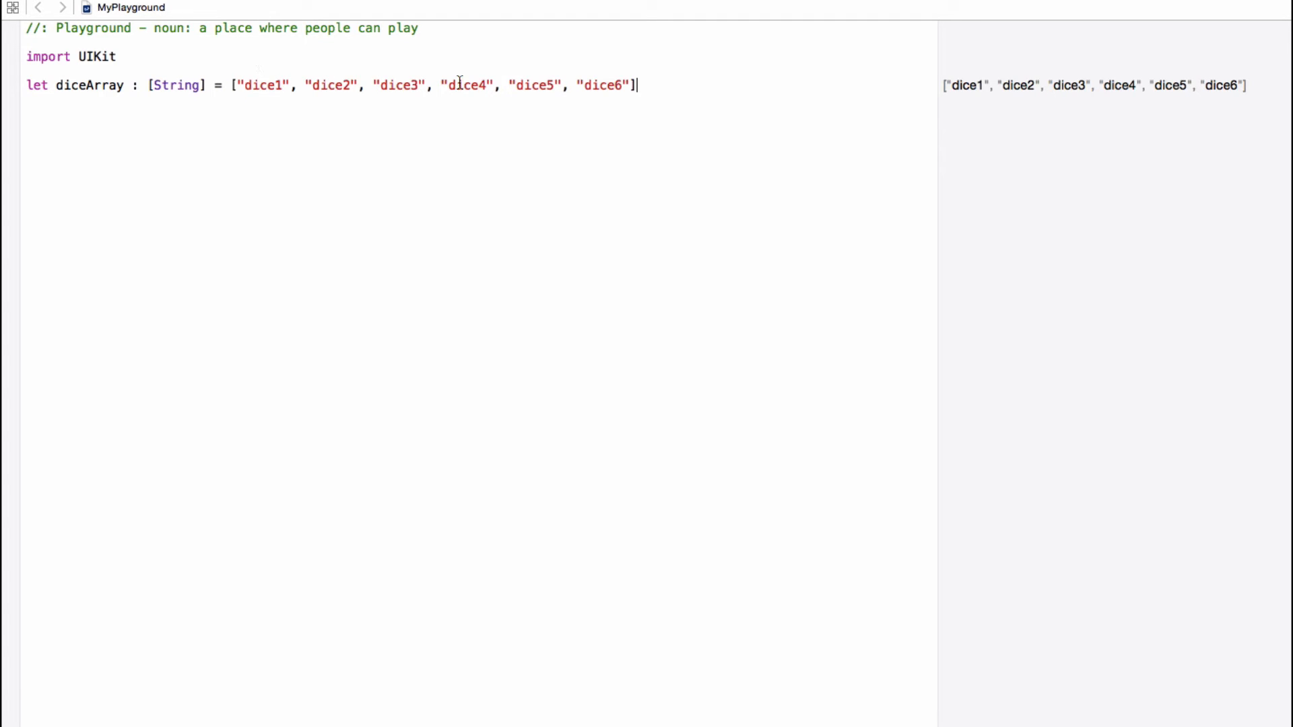
left_click(254, 85)
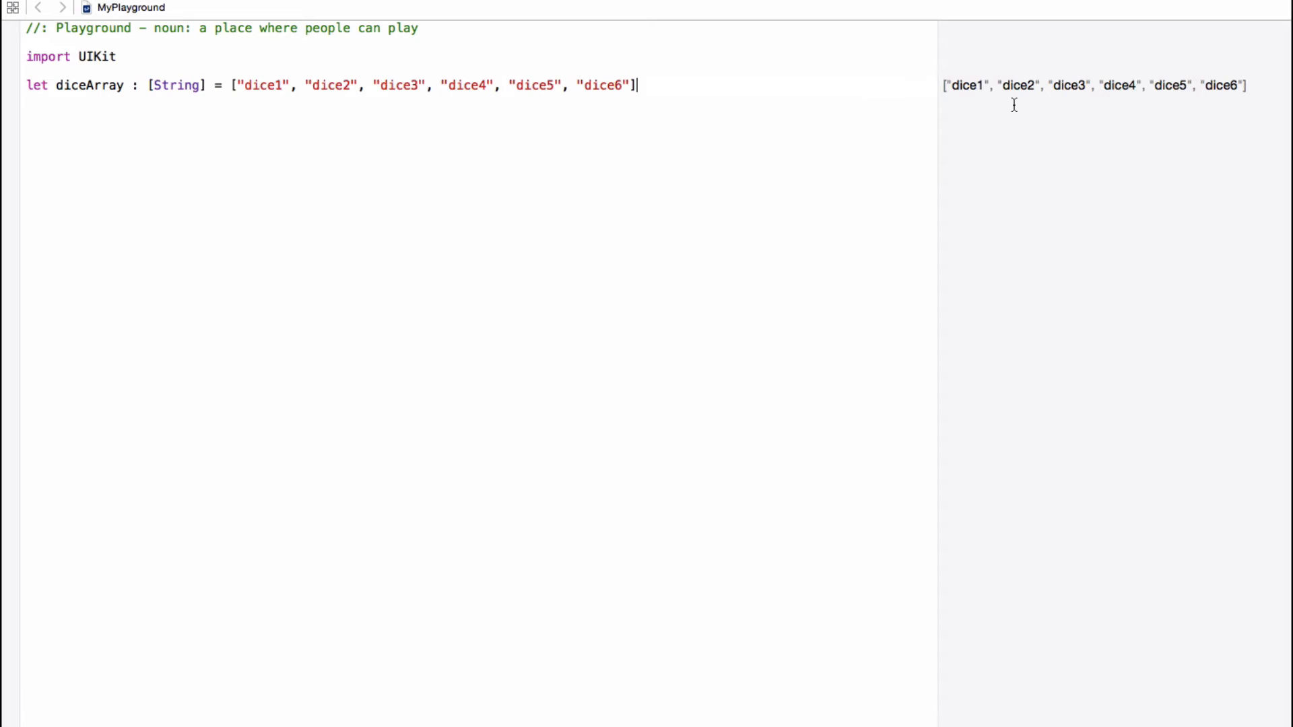
key("Return")
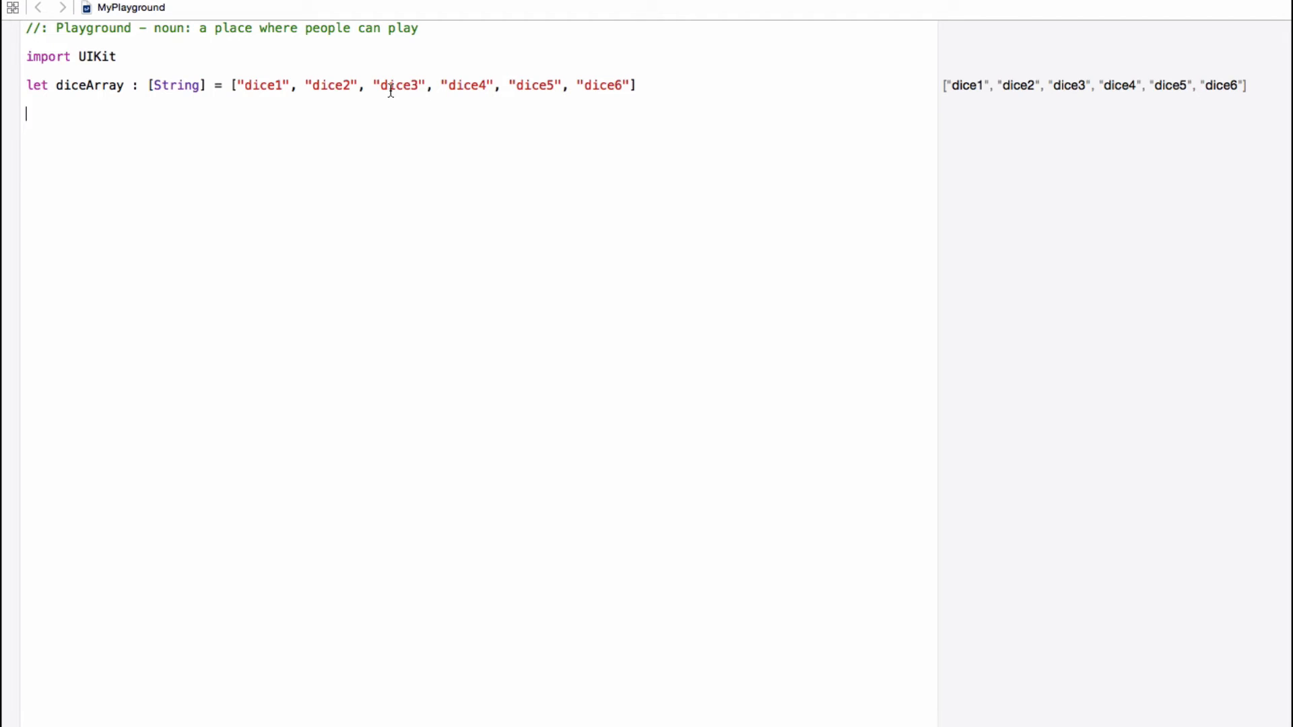
Step: Add print(diceArray[2]), then change the index to 5 so the output shows dice6
key("Return")
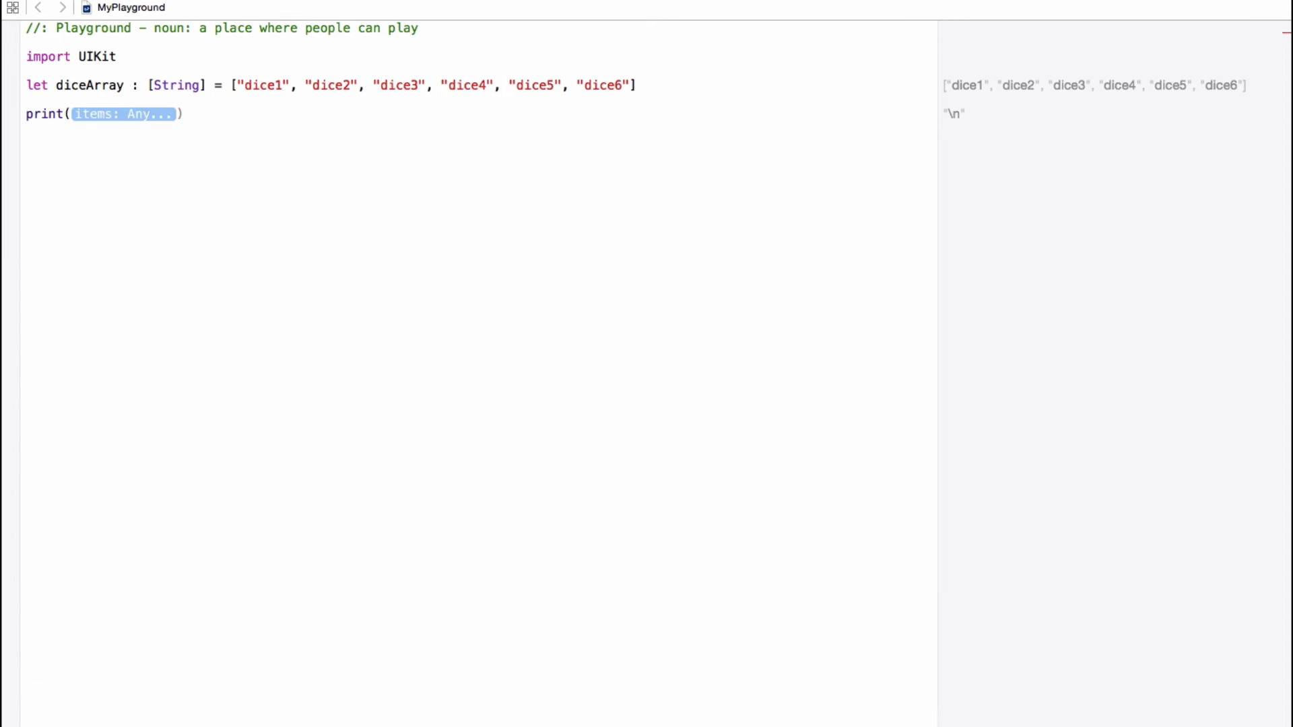
type("diceArray")
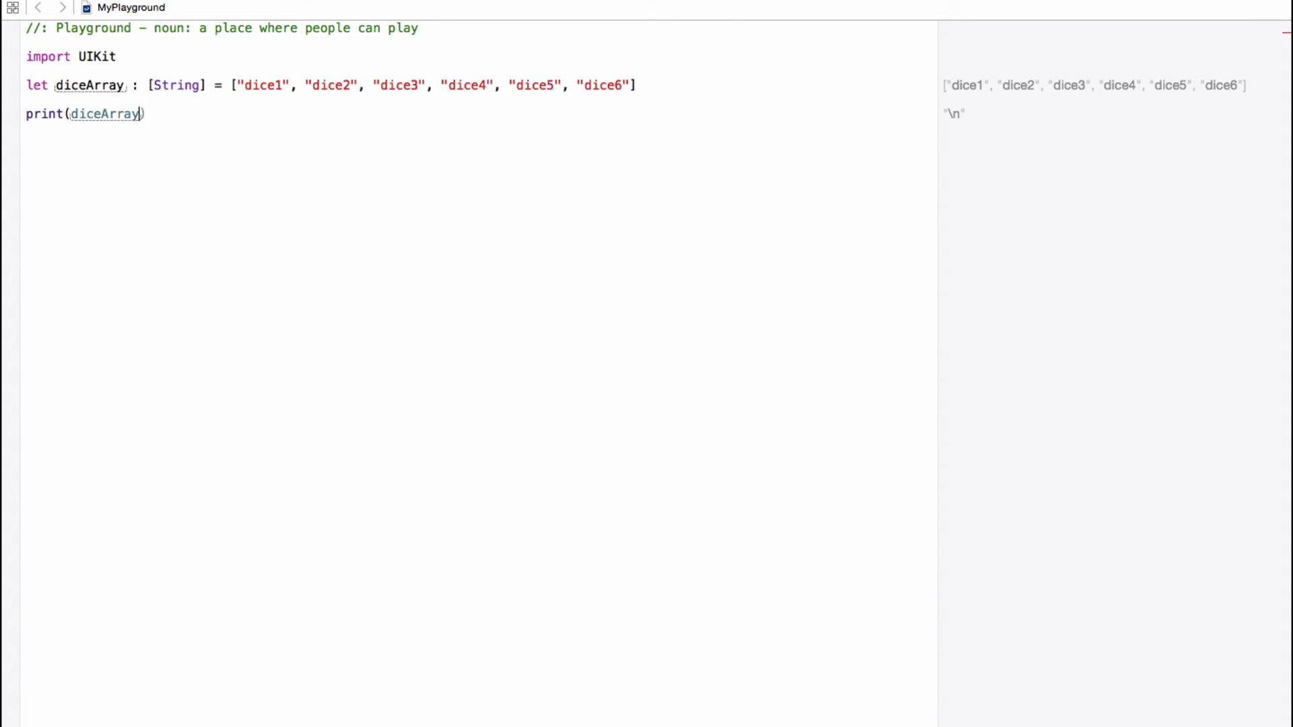
type("[]")
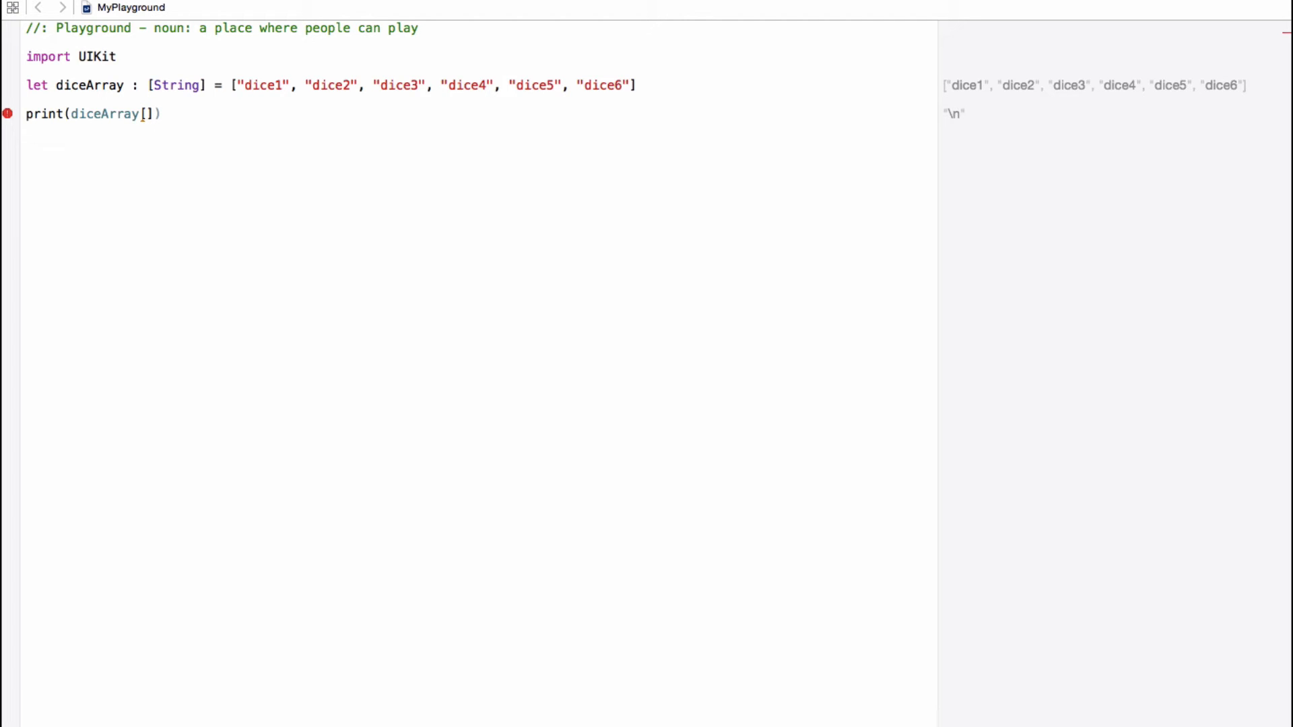
mouse_move(369, 72)
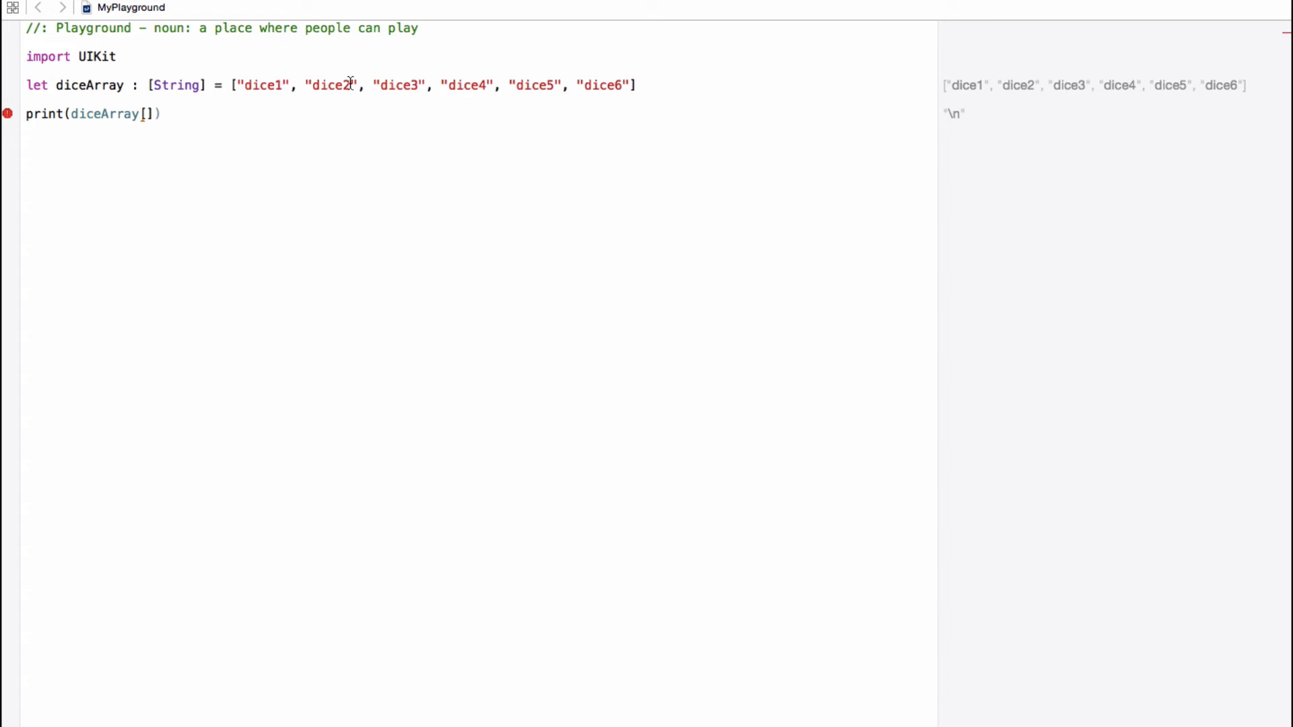
type("2")
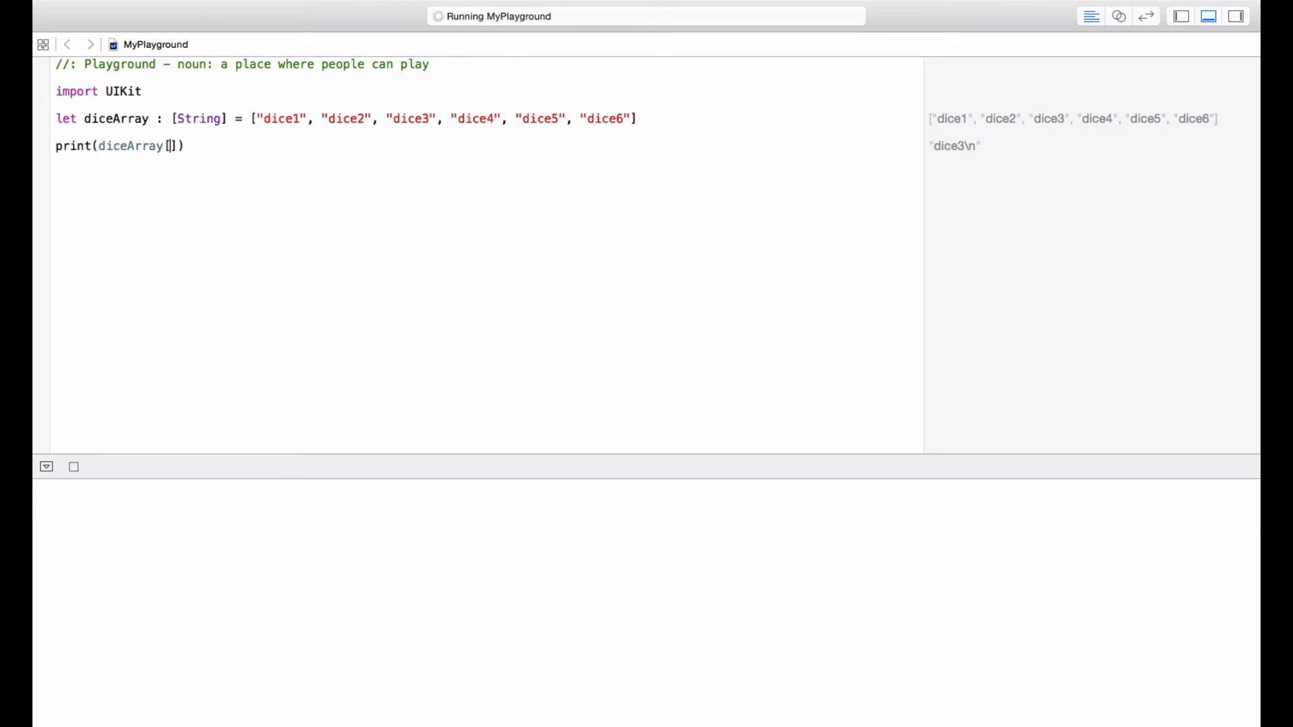
type("5")
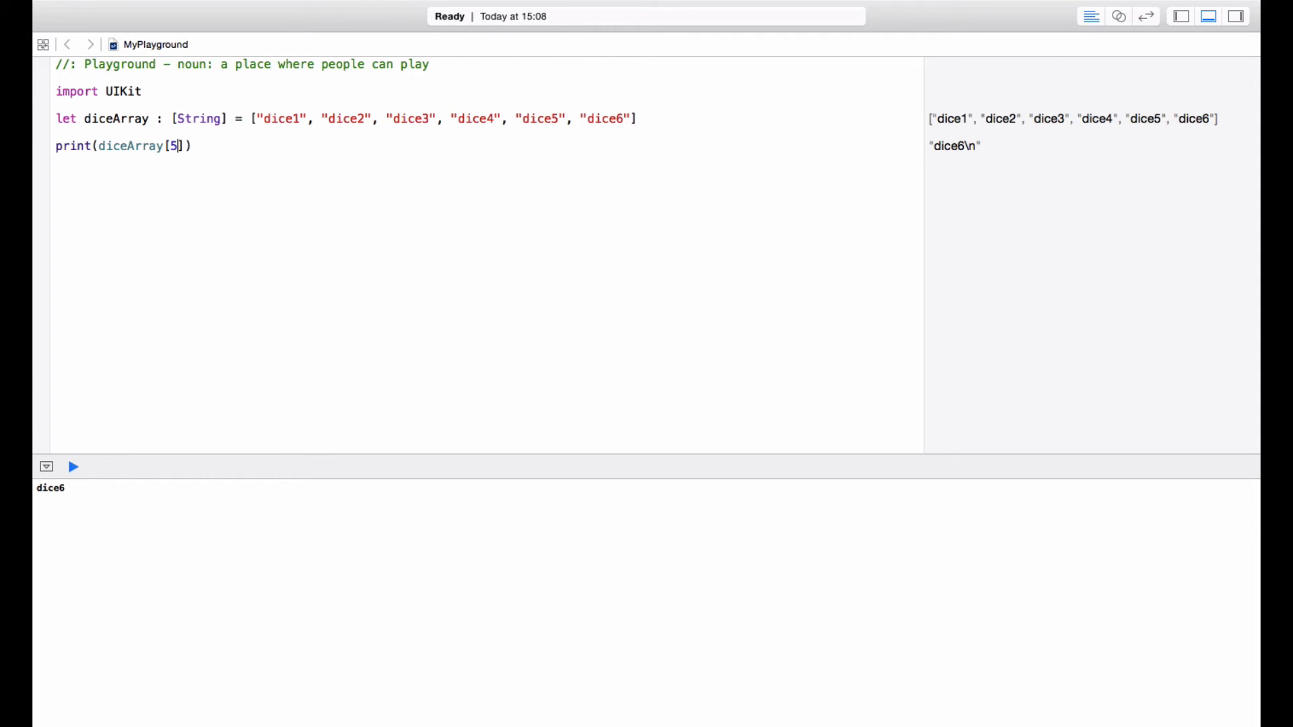
Step: Change the index to diceArray[6] and run, producing the 'Array index out of range' error
key("backspace")
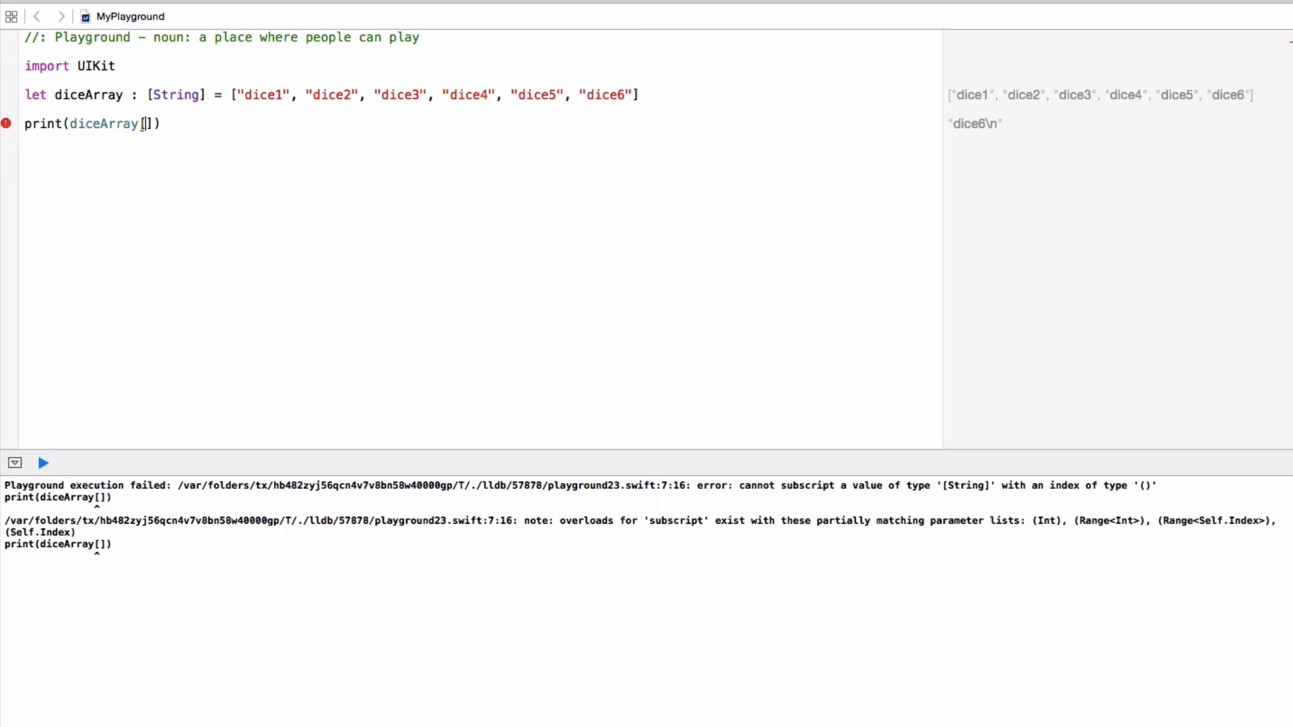
type("6")
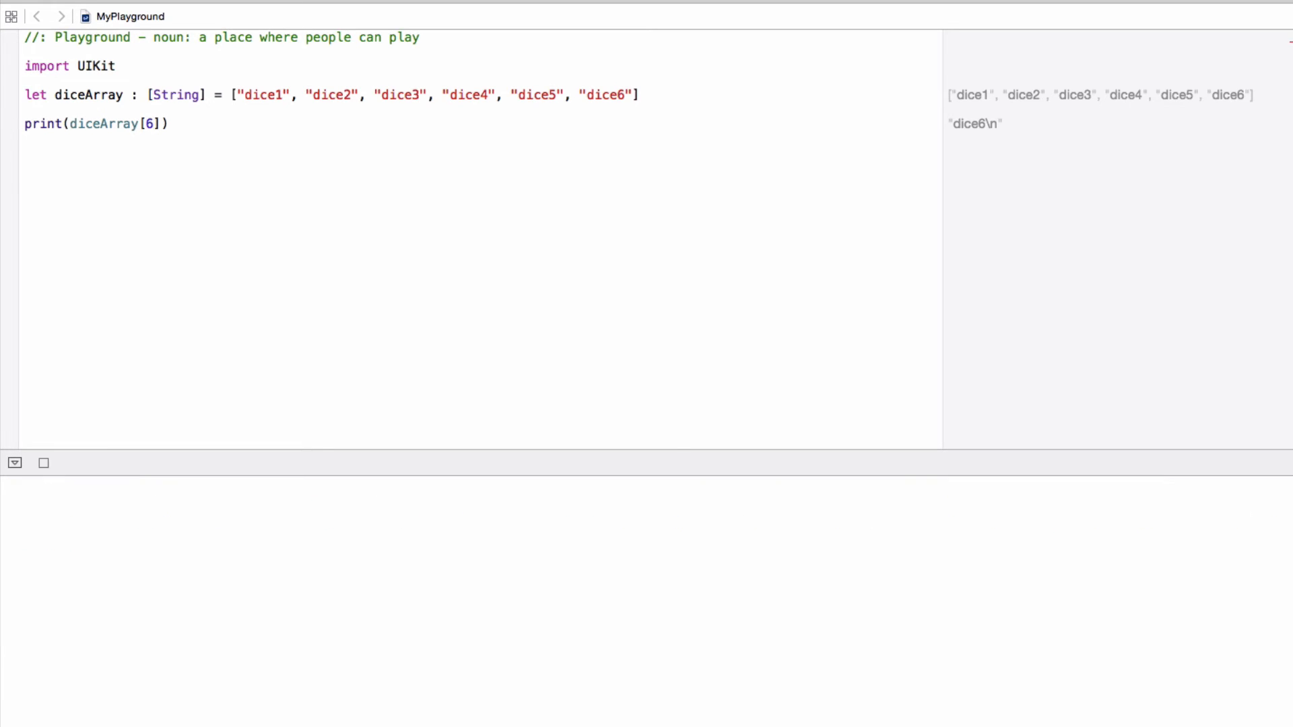
left_click(43, 462)
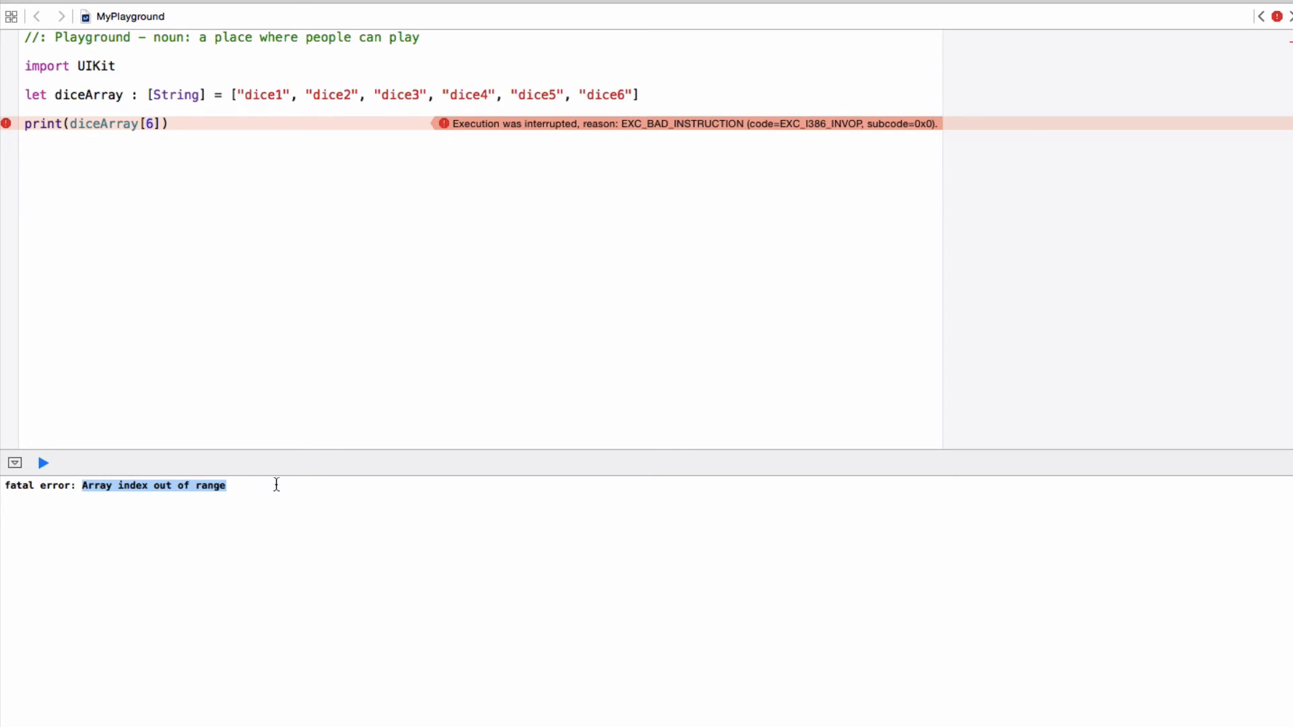
mouse_move(126, 542)
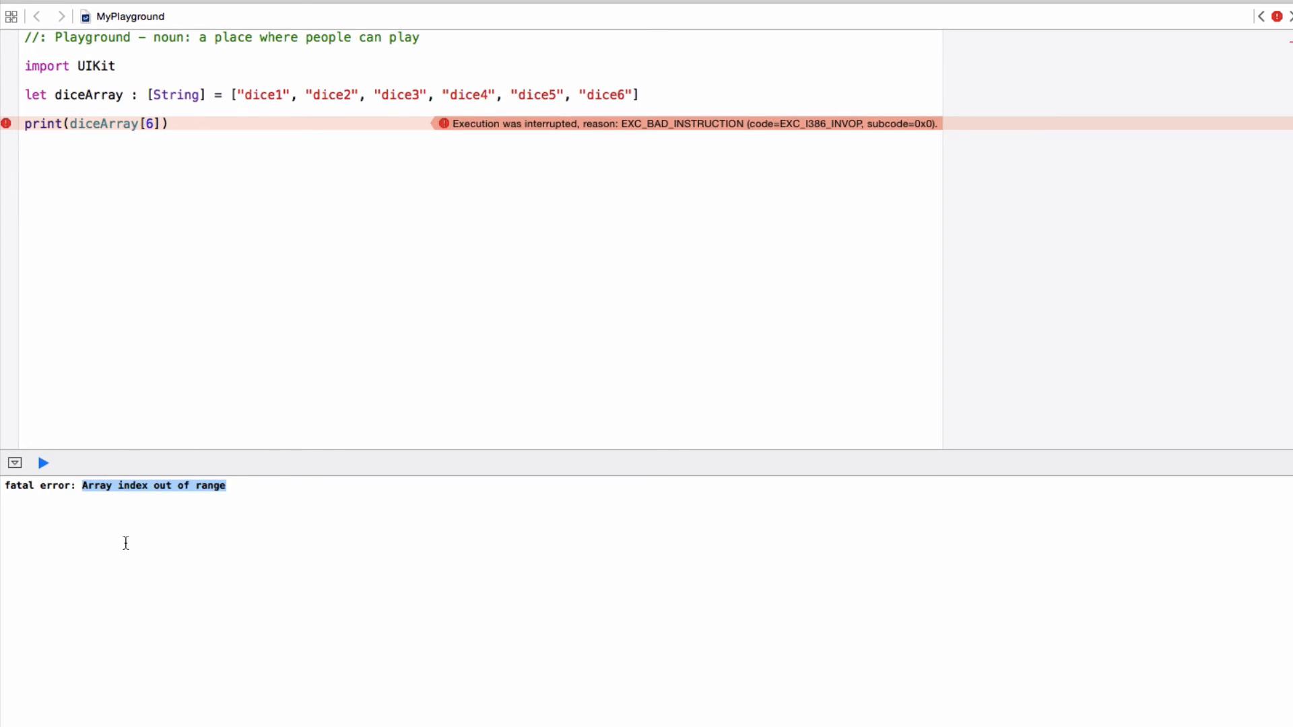
mouse_move(123, 439)
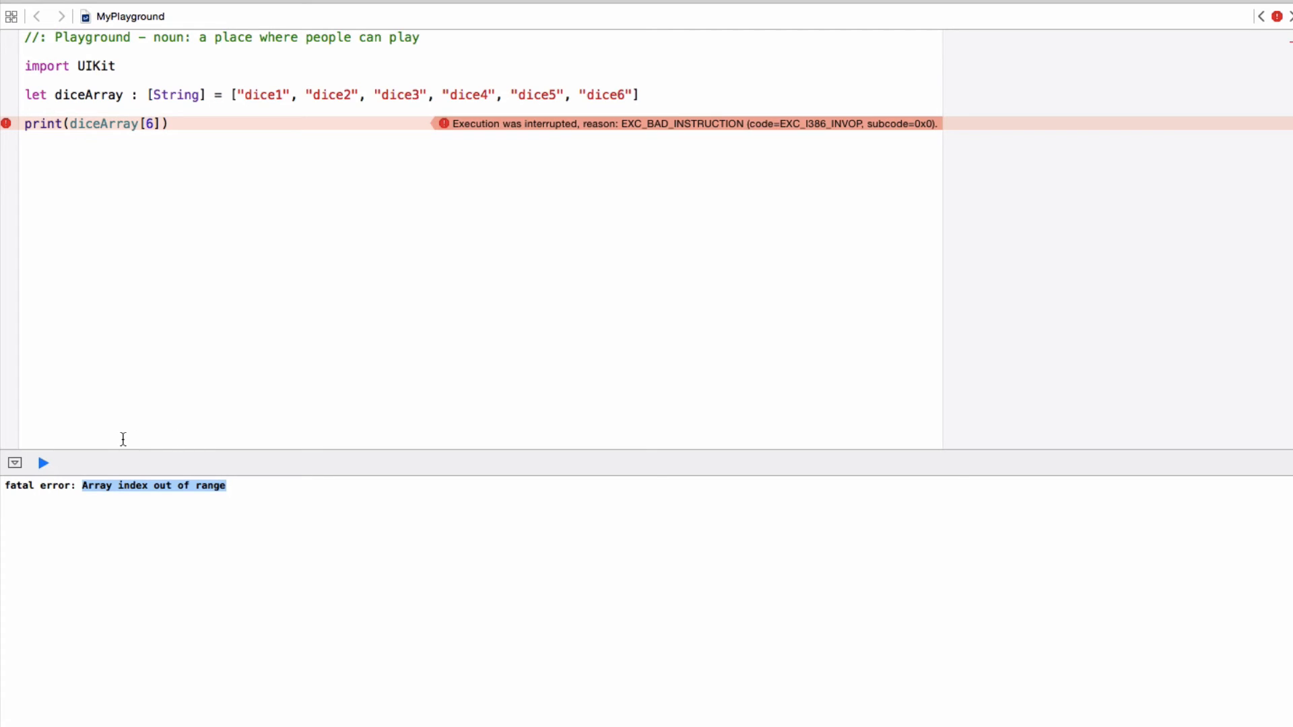
mouse_move(58, 493)
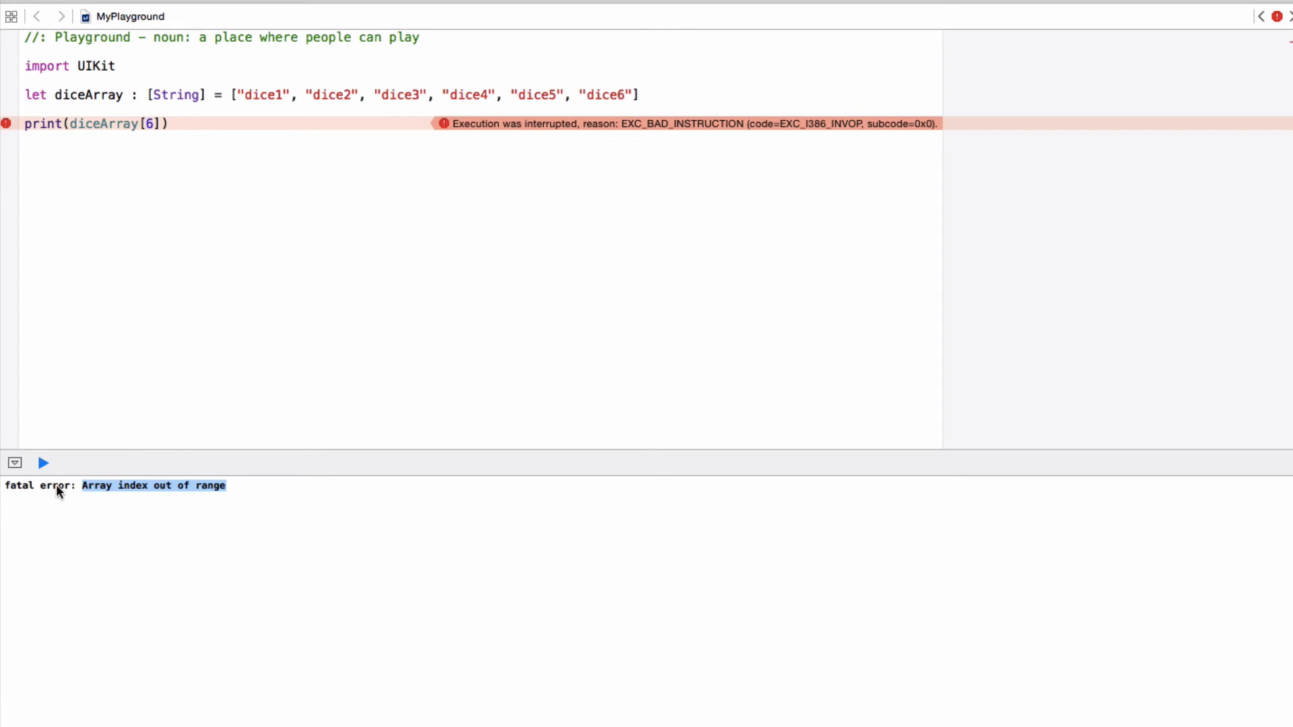
mouse_move(102, 174)
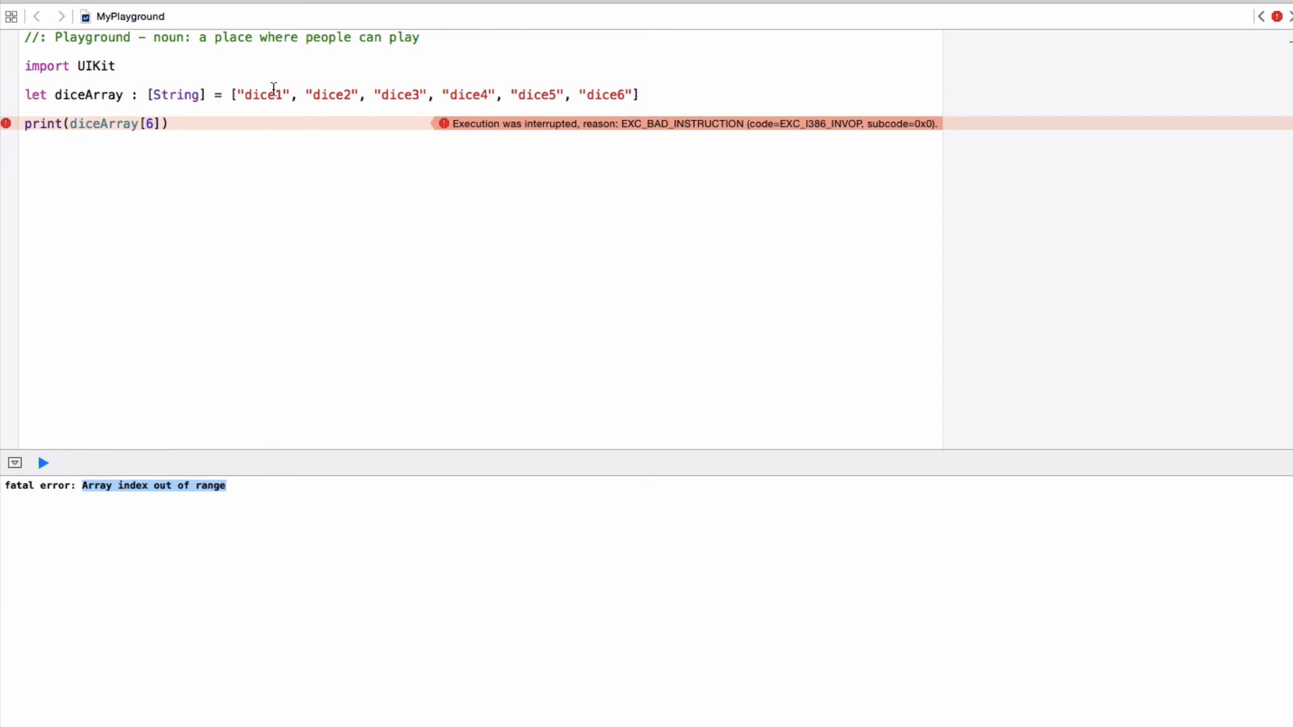
mouse_move(597, 35)
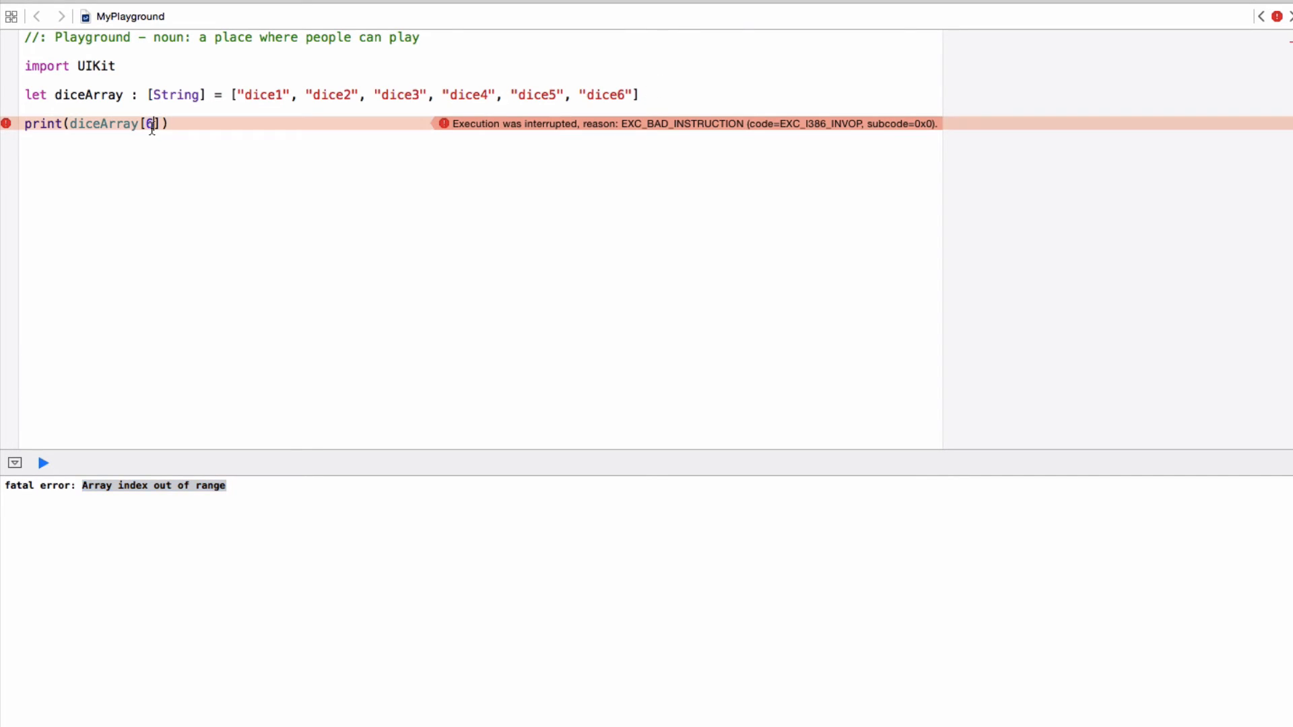
Step: Print diceArray[3] and run the playground
type("3")
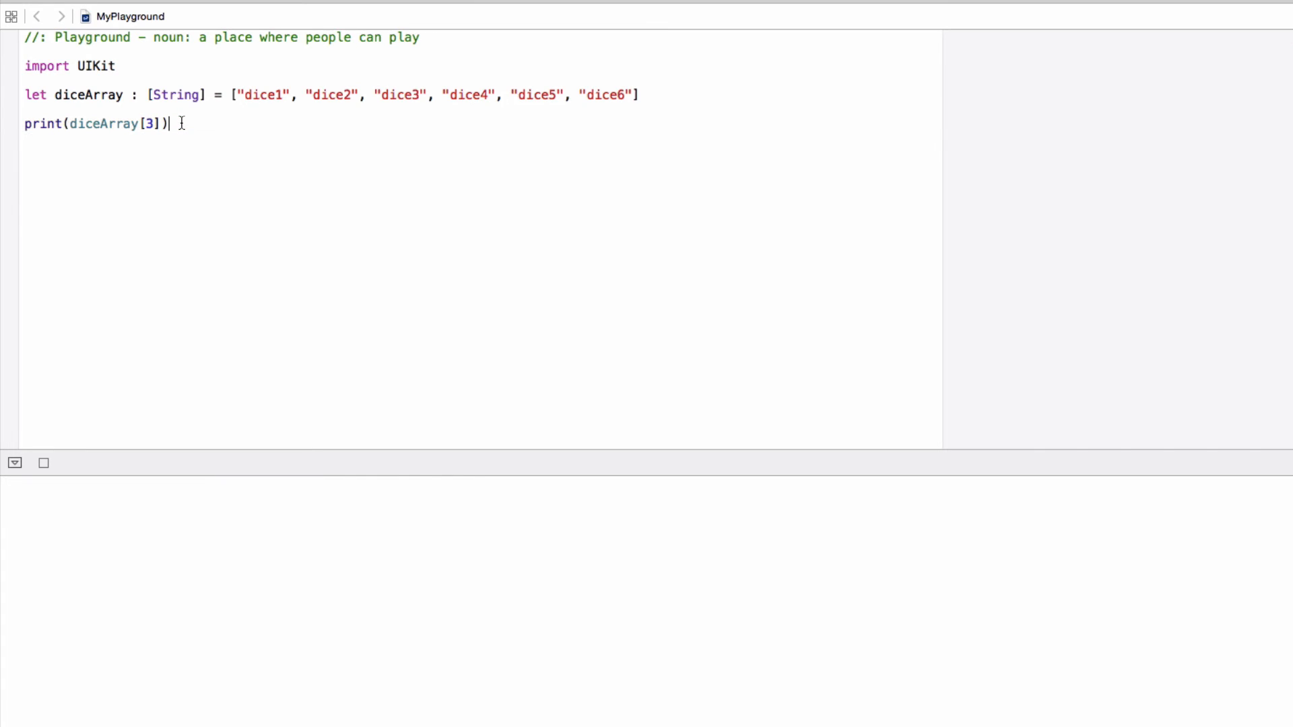
left_click(43, 462)
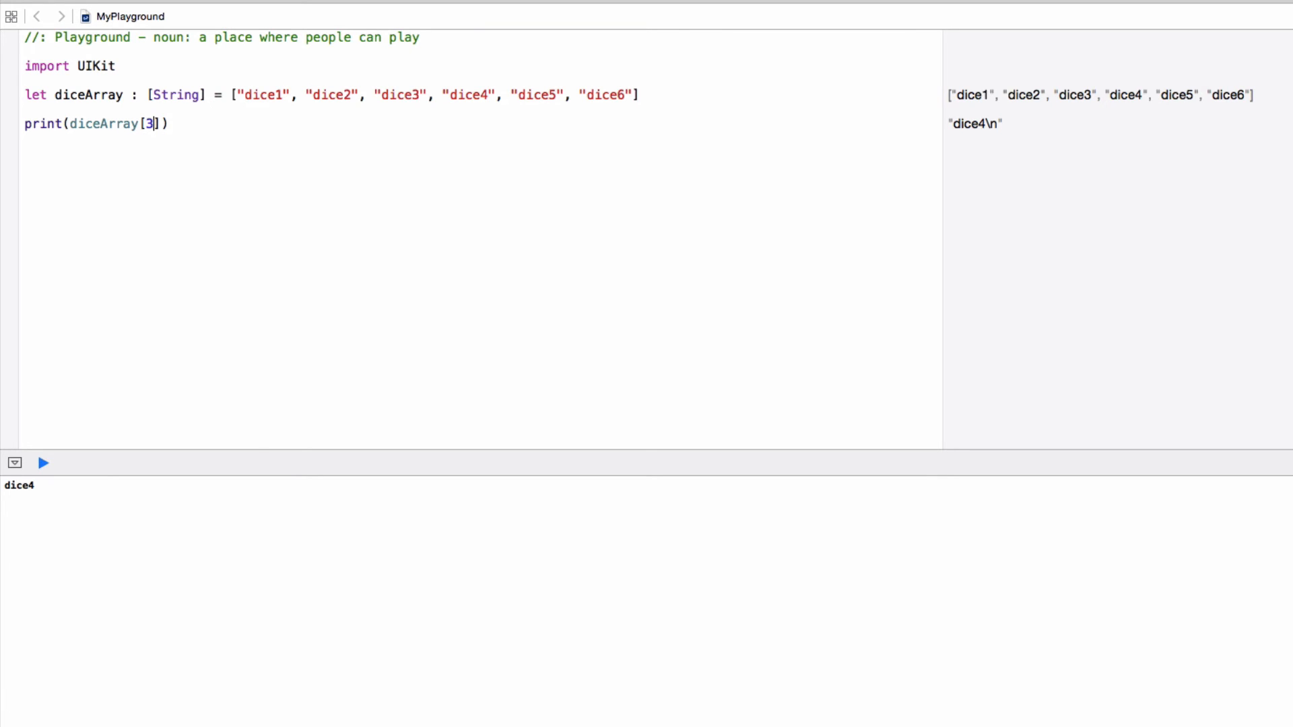
left_click(43, 462)
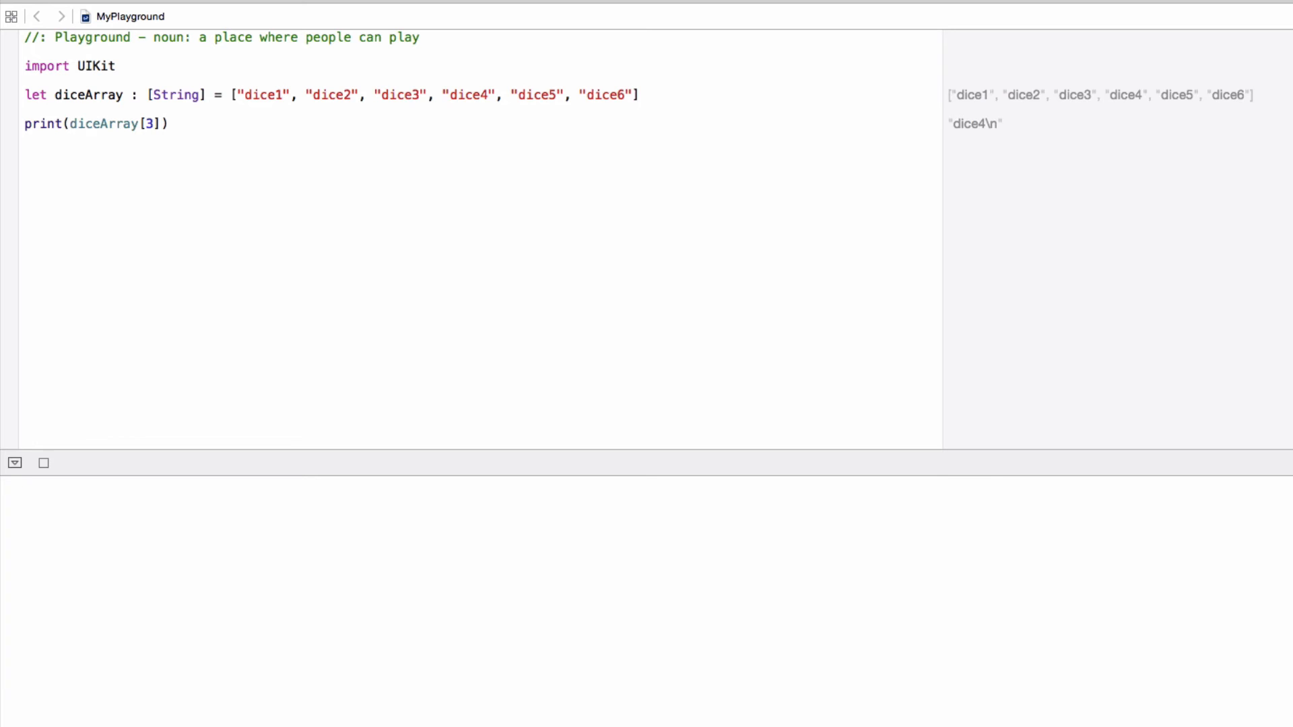
left_click(43, 463)
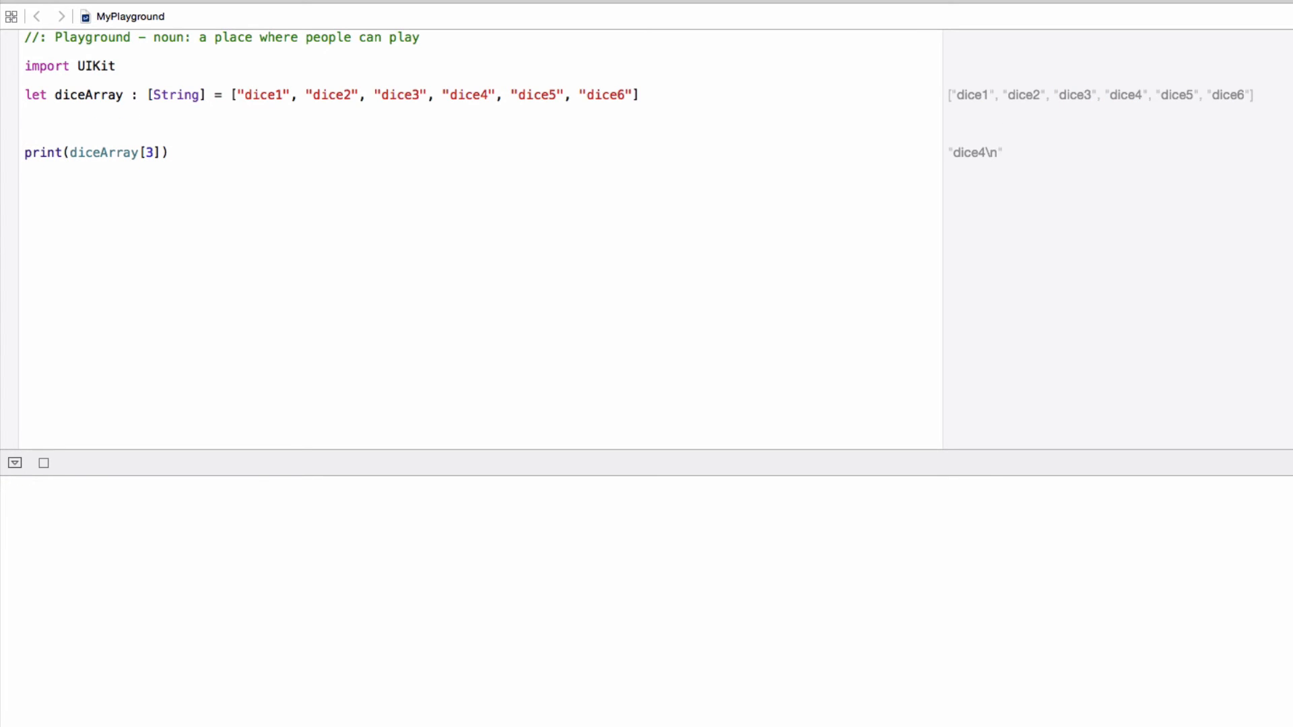
Step: Declare let myNumber = 2 and print diceArray[myNumber], then run
type("let myNumber")
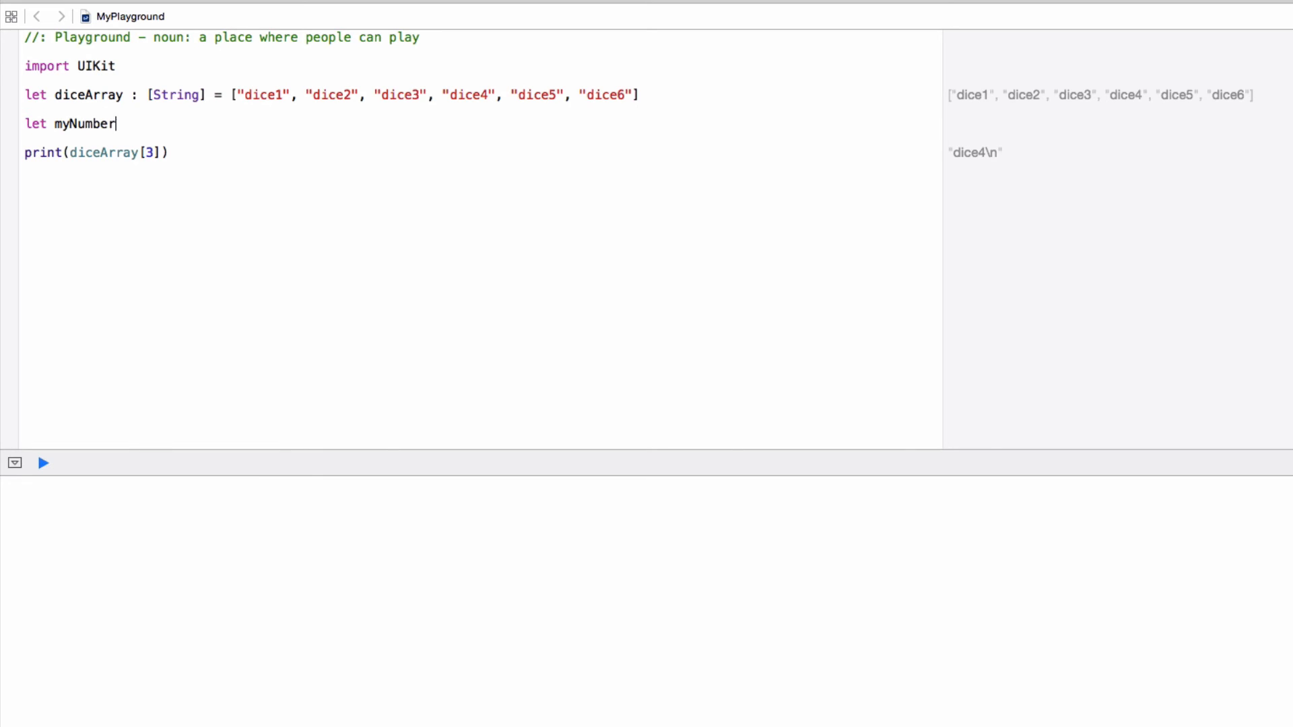
type("= 2")
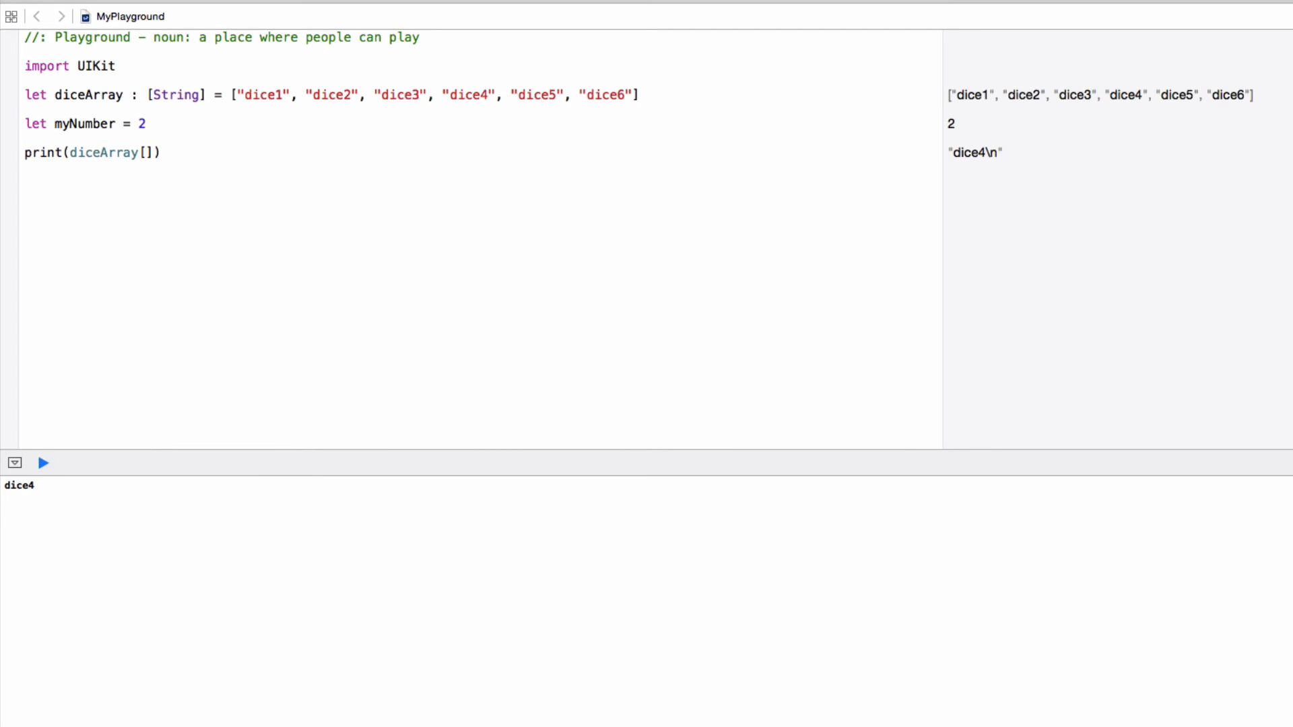
left_click(42, 462)
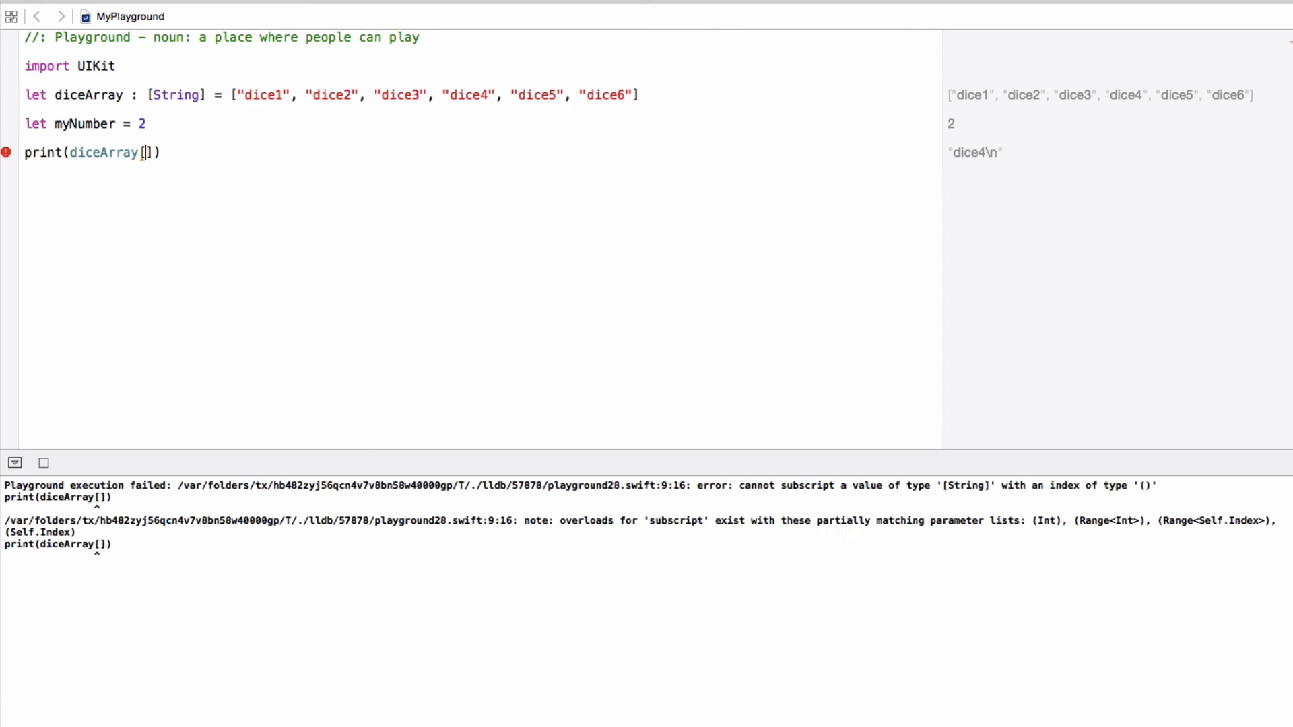
type("myNumber")
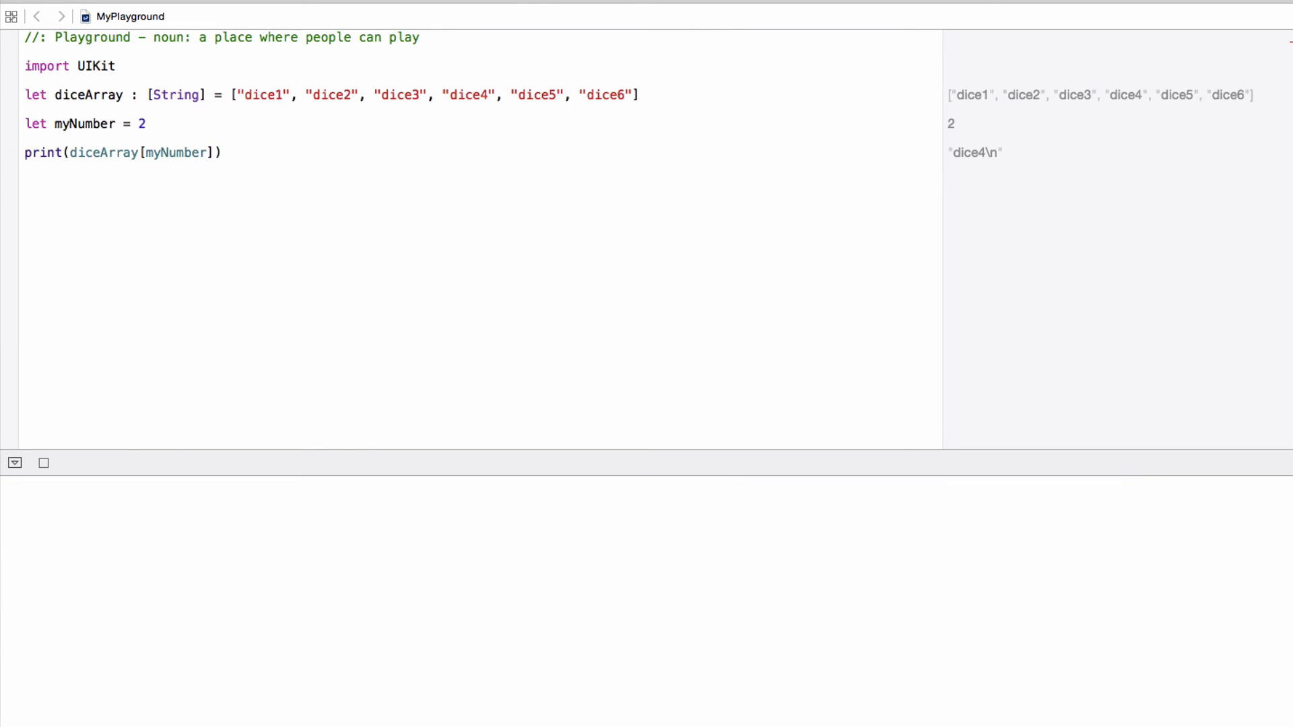
left_click(43, 462)
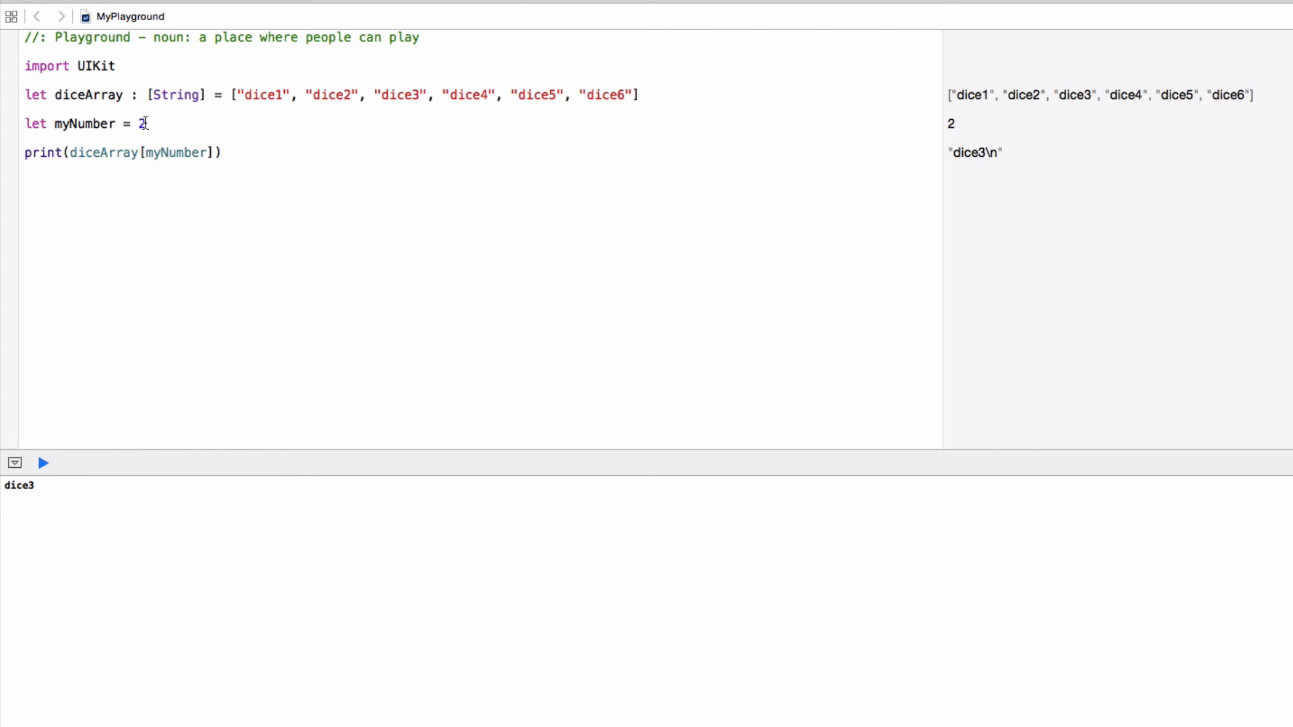
Step: Change myNumber to 5, then to 1, and run so the output shows dice2
type("5")
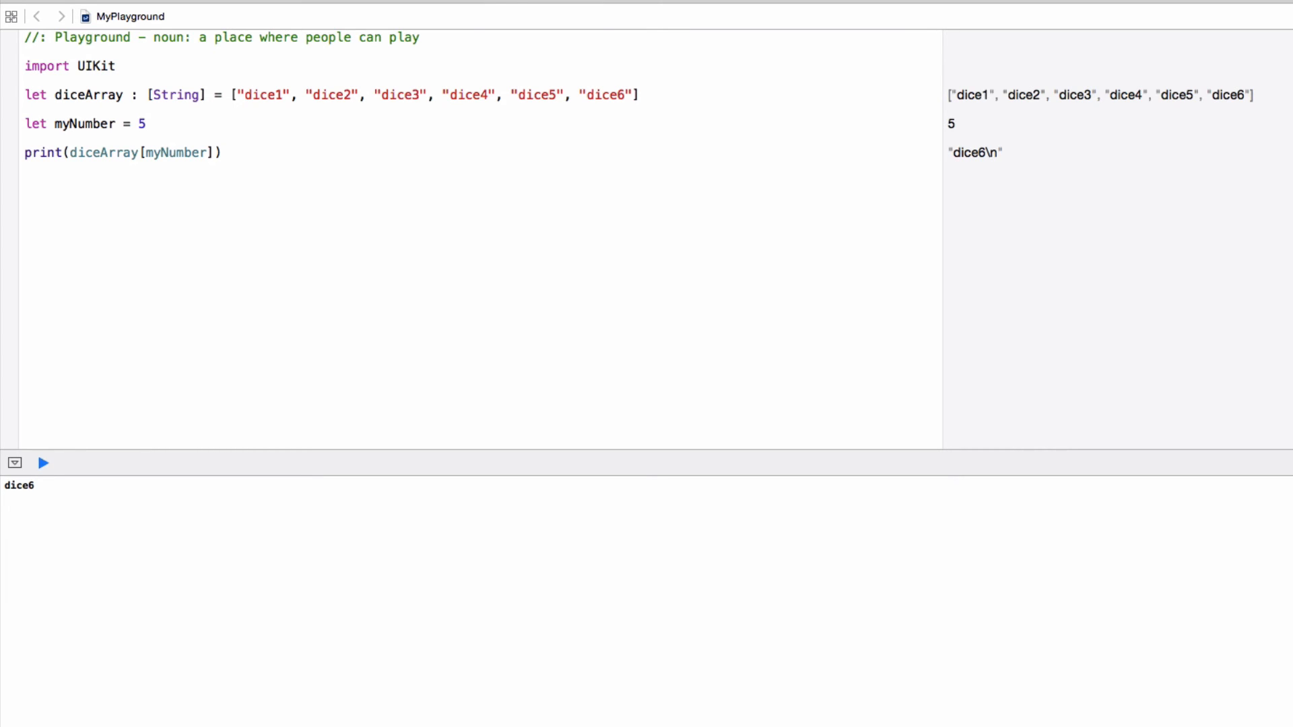
type("1")
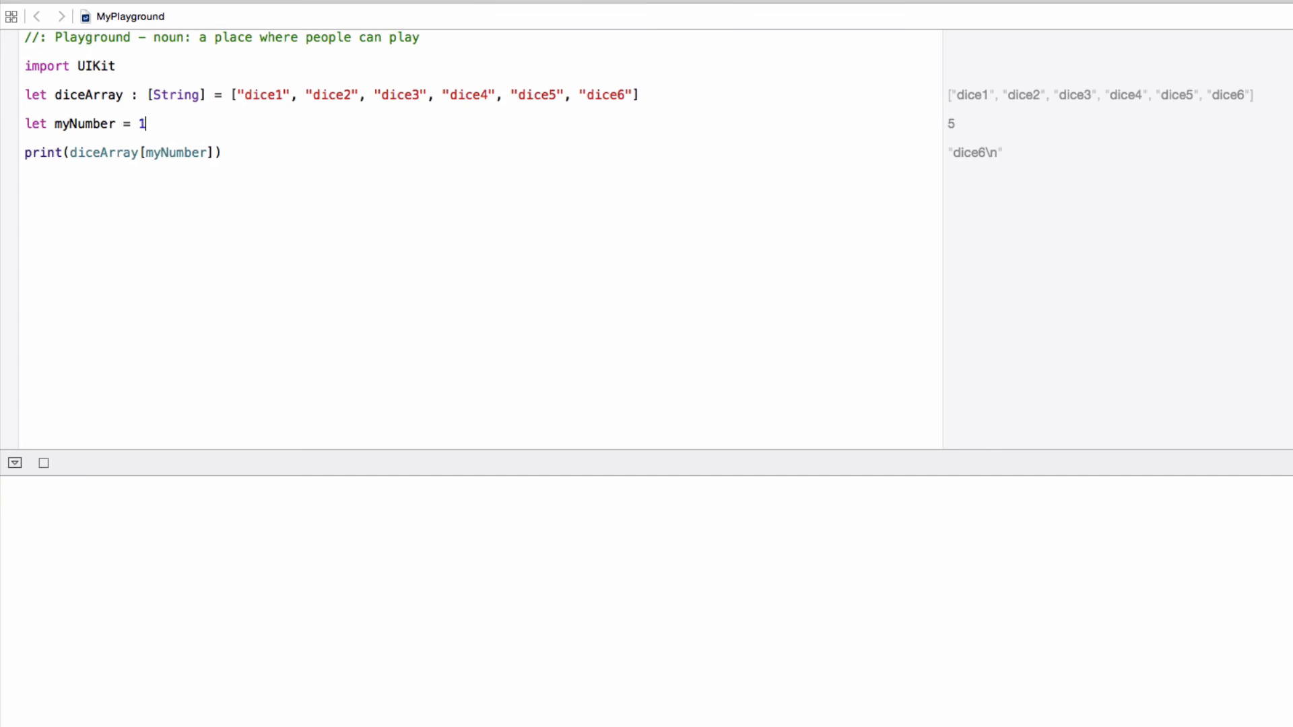
left_click(43, 462)
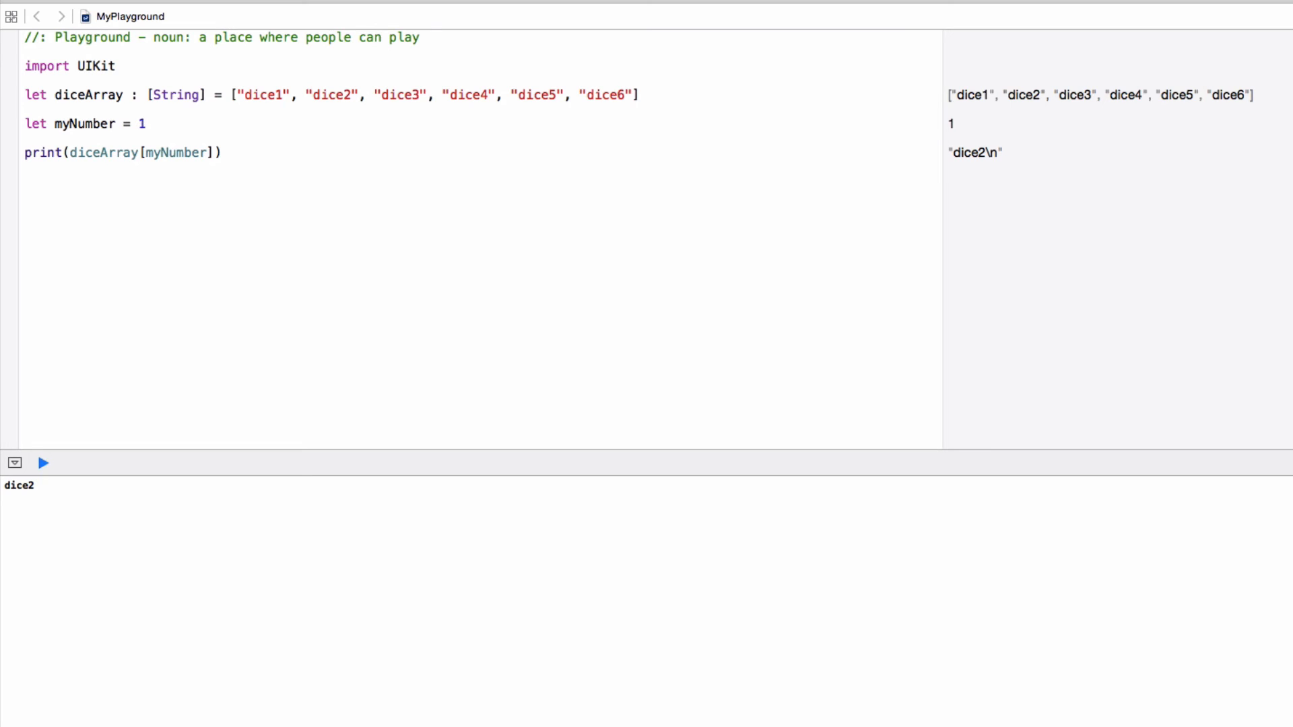
mouse_move(215, 197)
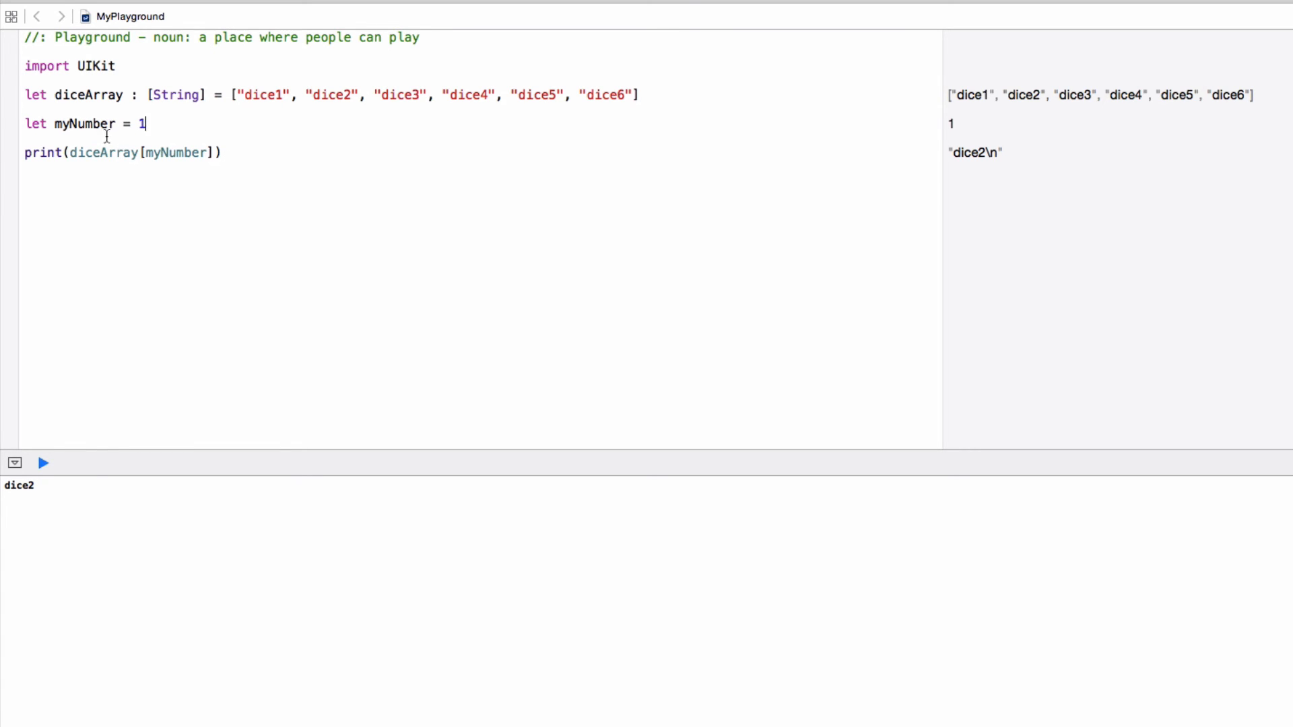
key("Return")
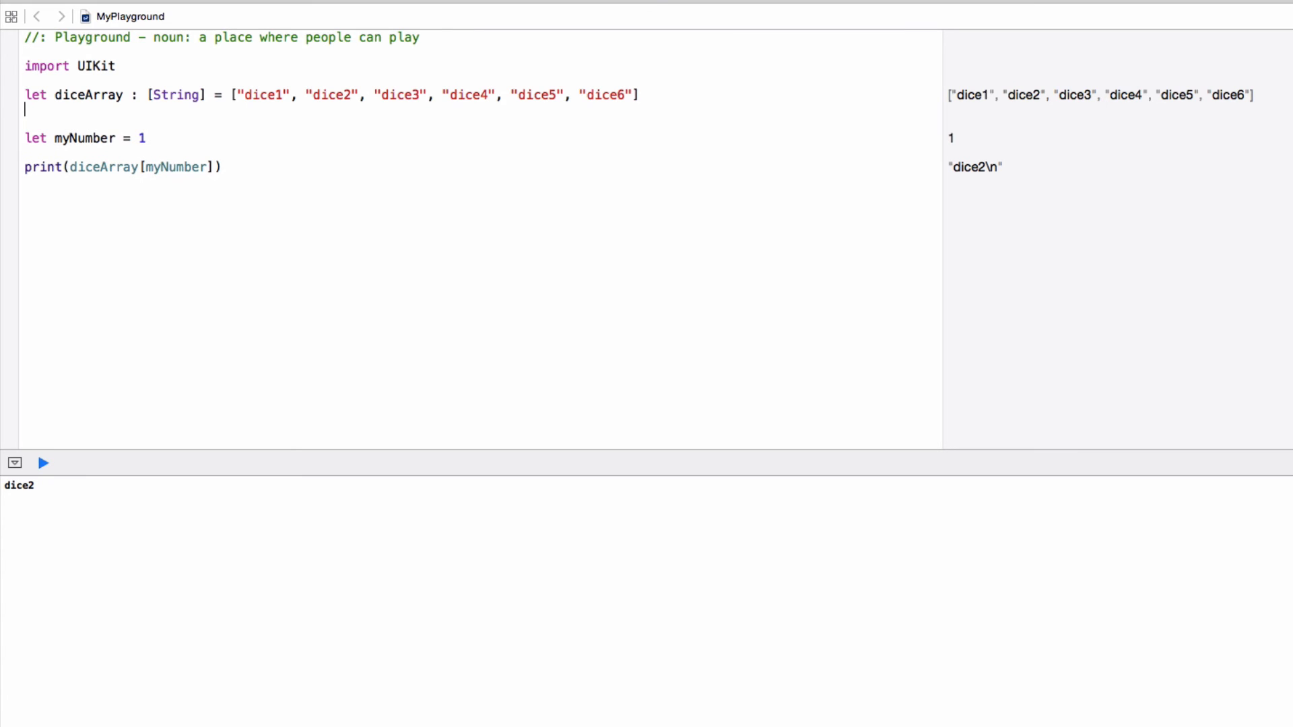
Step: Declare let numberArray : [Int] = [1, 2, 3]
type("let")
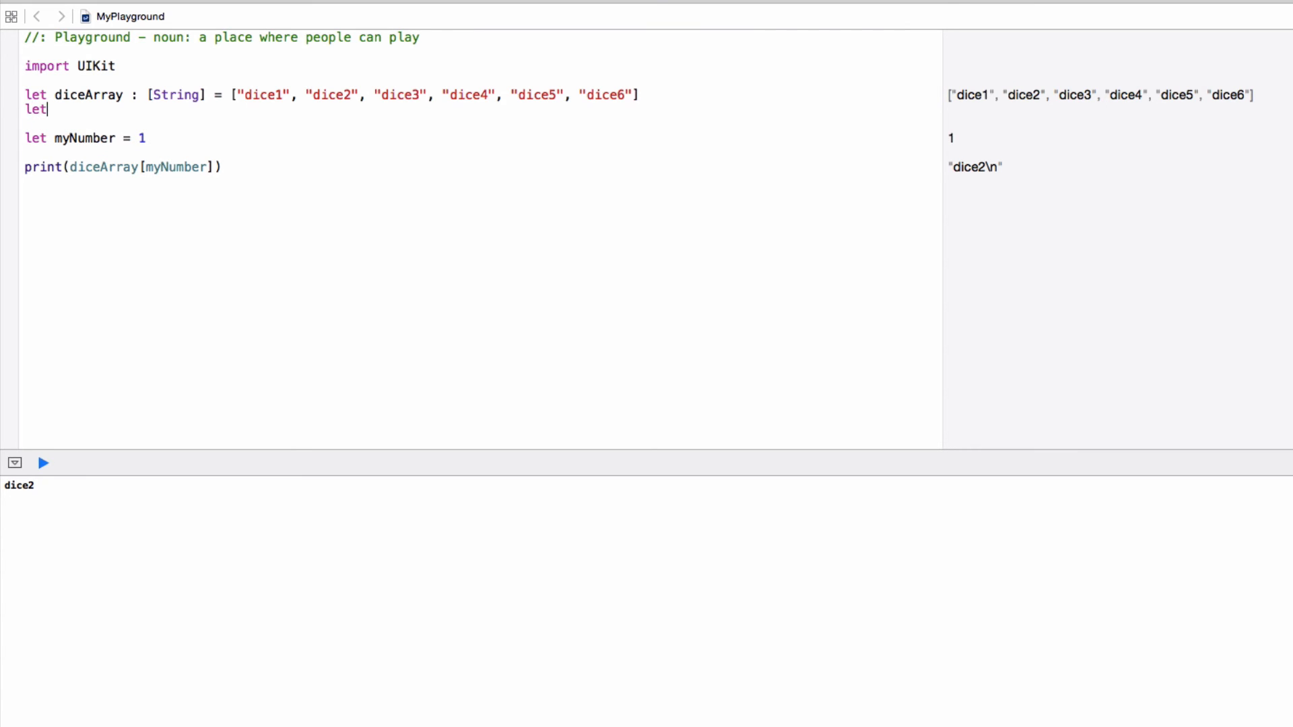
type("numberArray")
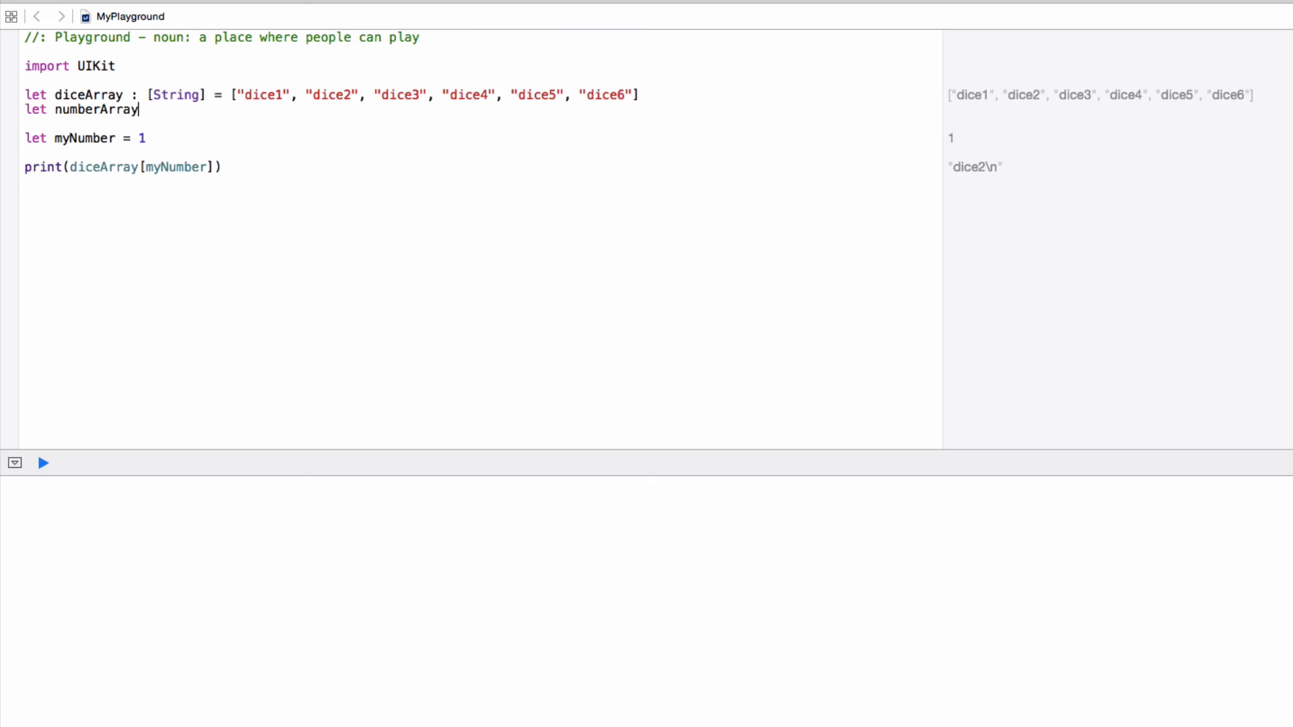
type(": [Int]")
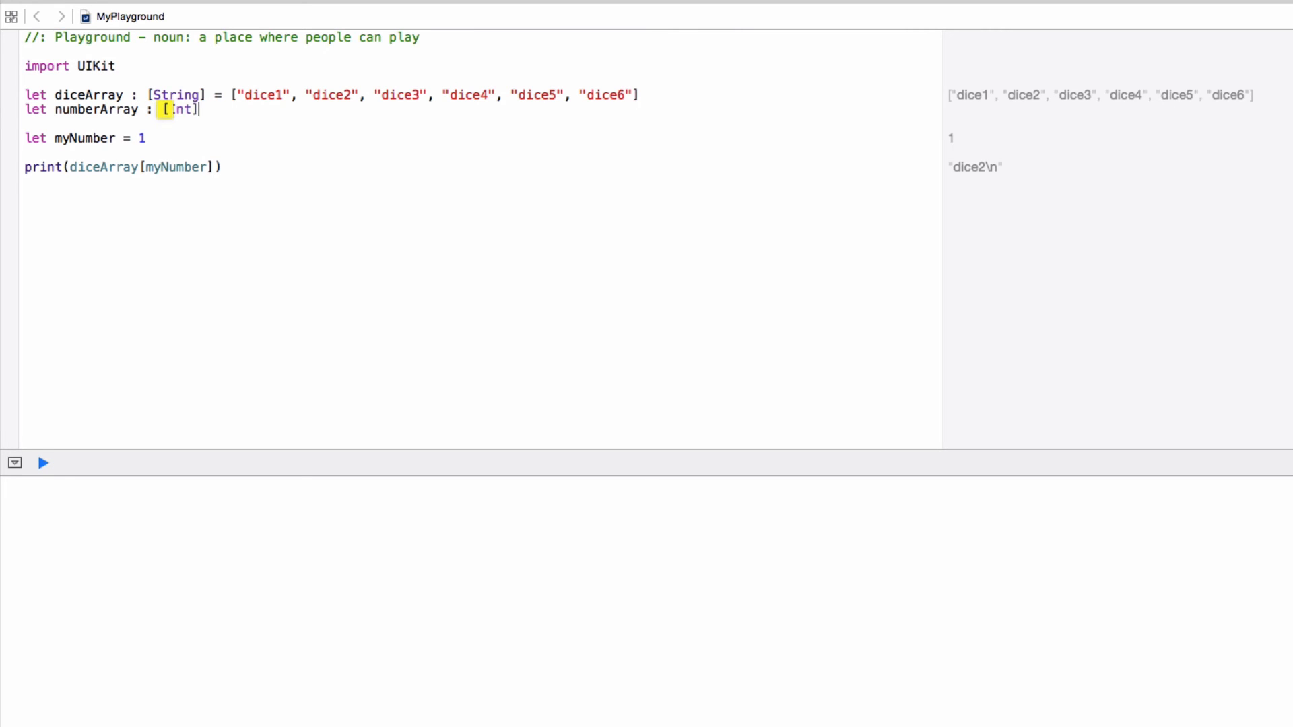
type("= [1,")
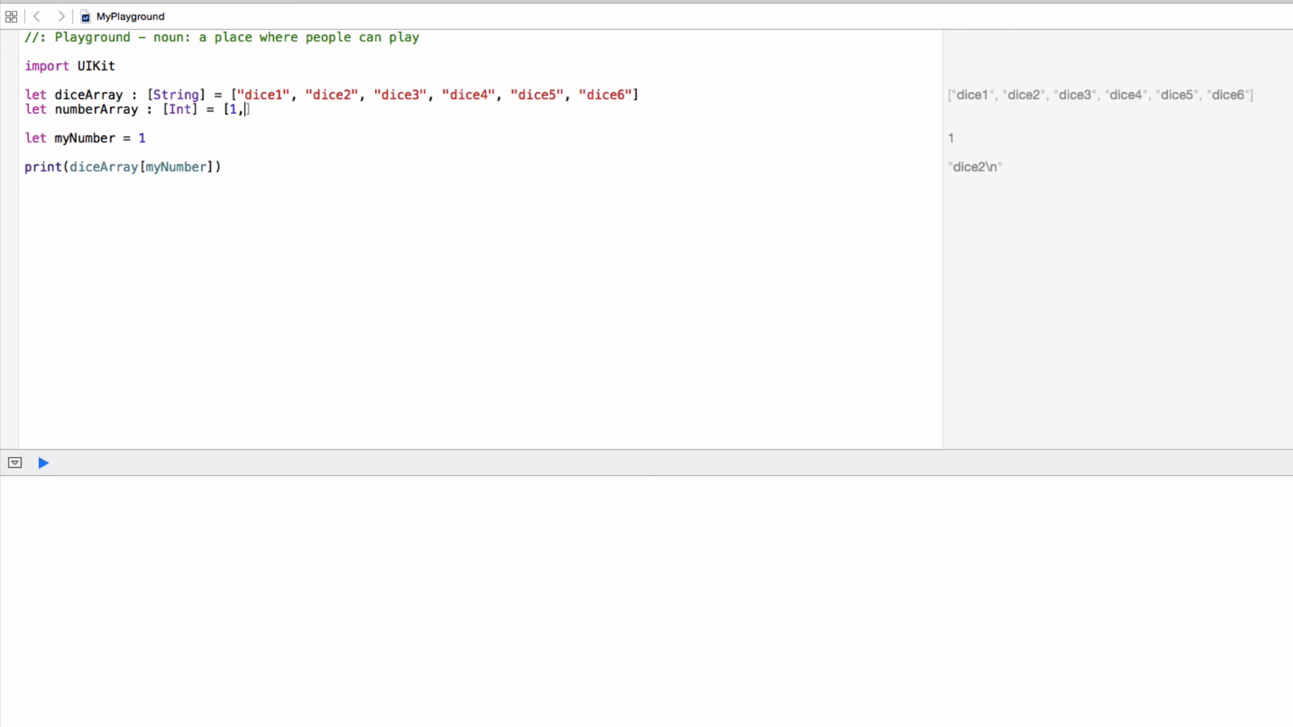
type("2, 3]")
left_click(162, 137)
type("let a")
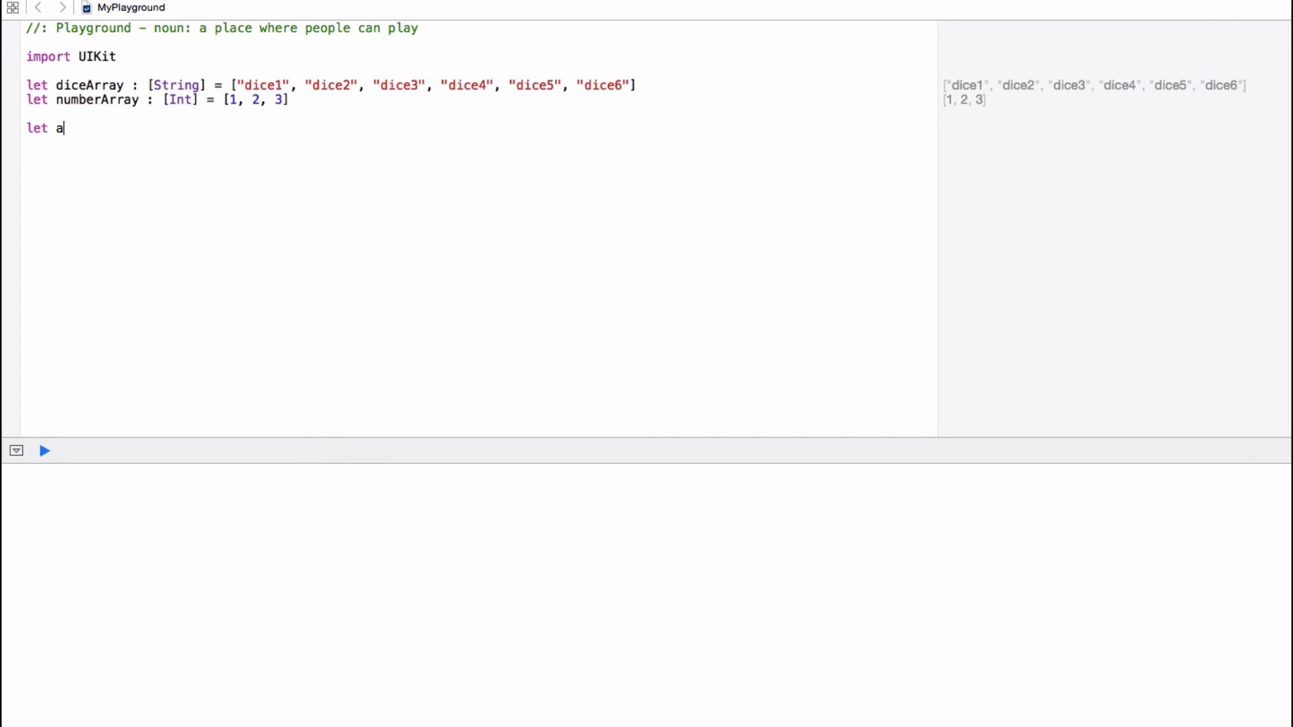
Step: Declare let arrayOfArray = [diceArray, numberArray] as a nested array
type("rray")
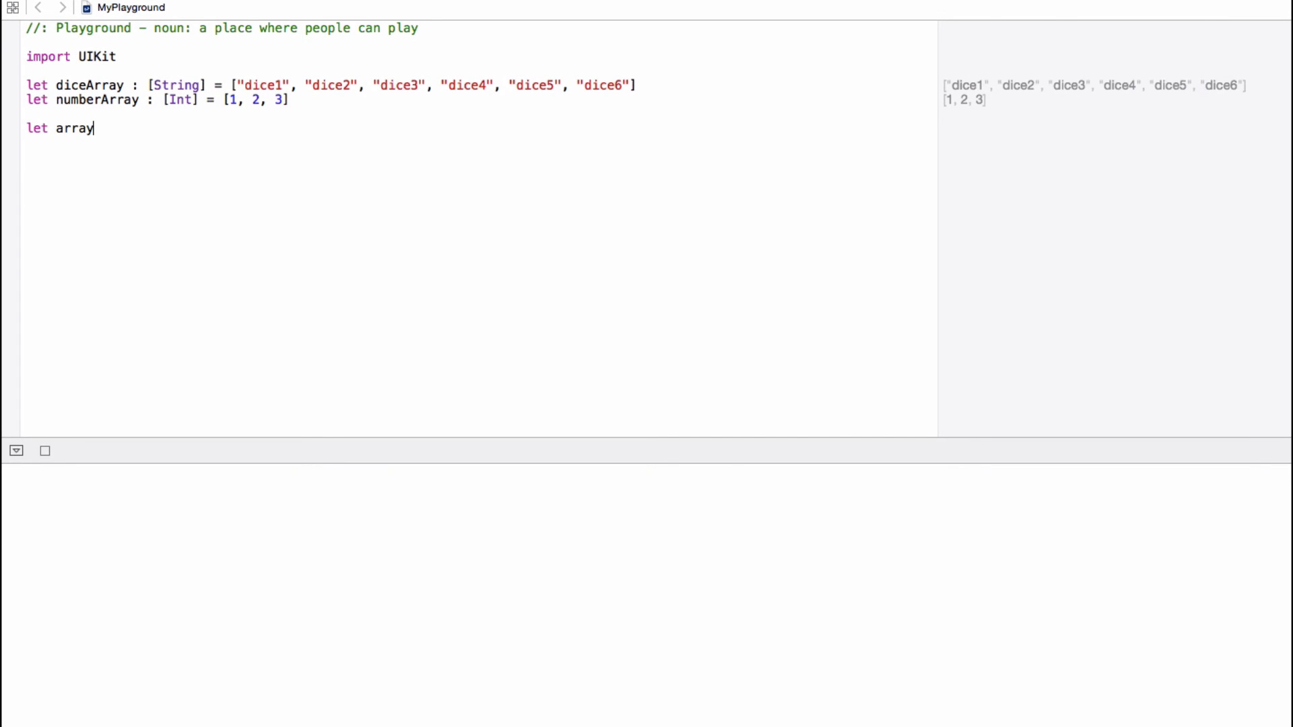
type("OfArray")
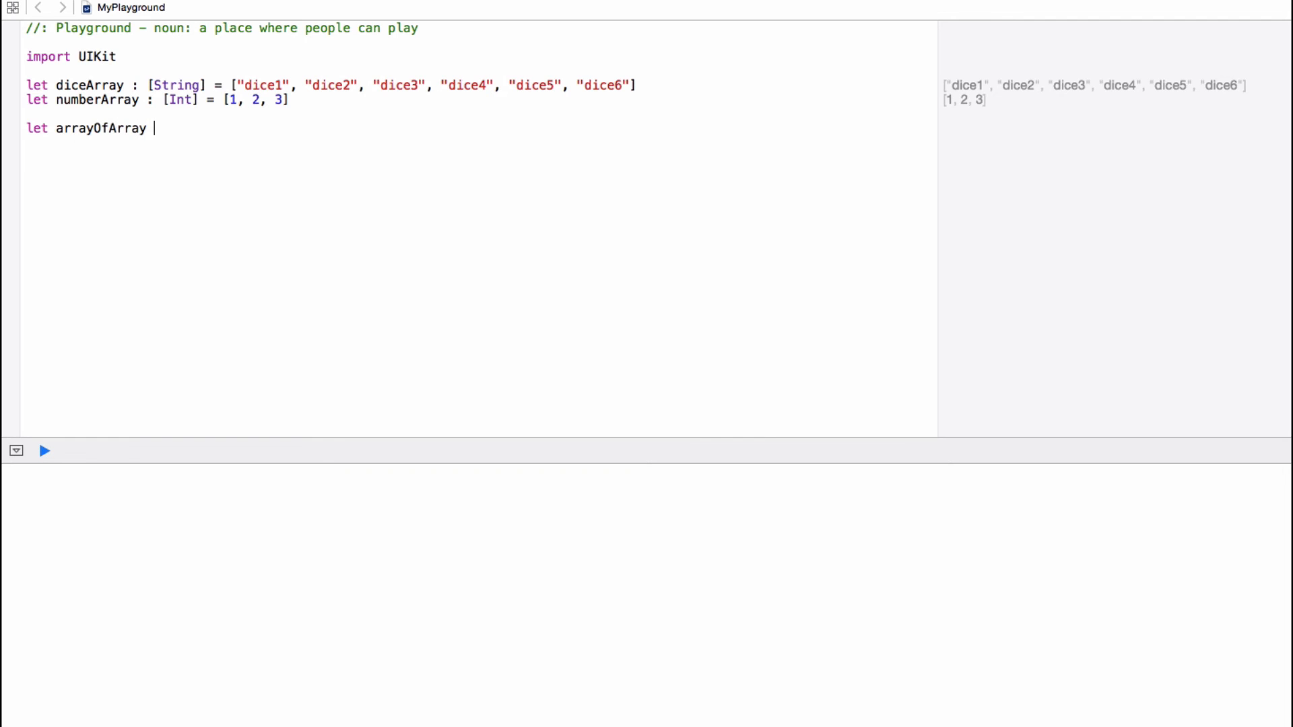
type("= [")
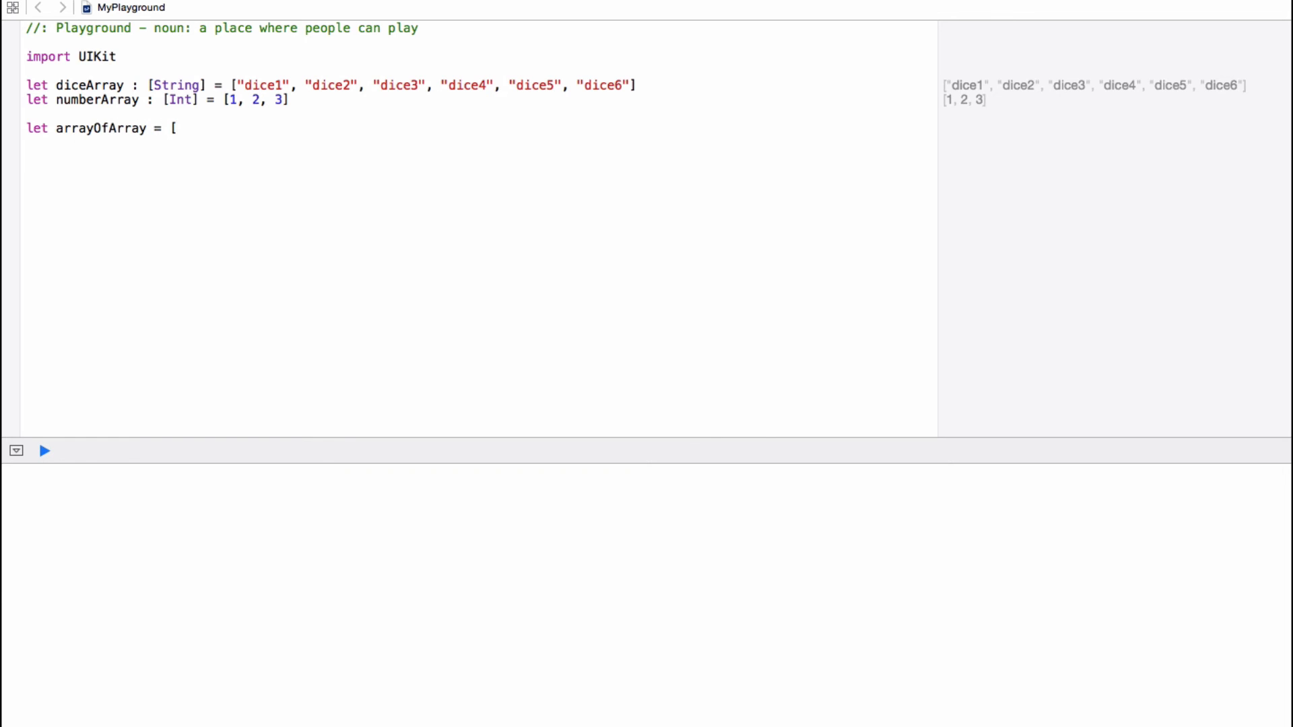
type("diceArray")
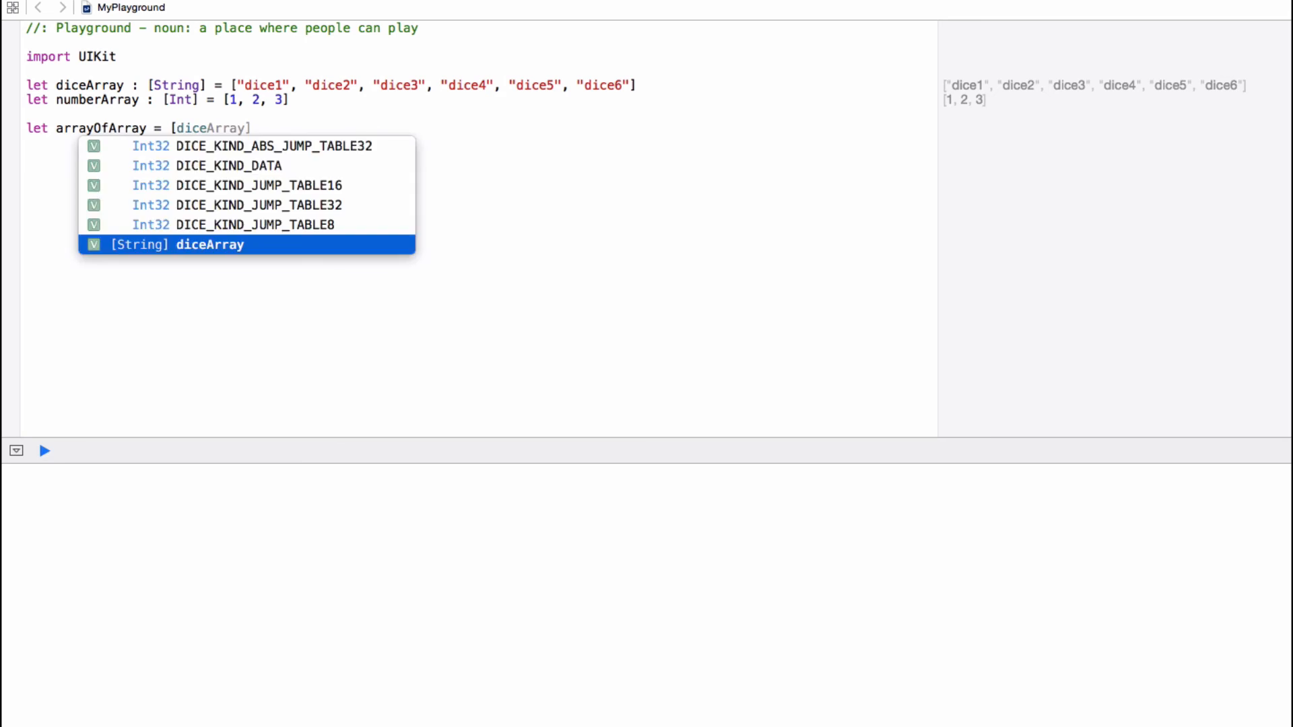
type(", numberArray")
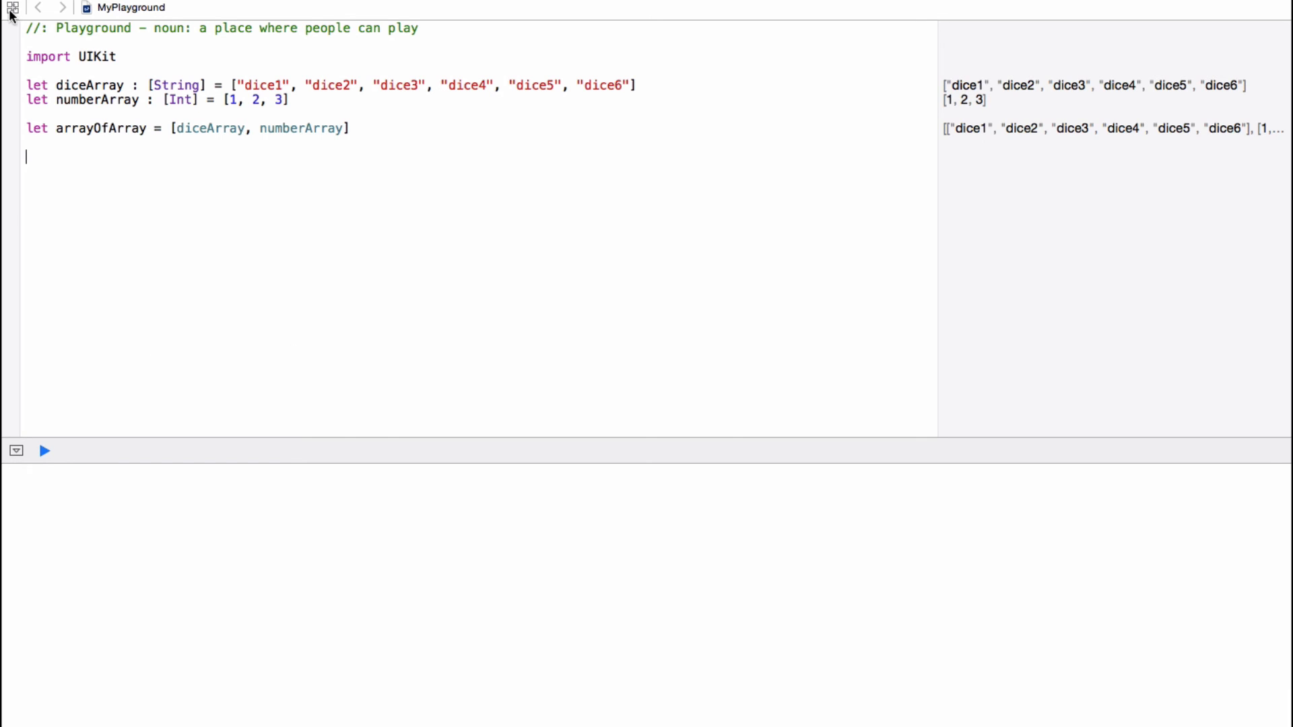
mouse_move(125, 128)
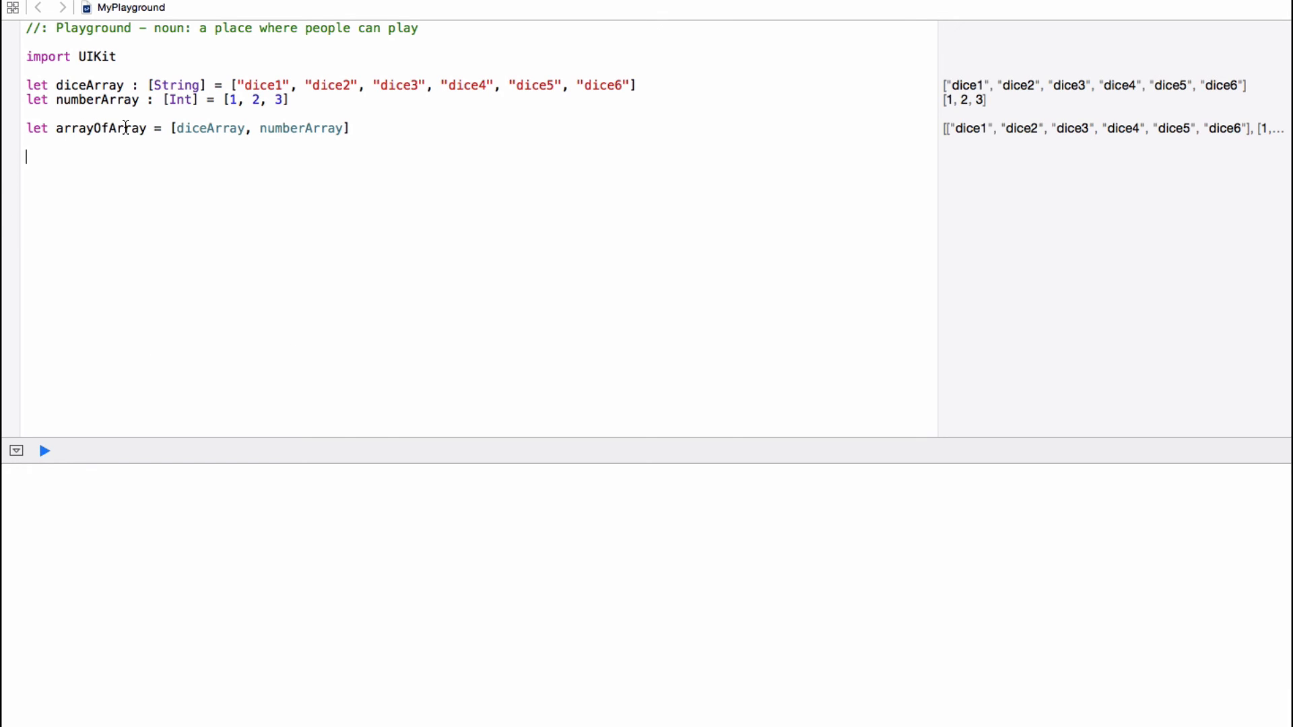
Step: Add print(arrayOfArray[0]) and run to output the dice strings
type("print(items: Any...")
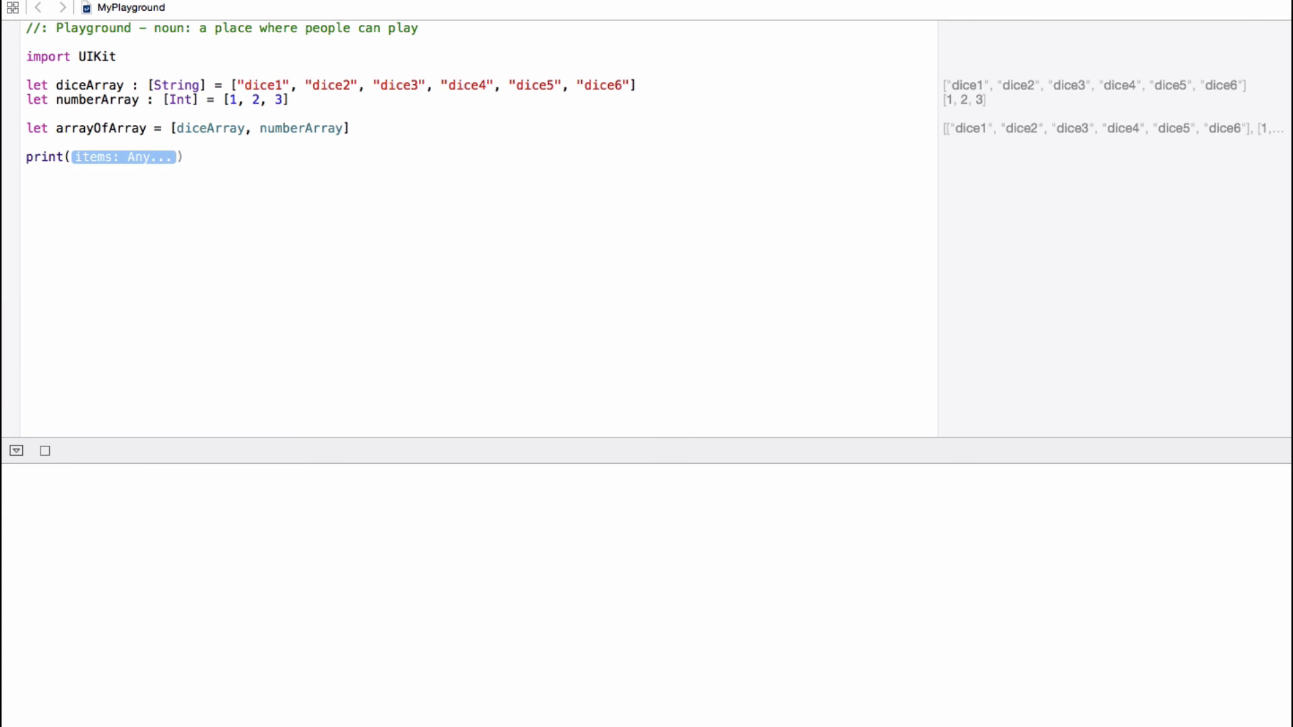
type("ara")
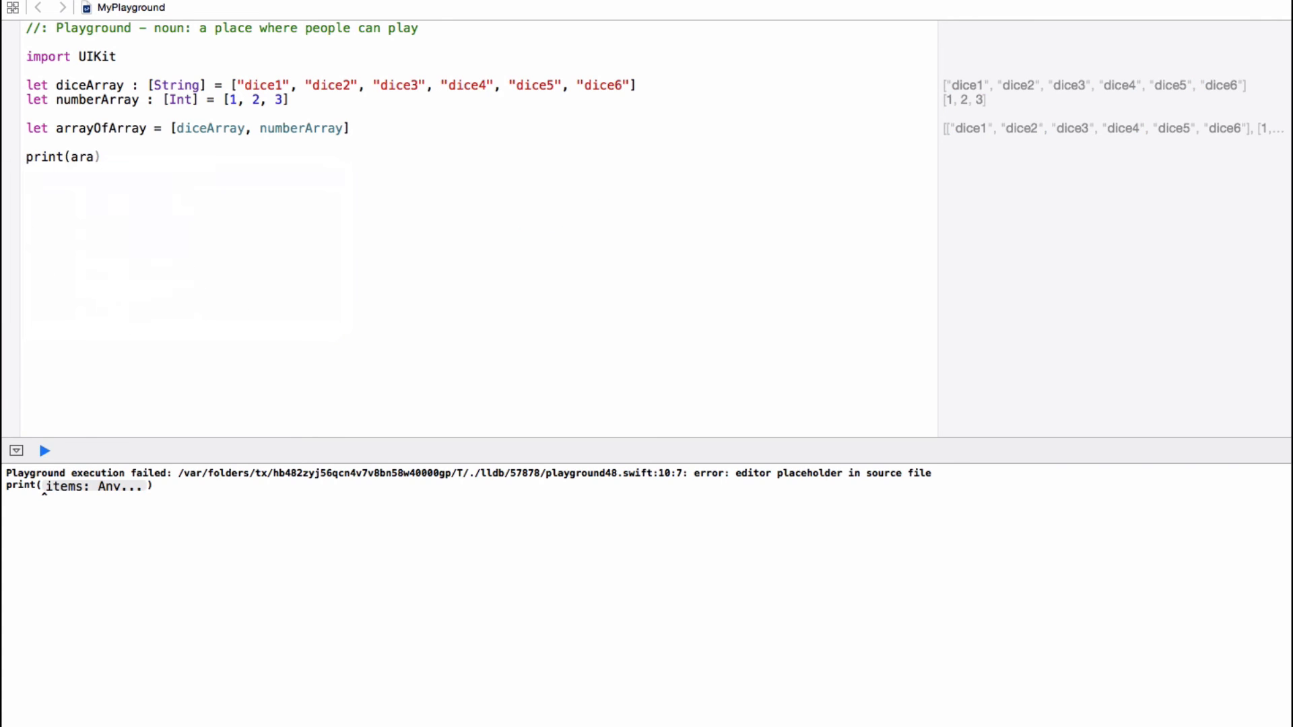
type("rrayOfArray")
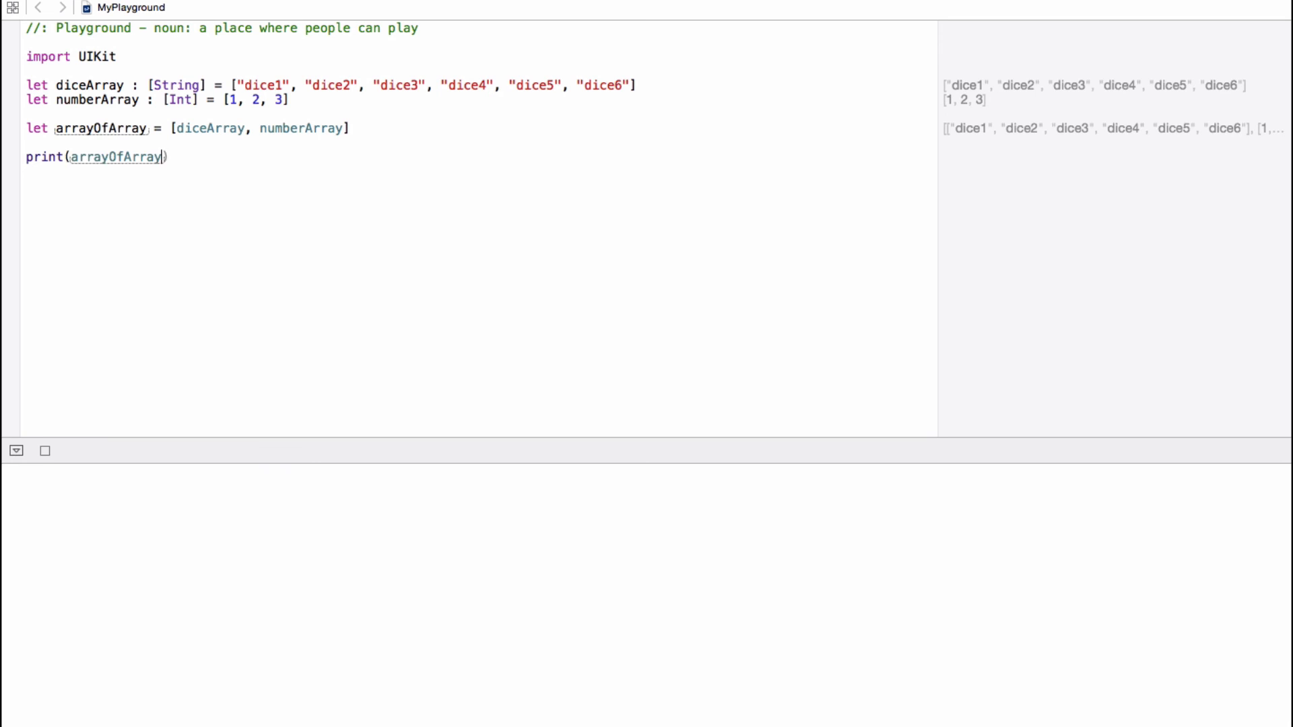
type("[0]")
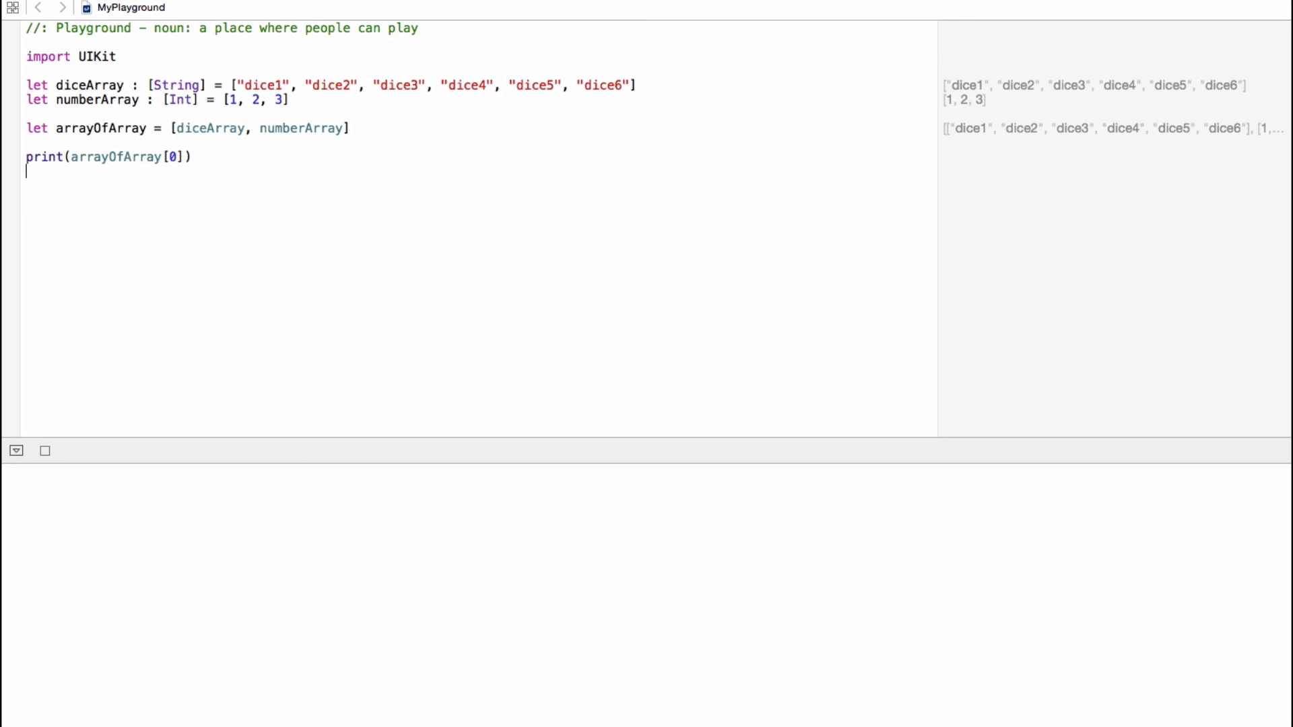
left_click(44, 450)
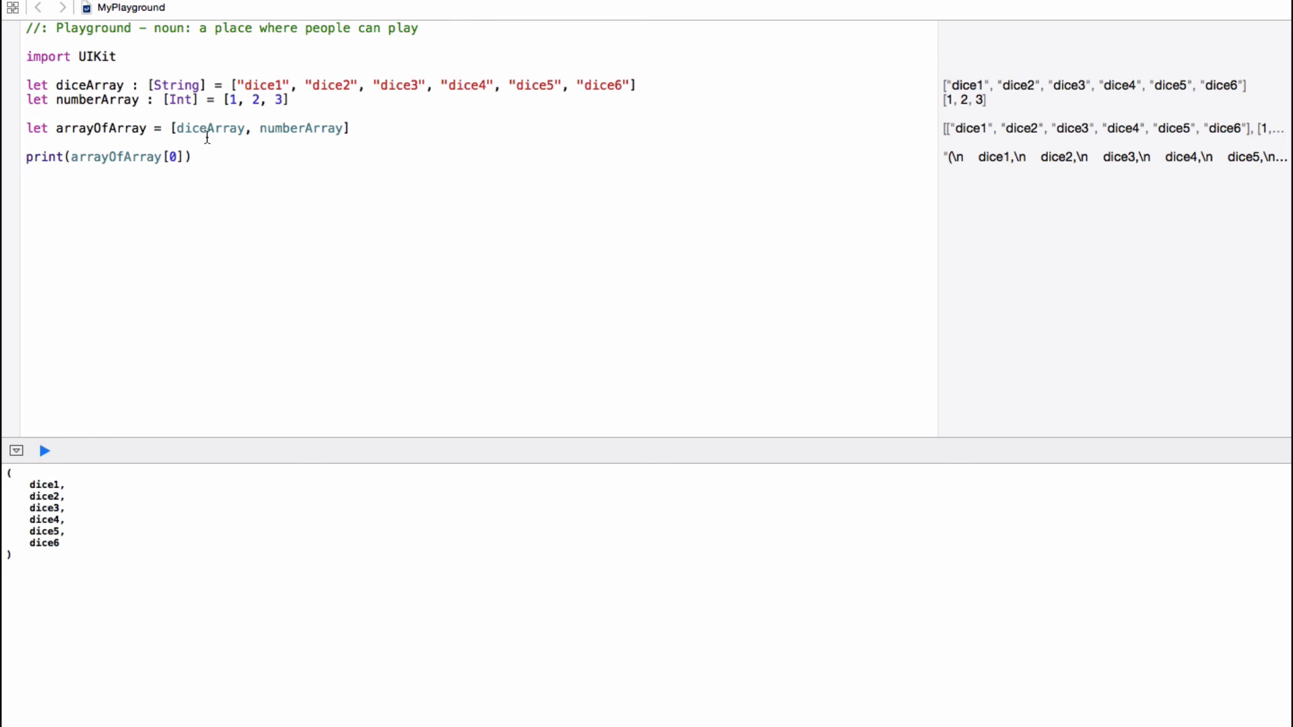
Step: Change the index to 1 and run to output 1, 2, 3, then set it back to 0
left_click(27, 170)
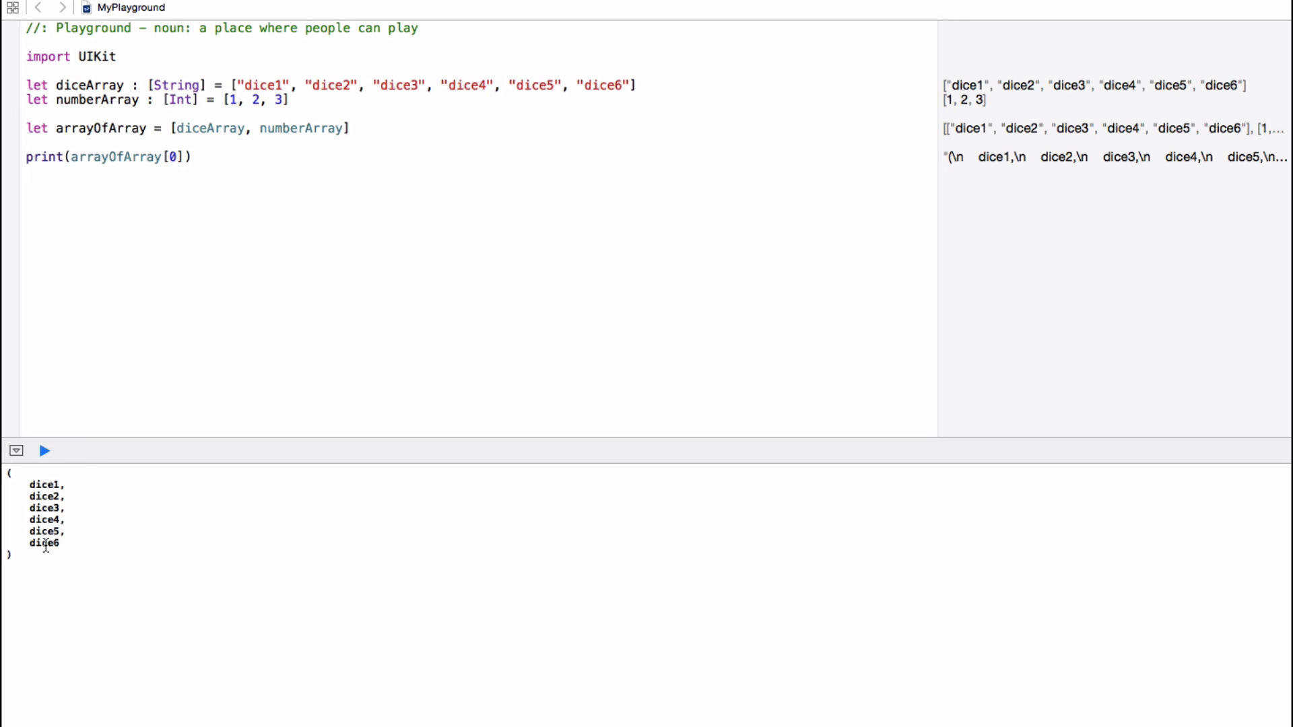
type("1")
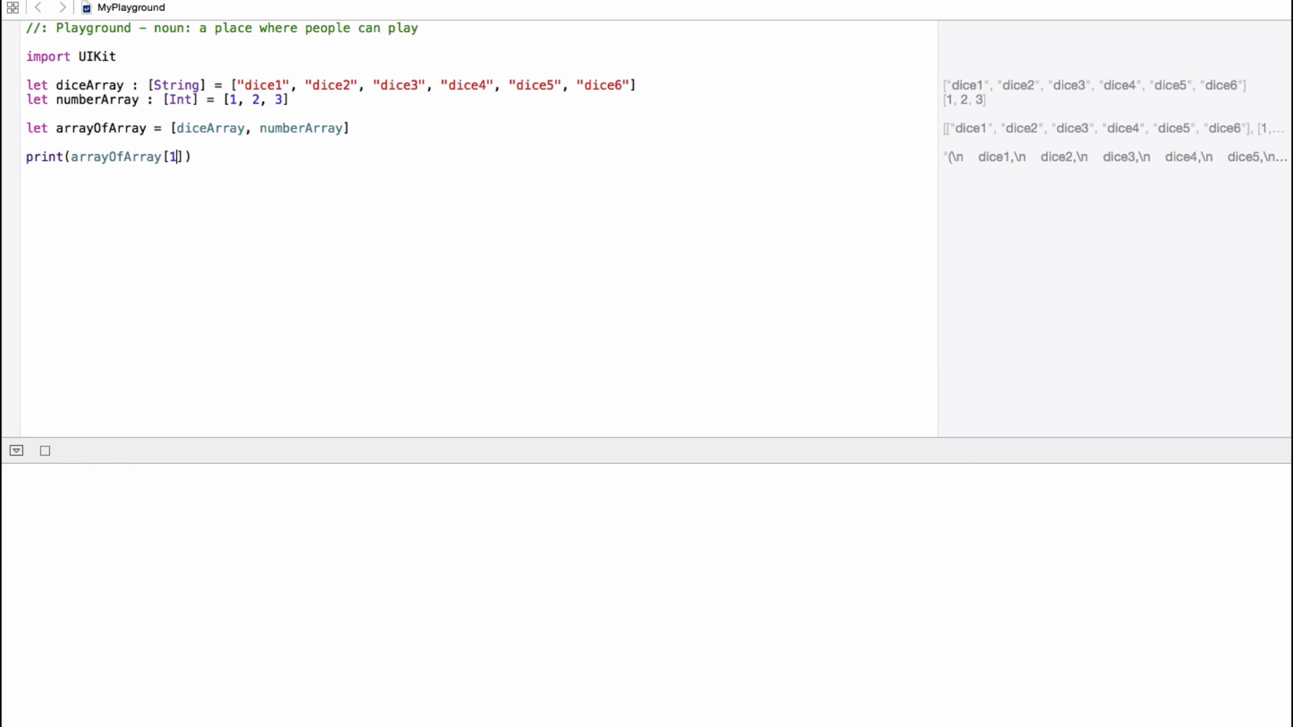
left_click(44, 450)
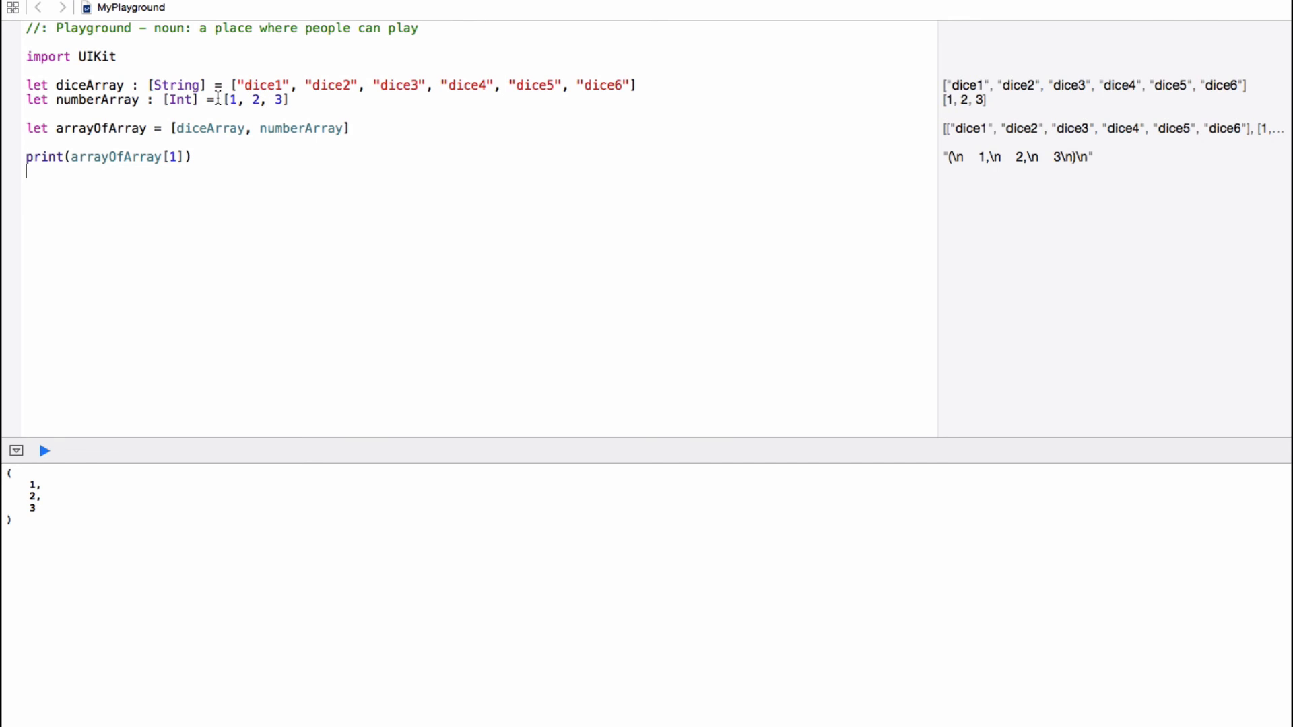
left_click(45, 450)
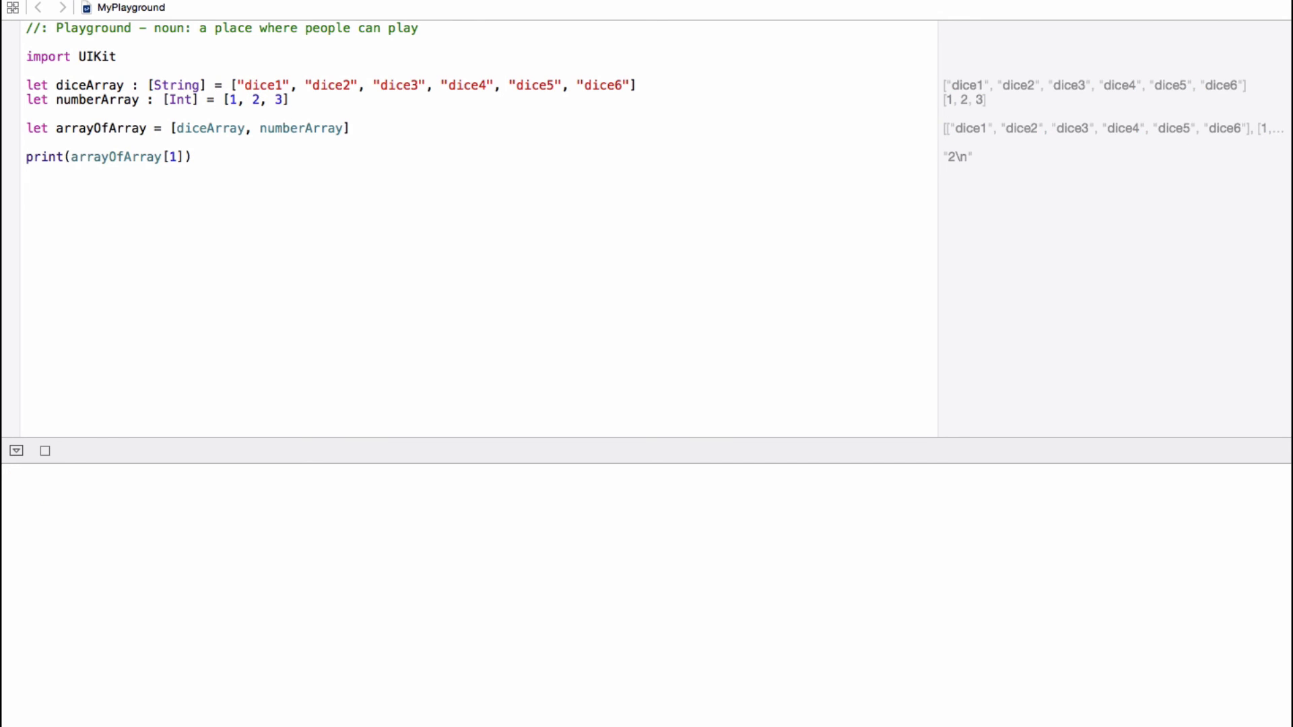
left_click(46, 450)
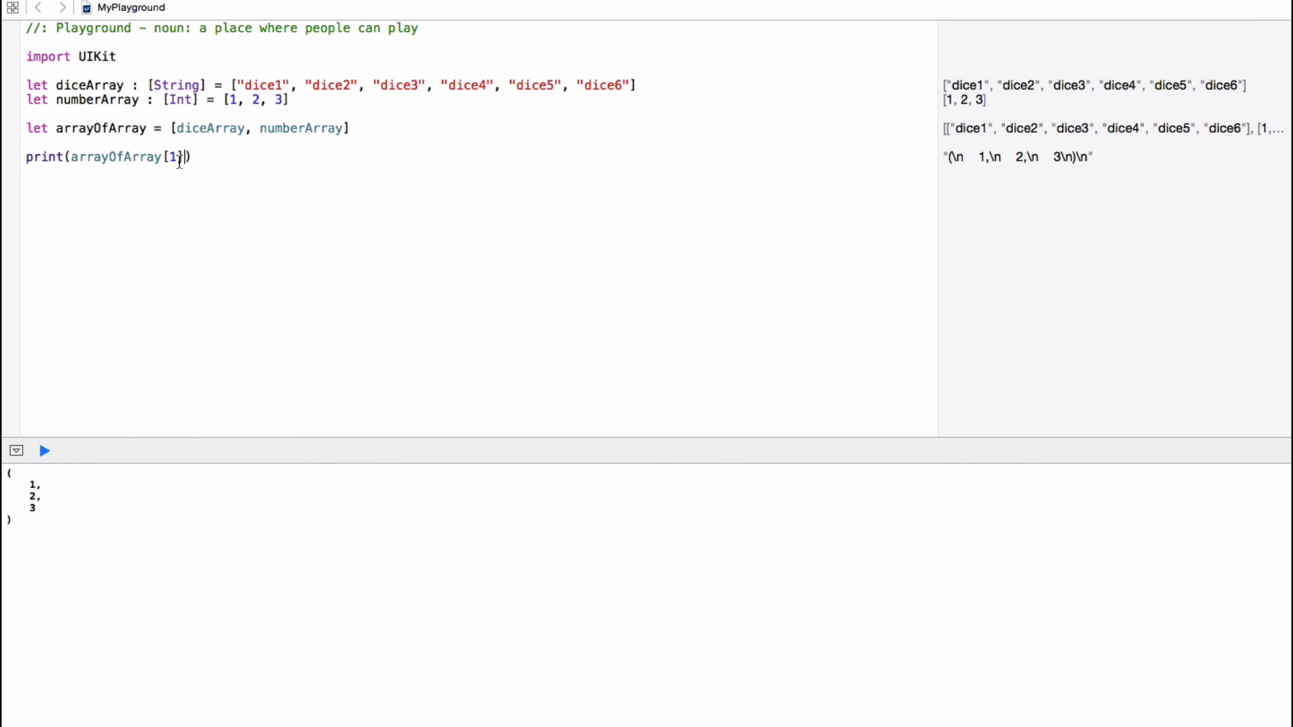
type("0")
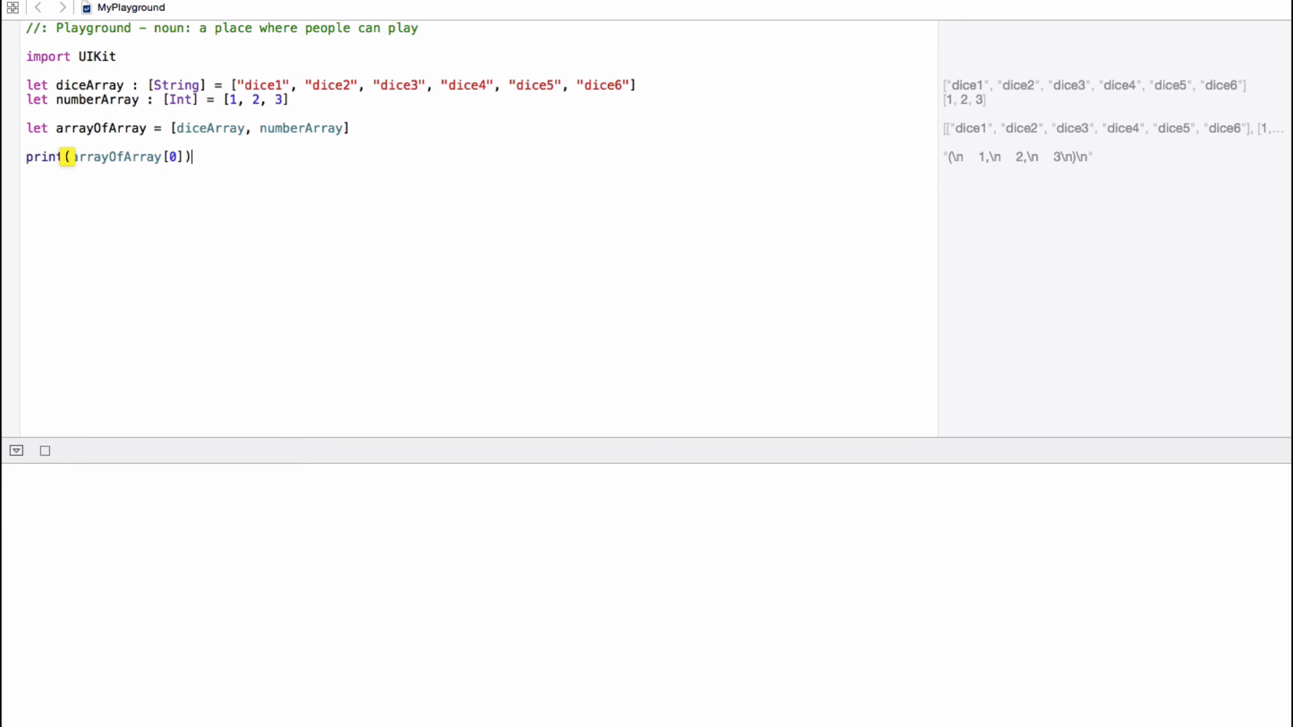
Step: Print arrayOfArray[0][0] giving dice1, then change the second index to 5 for dice6
left_click(45, 451)
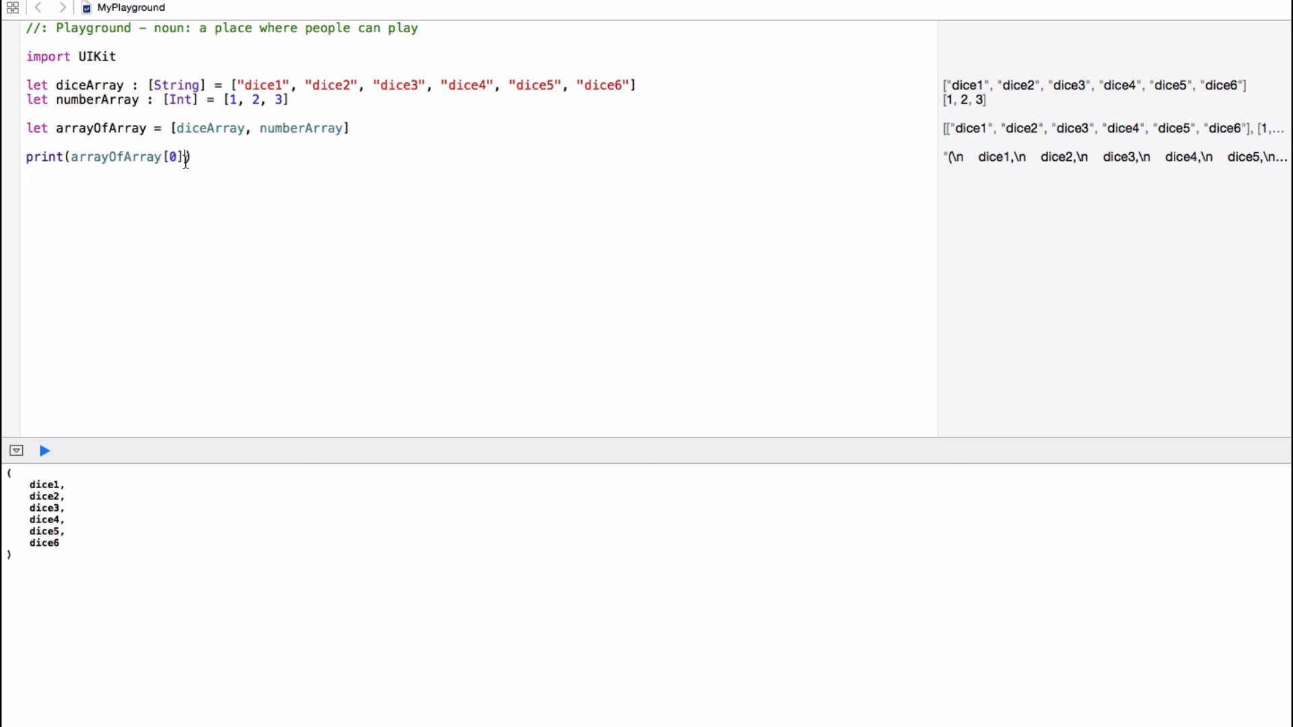
type("[")
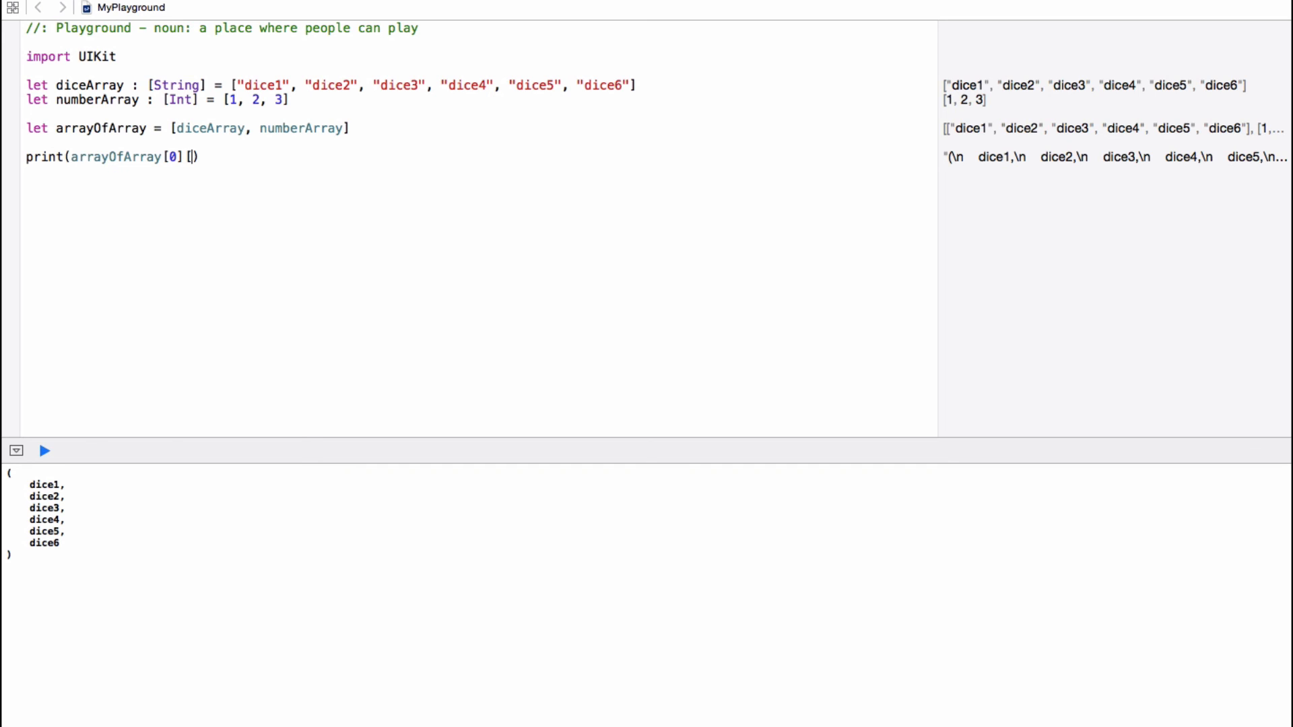
type("0")
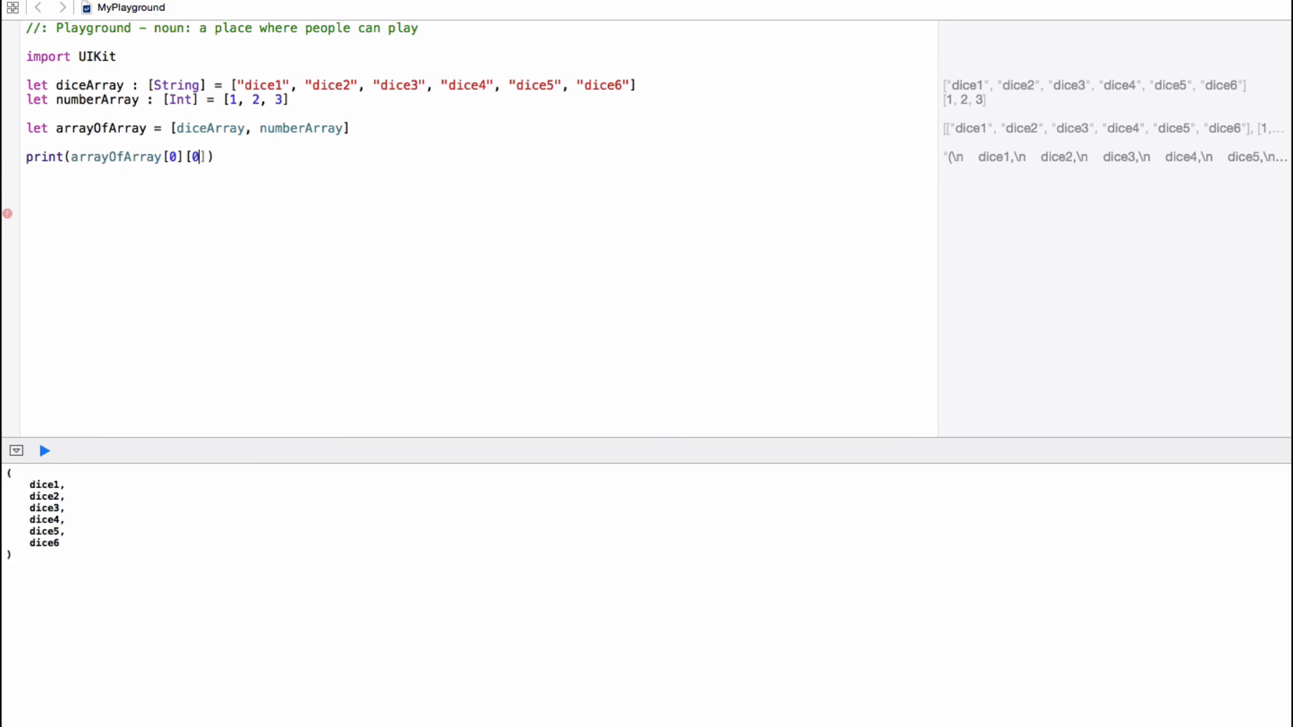
left_click(45, 450)
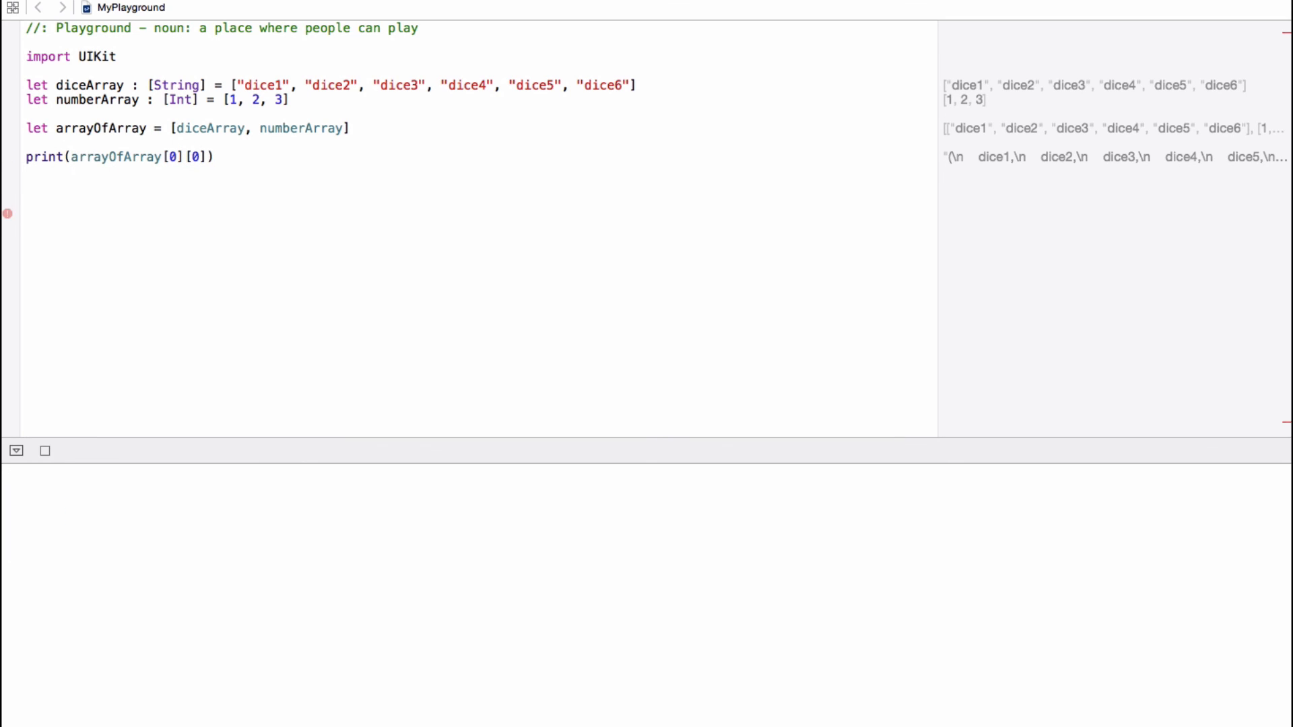
left_click(43, 451)
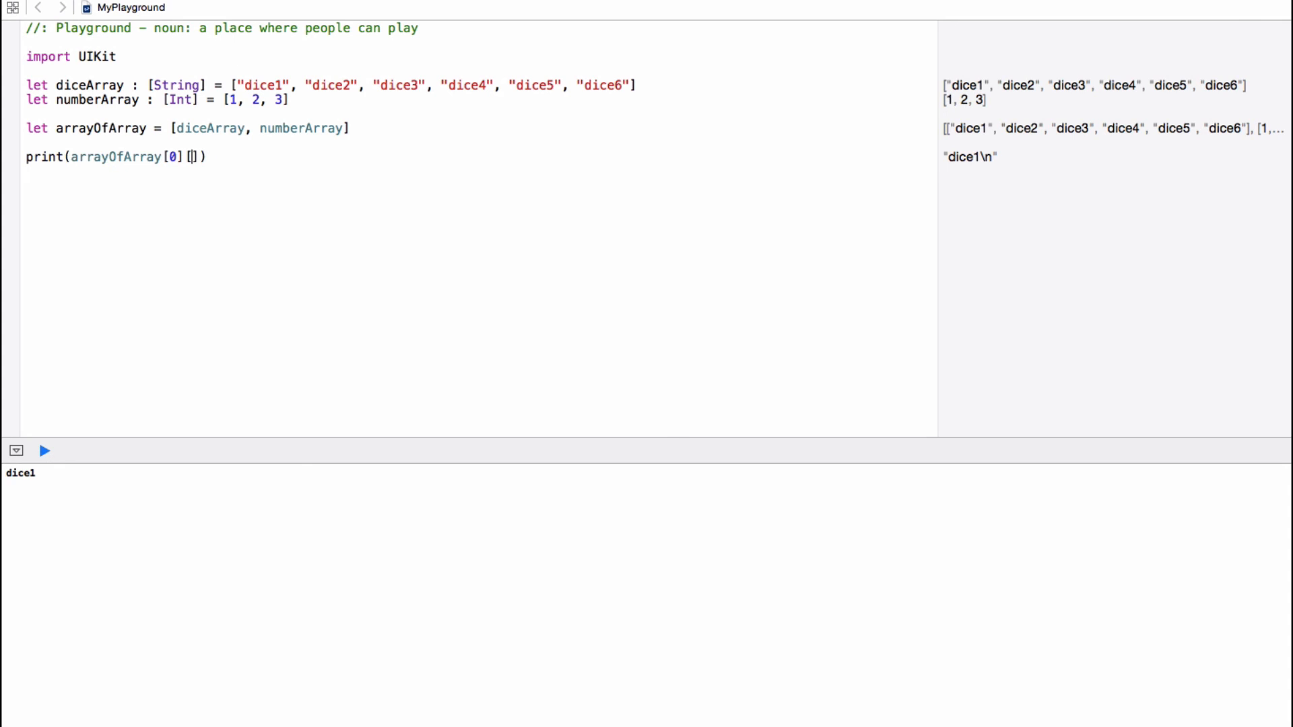
type("5")
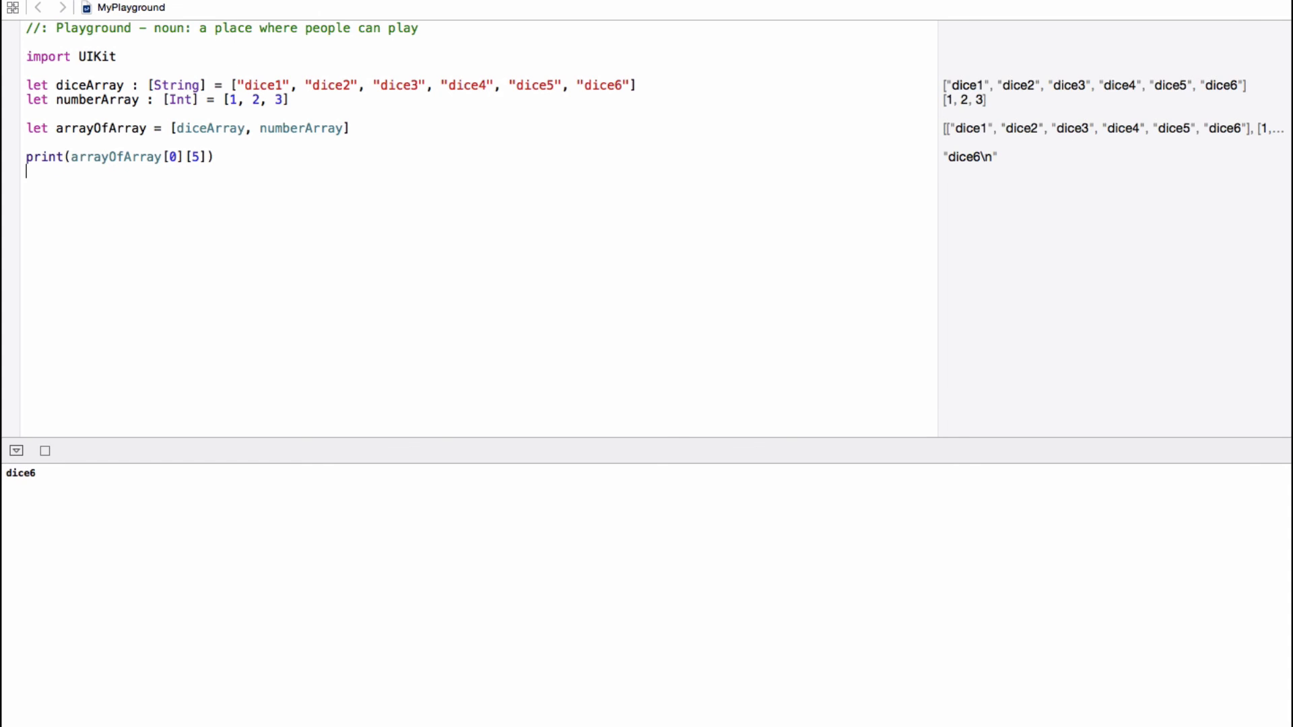